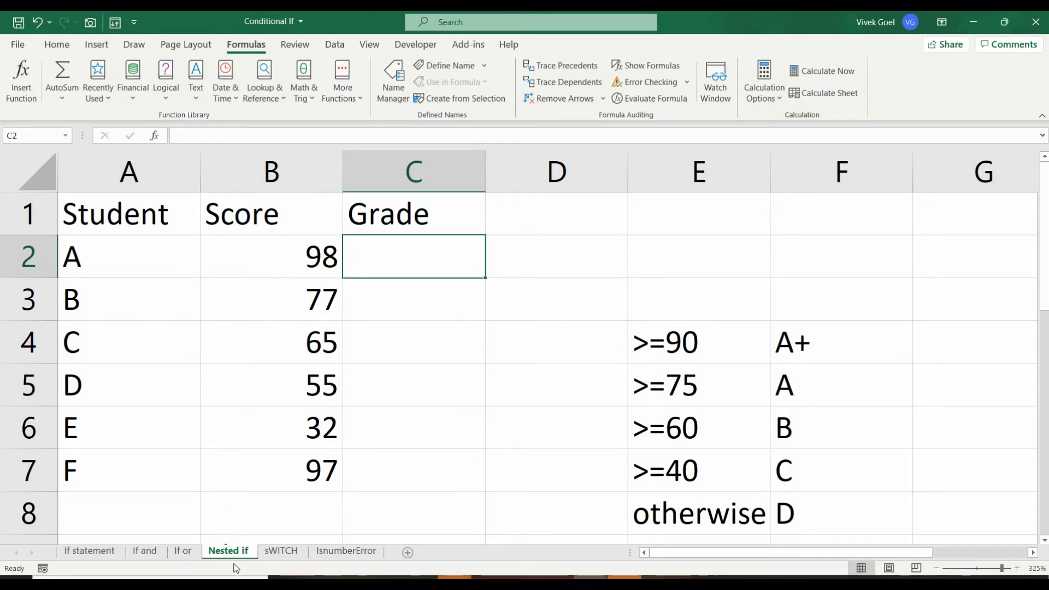
pyautogui.moveTo(408, 317)
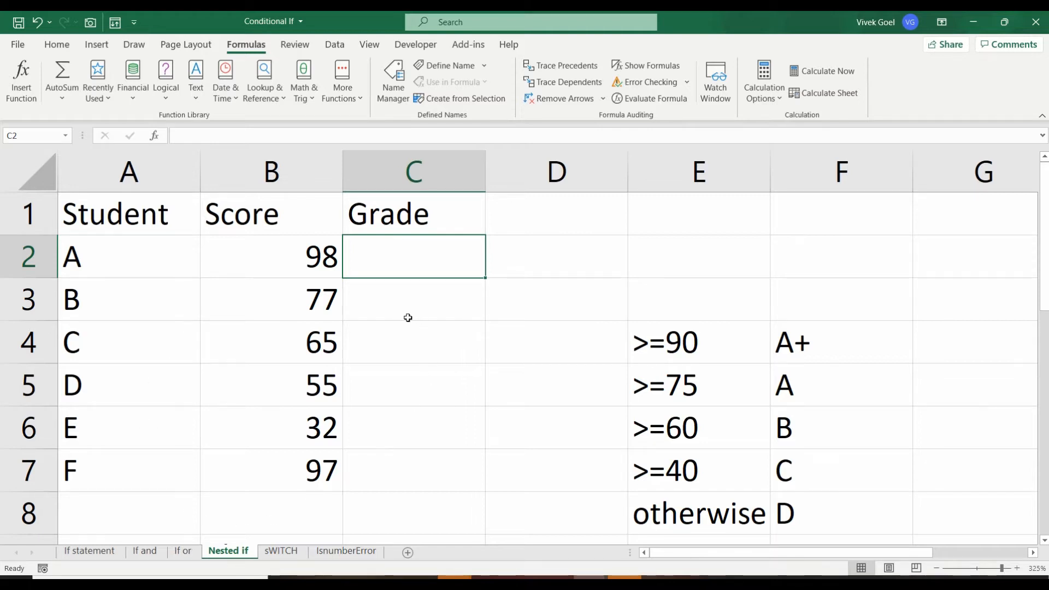
# Enter =IF(B2>=90,"A+",IF( in C2 so scores of 90 or more give A+
pyautogui.write('=IF(B2>=')
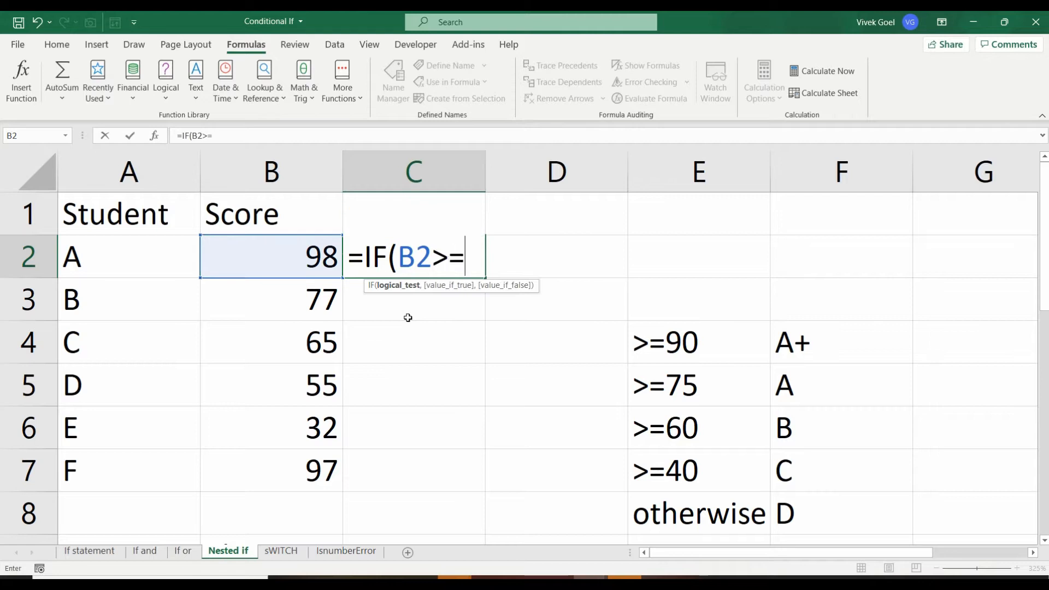
pyautogui.write('90,')
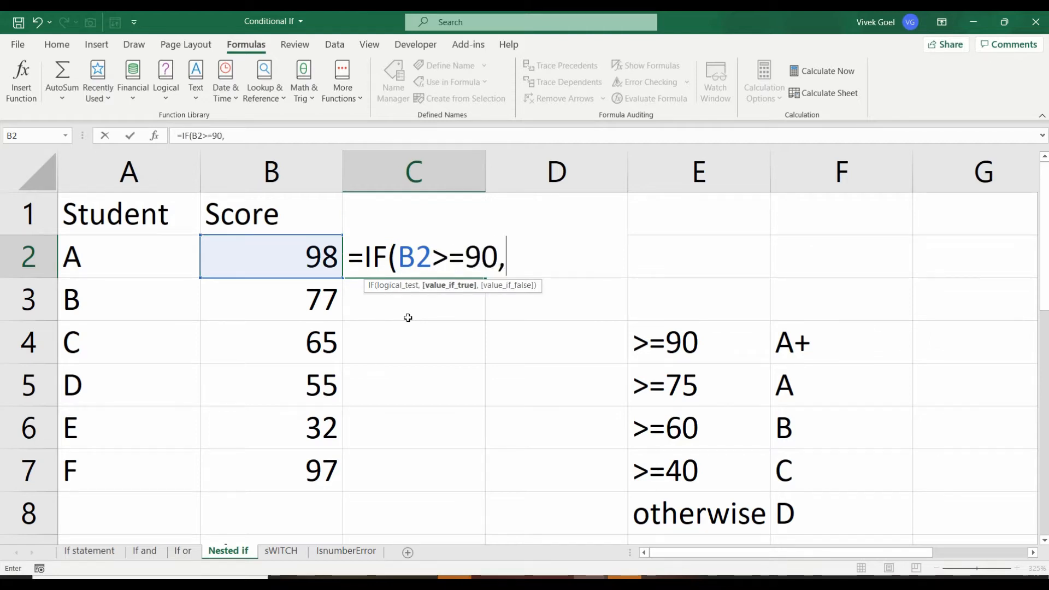
pyautogui.write('"A+",')
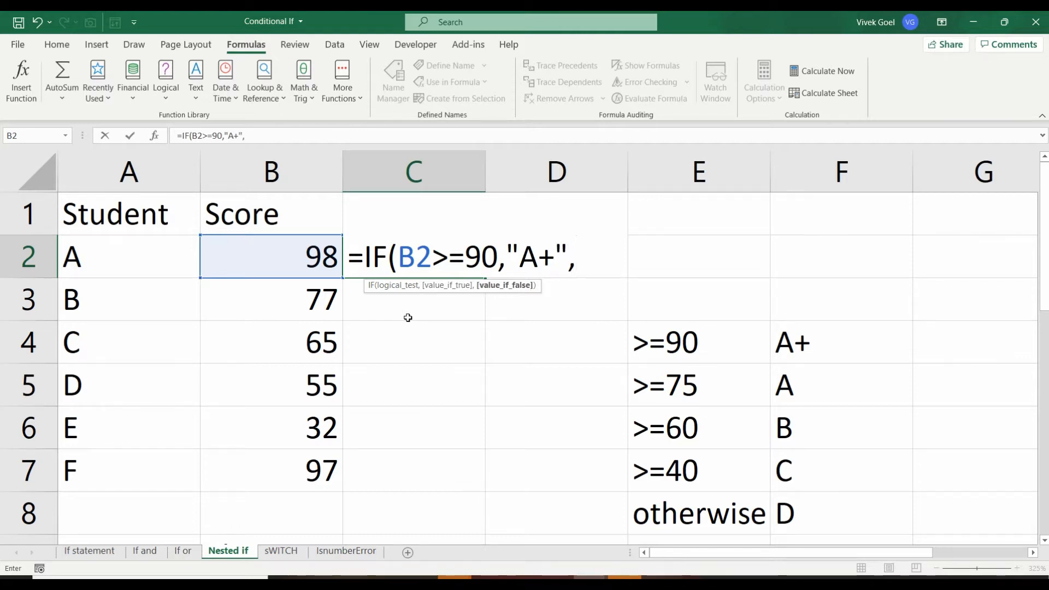
pyautogui.write('IF(')
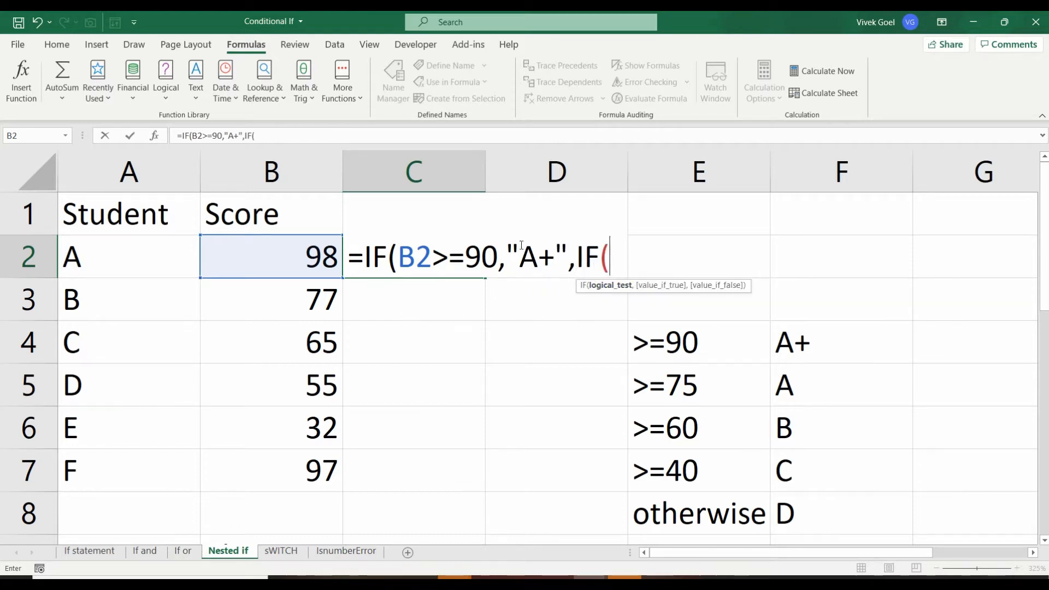
pyautogui.moveTo(457, 298)
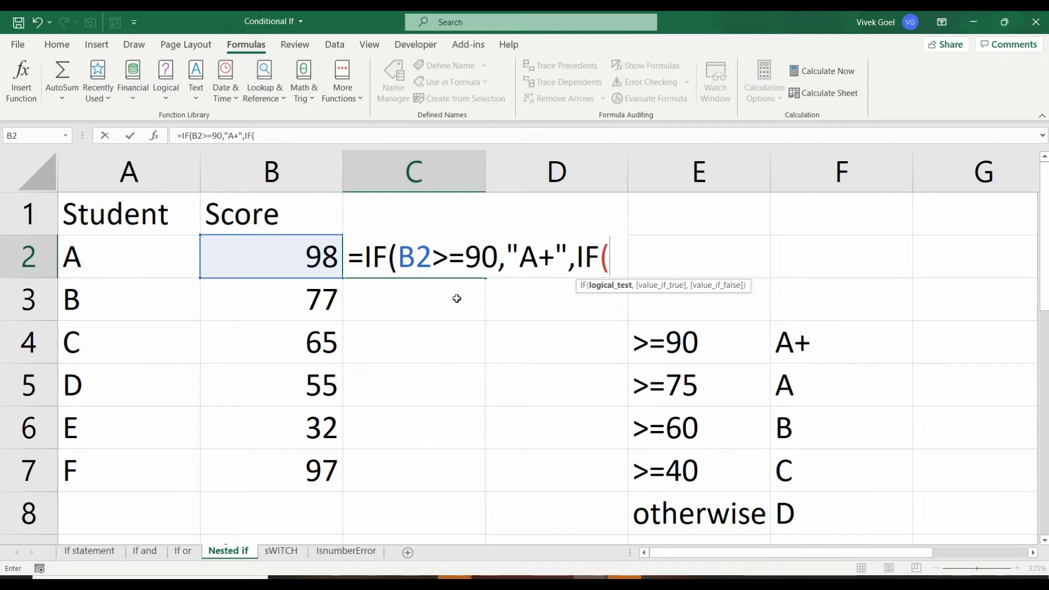
pyautogui.moveTo(759, 345)
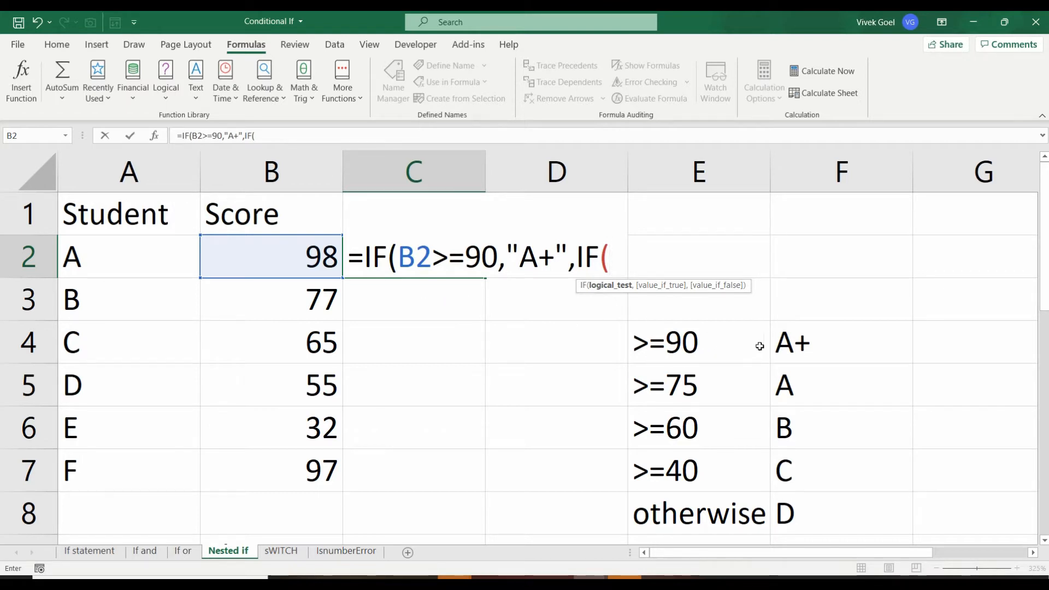
pyautogui.moveTo(702, 343)
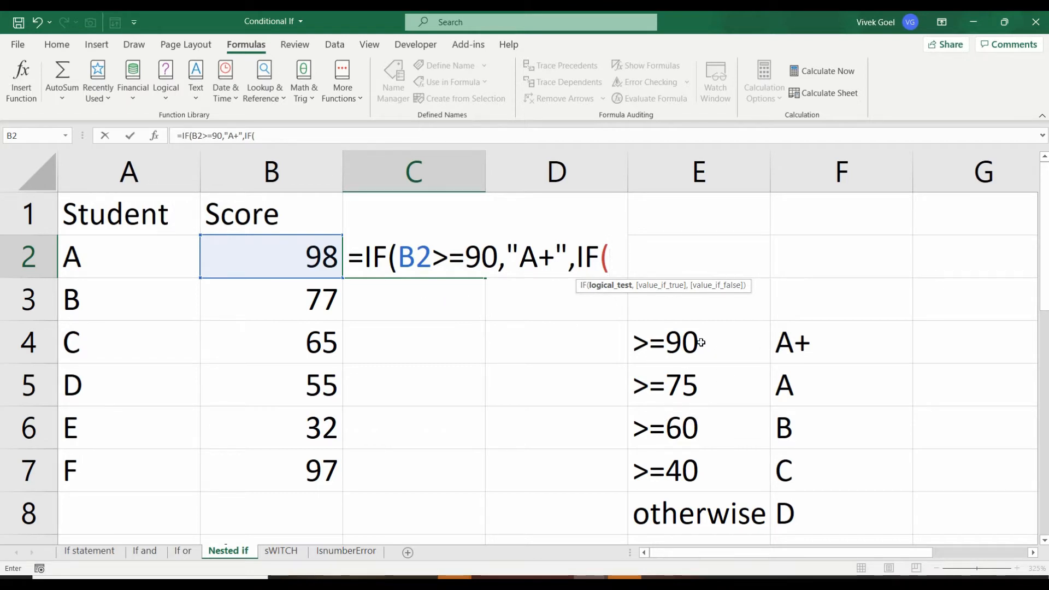
pyautogui.moveTo(710, 353)
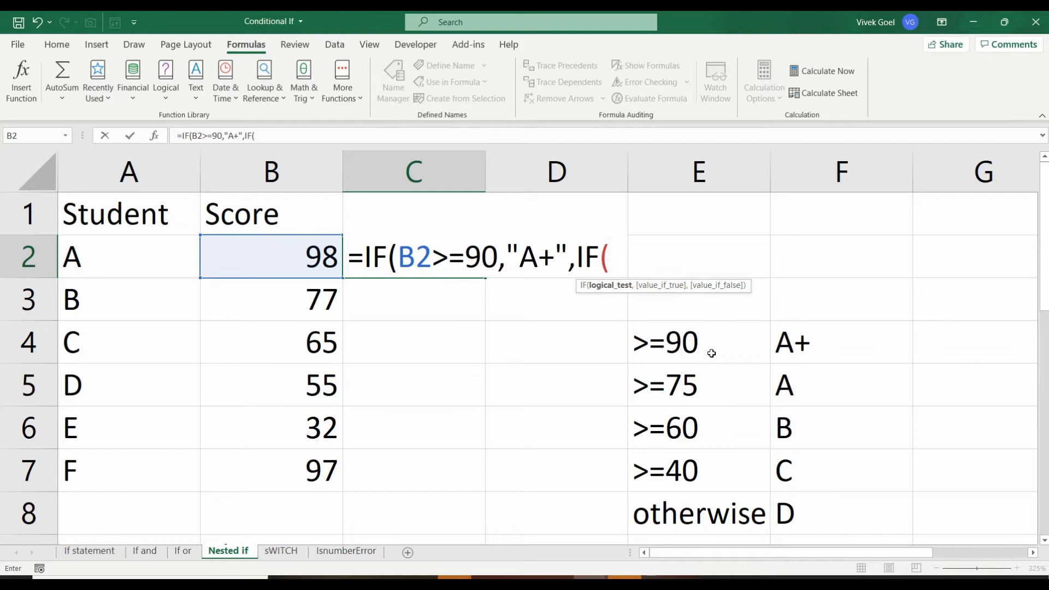
pyautogui.moveTo(681, 352)
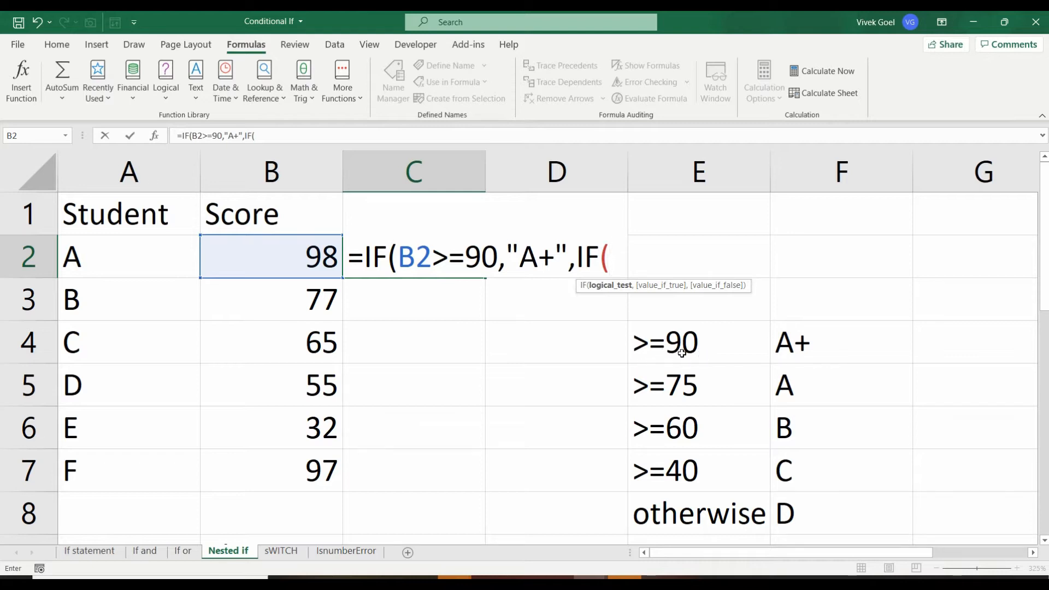
pyautogui.moveTo(801, 352)
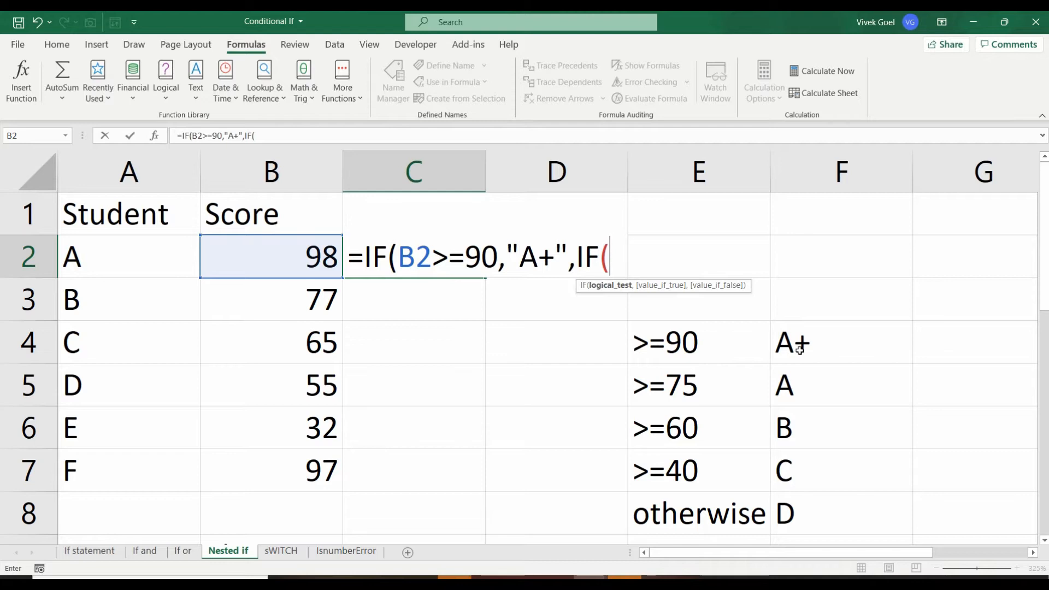
pyautogui.moveTo(741, 373)
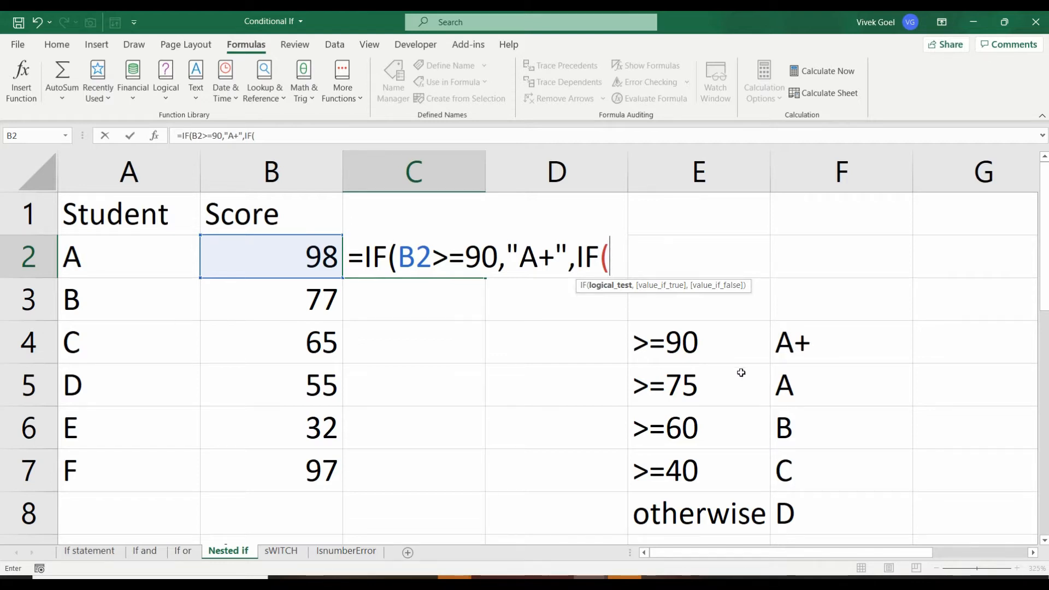
pyautogui.moveTo(677, 397)
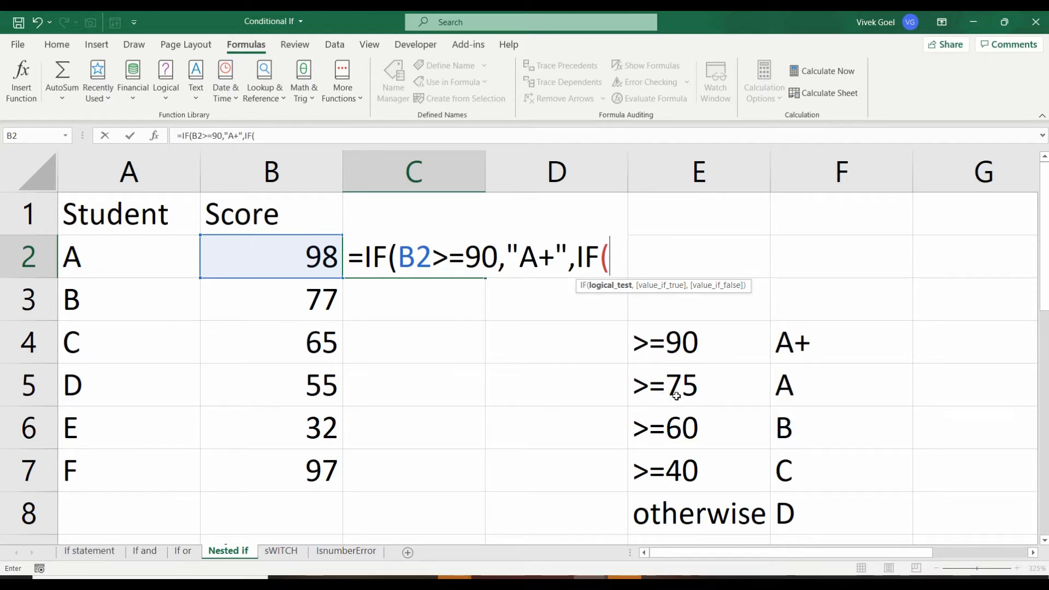
pyautogui.moveTo(695, 390)
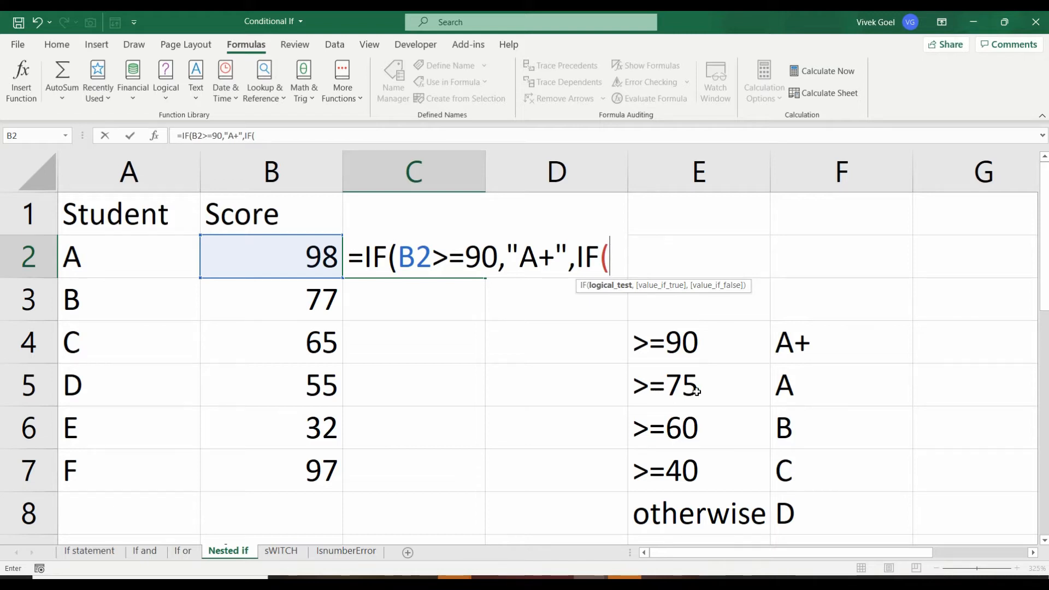
pyautogui.moveTo(801, 391)
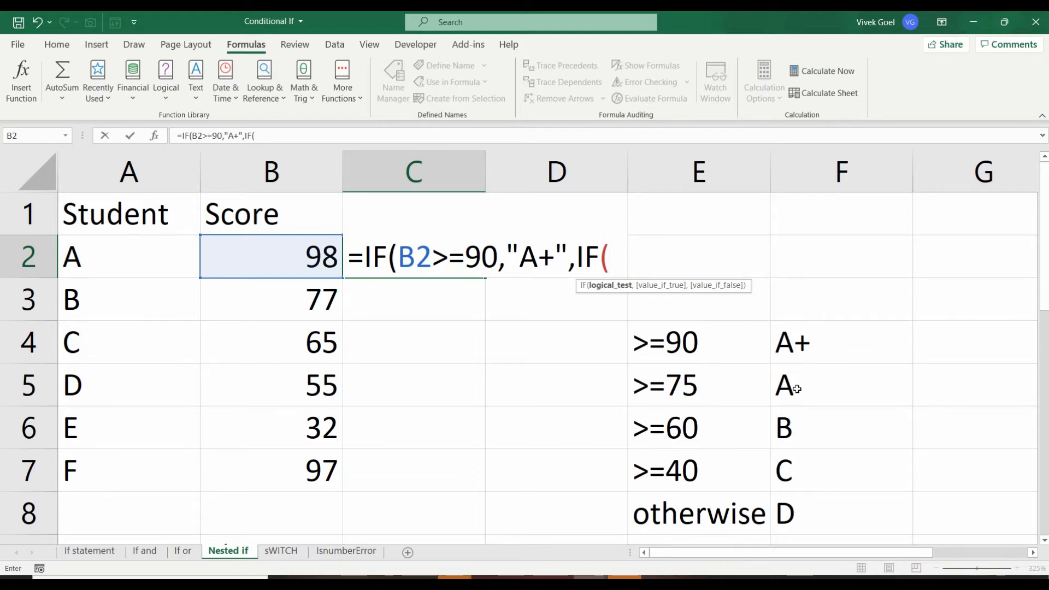
pyautogui.moveTo(708, 404)
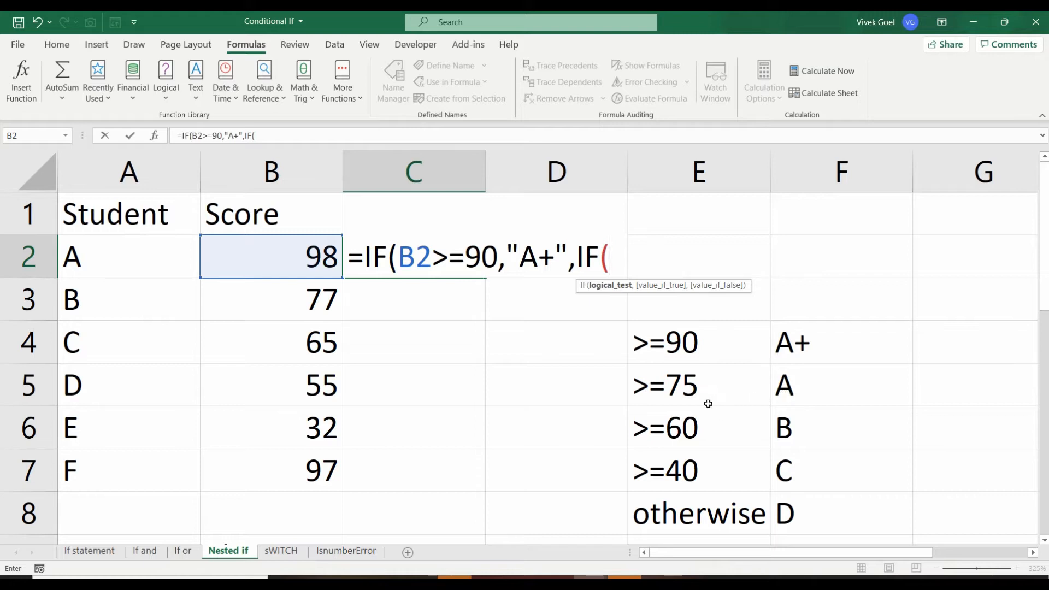
pyautogui.moveTo(686, 387)
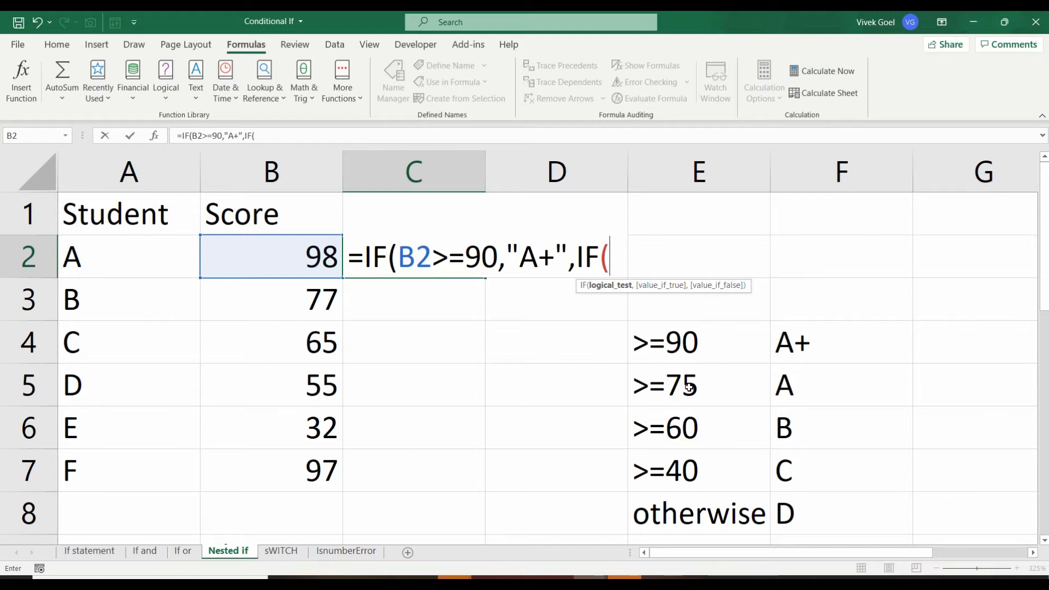
pyautogui.moveTo(608, 365)
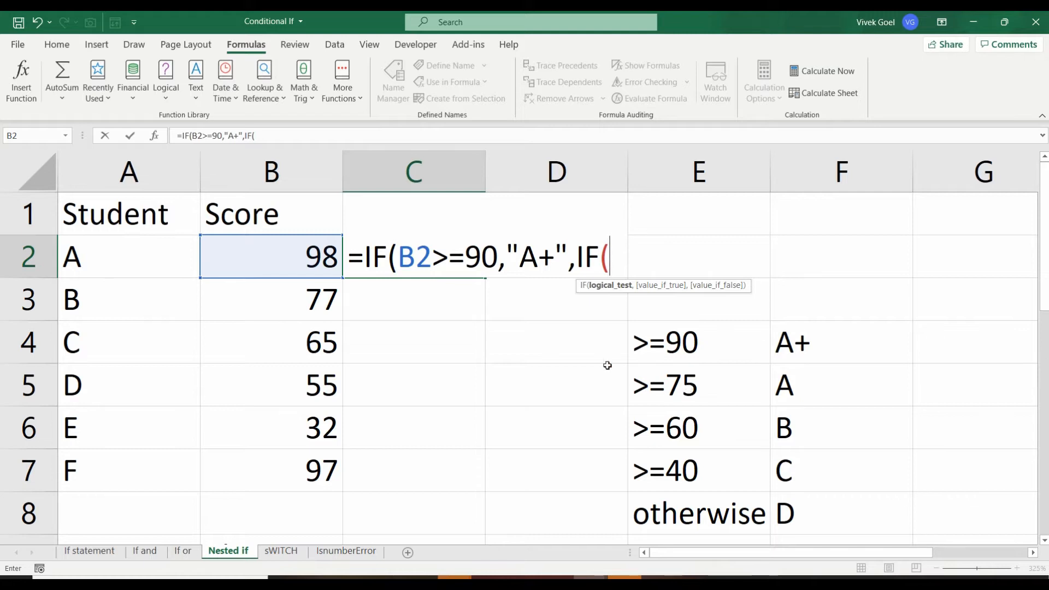
pyautogui.moveTo(375, 505)
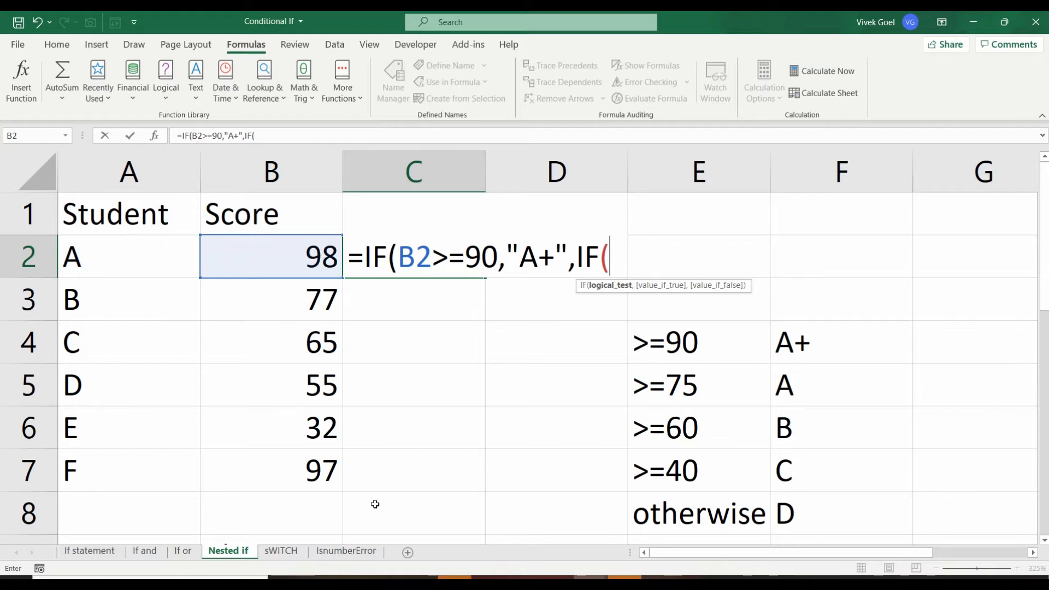
pyautogui.moveTo(508, 265)
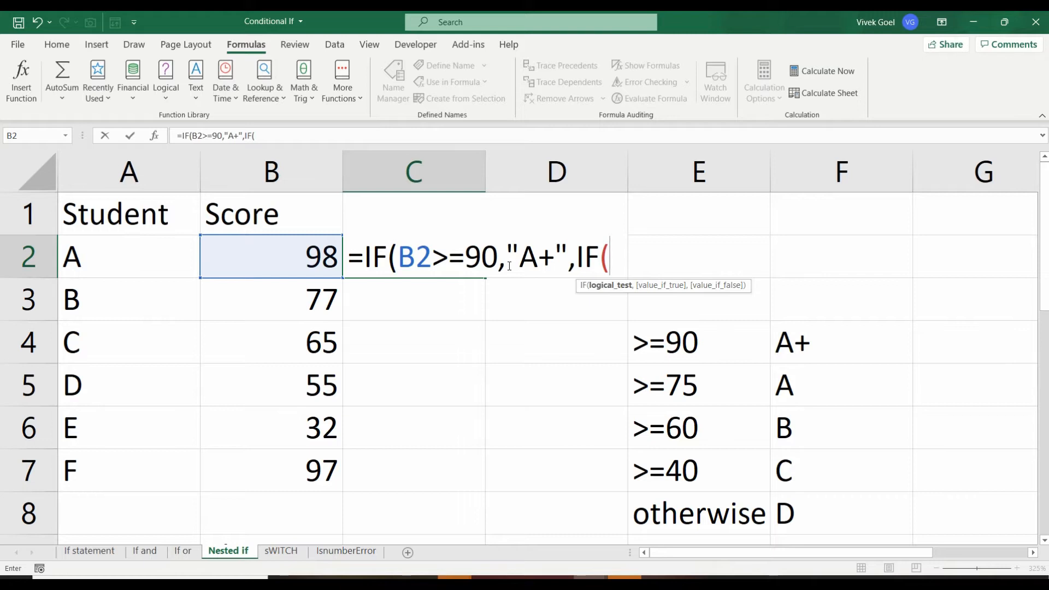
pyautogui.moveTo(517, 263)
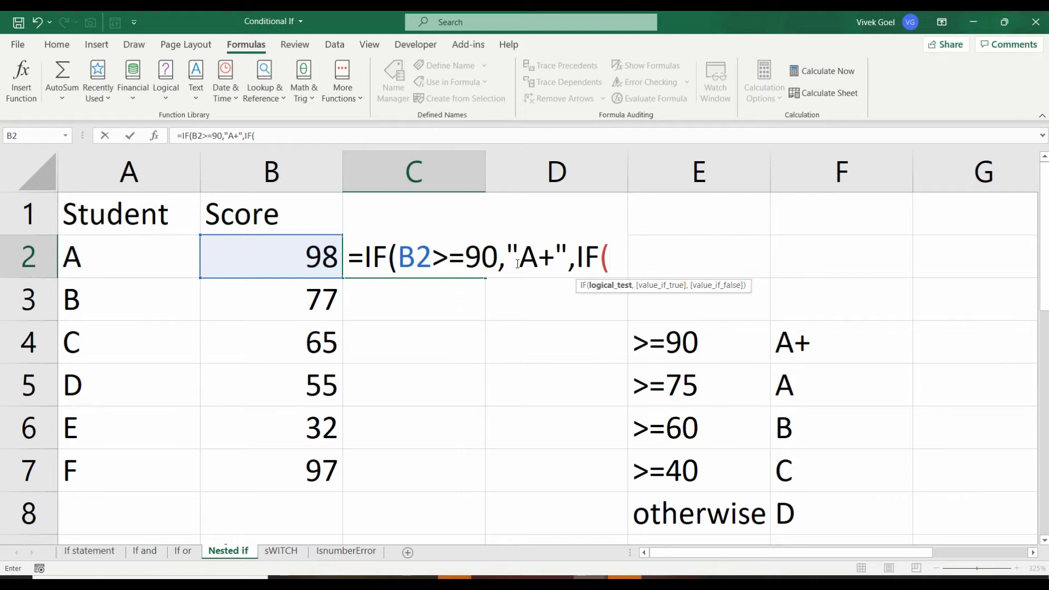
pyautogui.moveTo(516, 254)
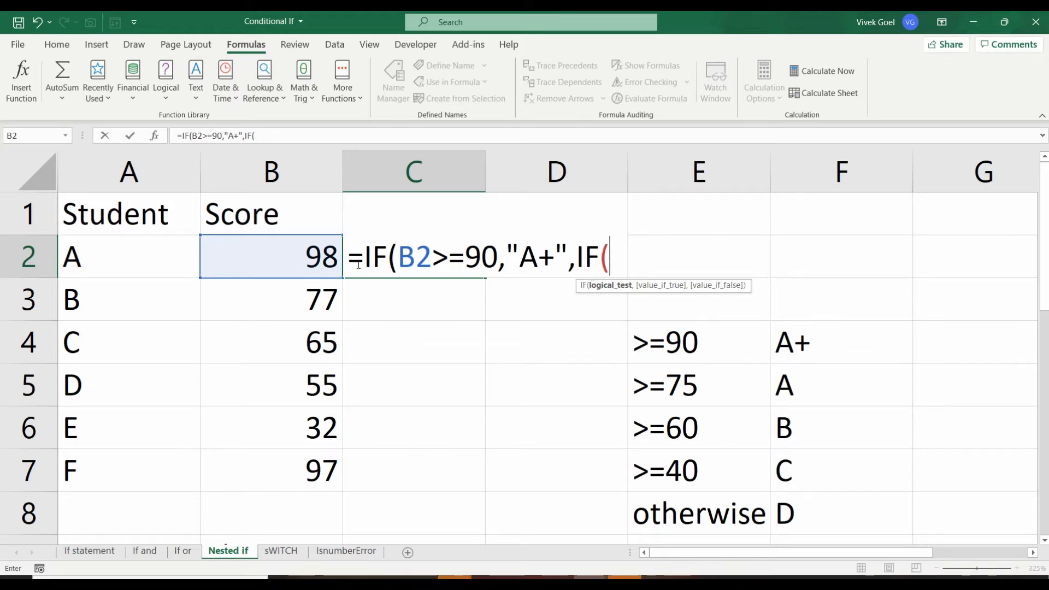
pyautogui.moveTo(321, 258)
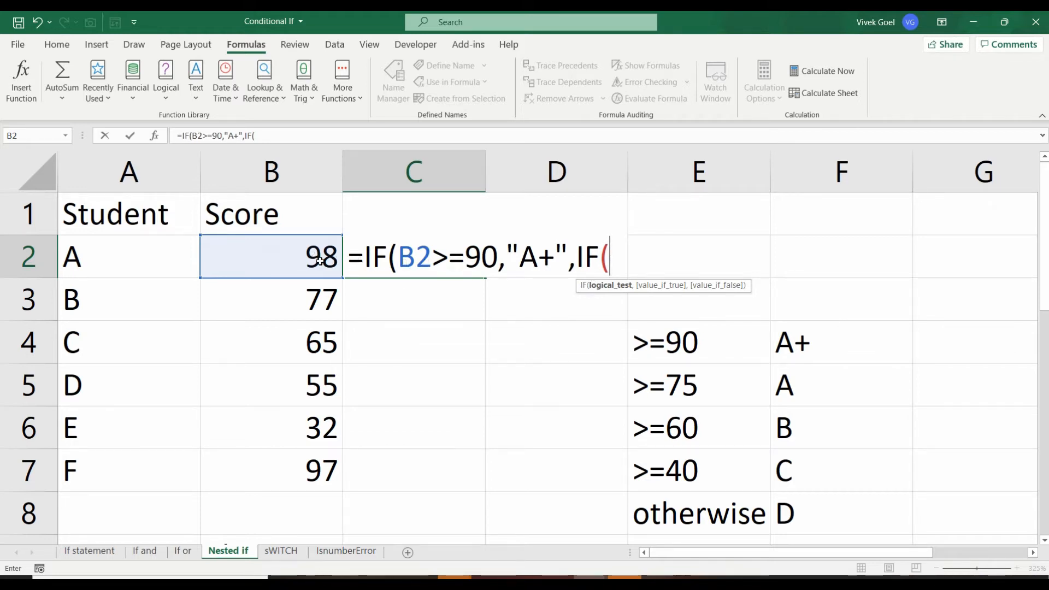
pyautogui.moveTo(490, 265)
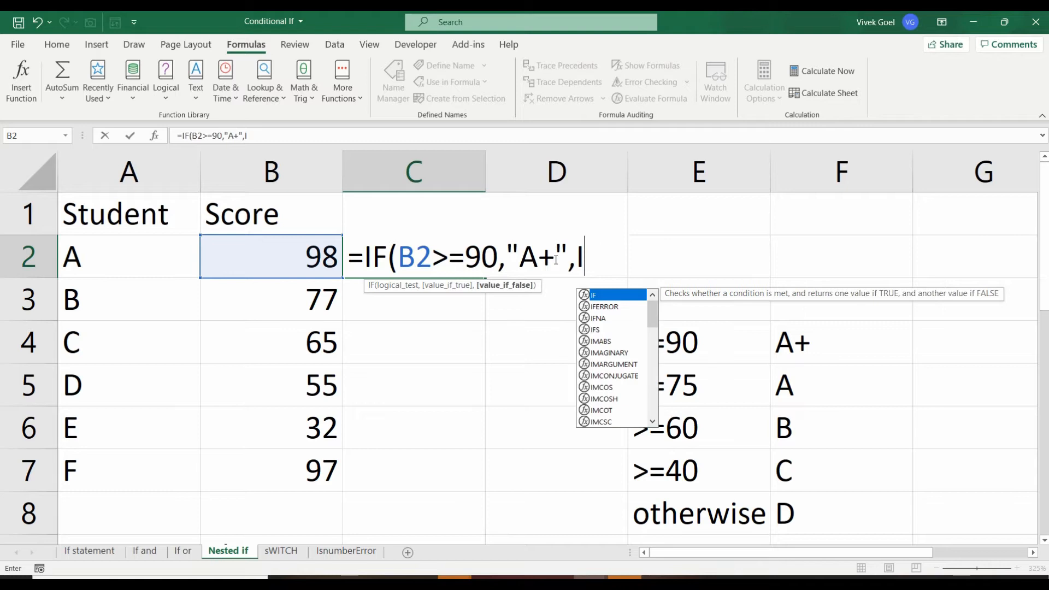
# Rework C2's else branch after "A+" into a nested IF instead of a plain "A"
pyautogui.press('Backspace')
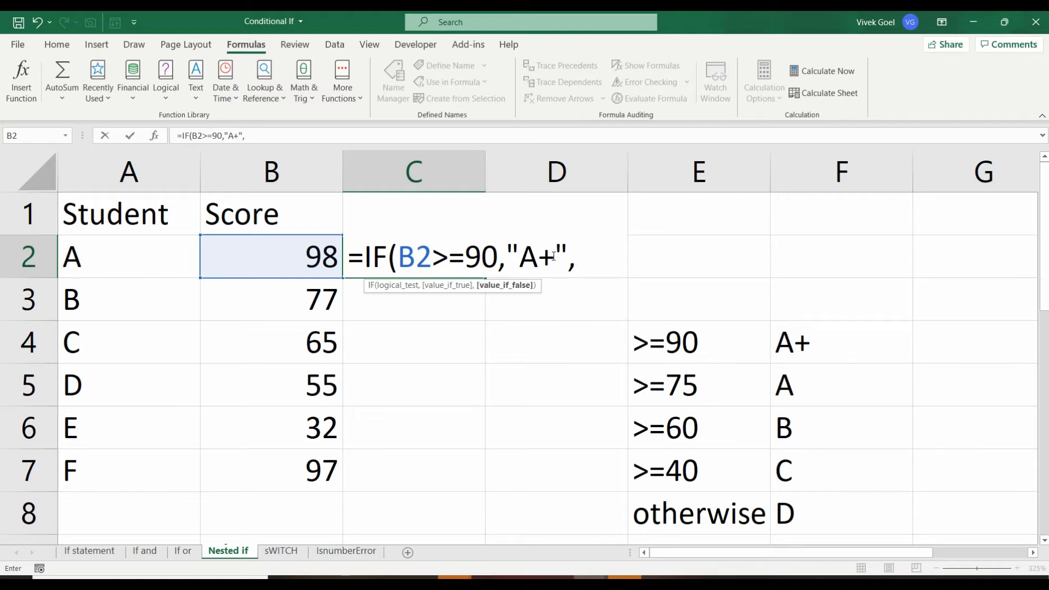
pyautogui.moveTo(550, 256)
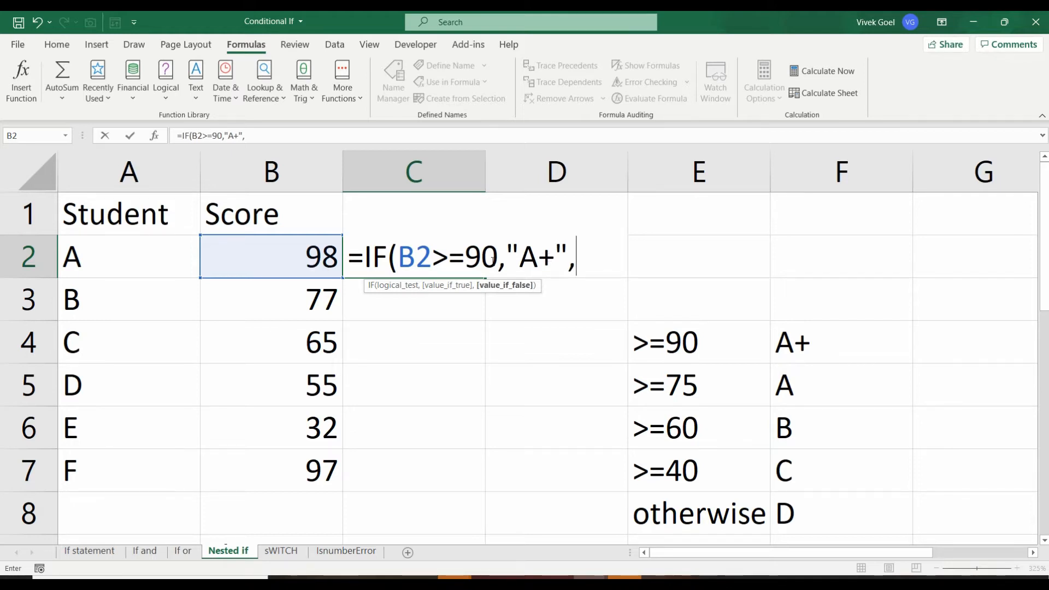
pyautogui.moveTo(324, 300)
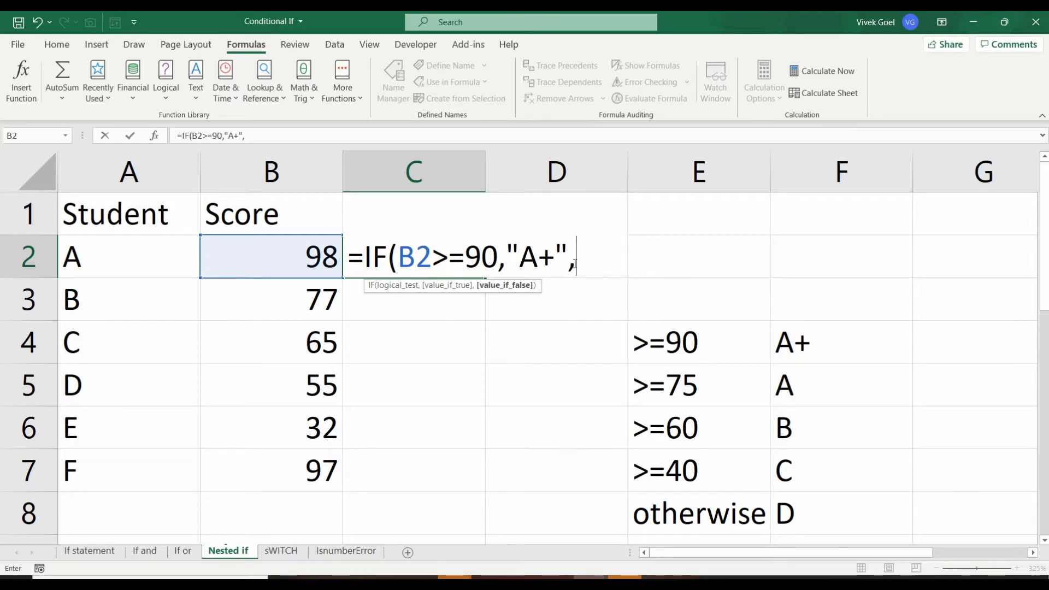
pyautogui.moveTo(586, 260)
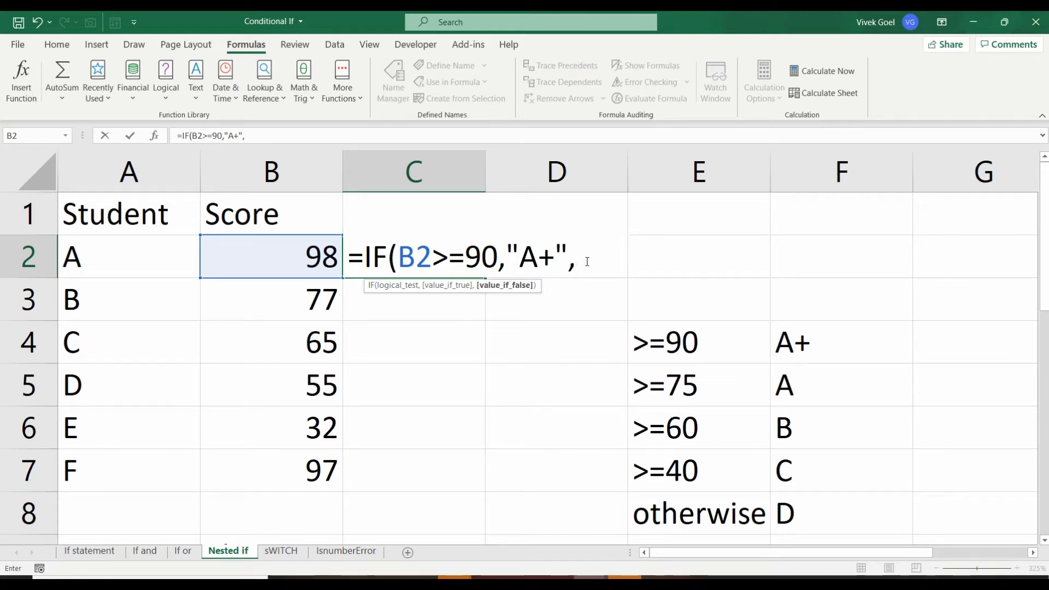
pyautogui.write('"')
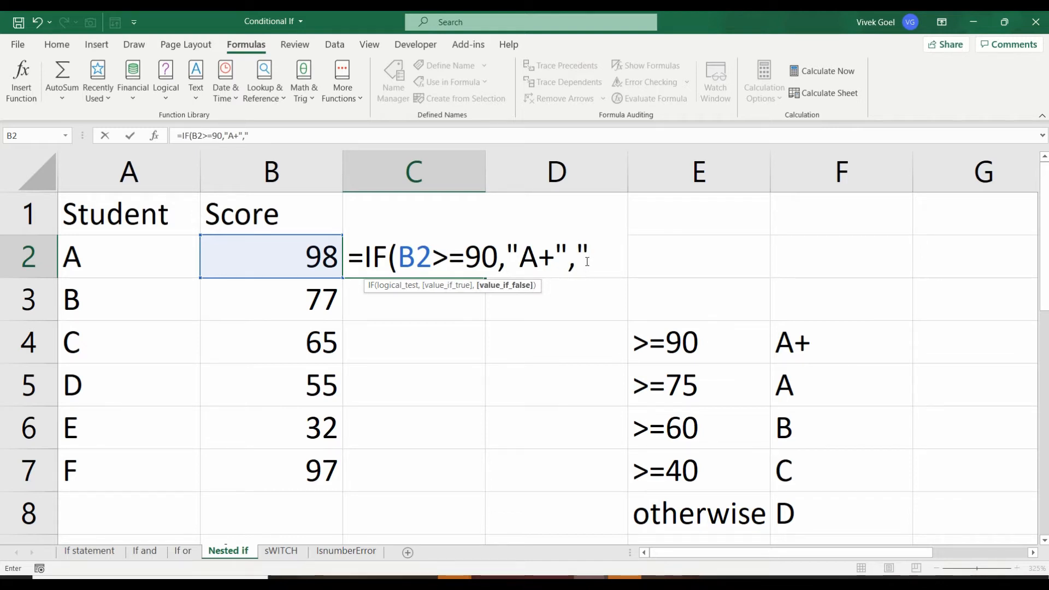
pyautogui.write('A"')
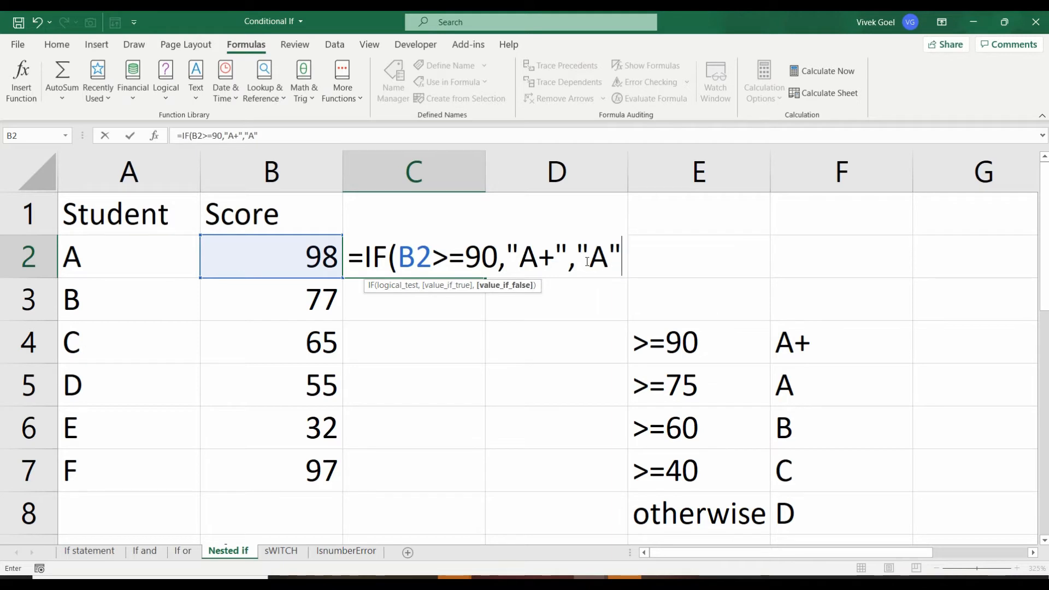
pyautogui.write('if')
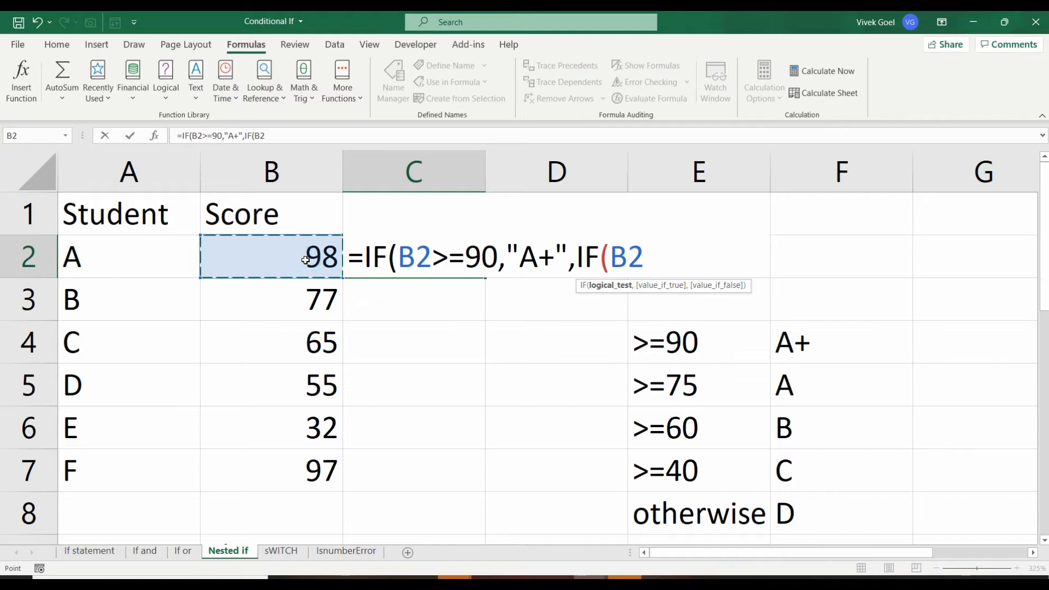
# Add the second condition B2>=75 returning "A", followed by a comma for the next branch
pyautogui.write('>=')
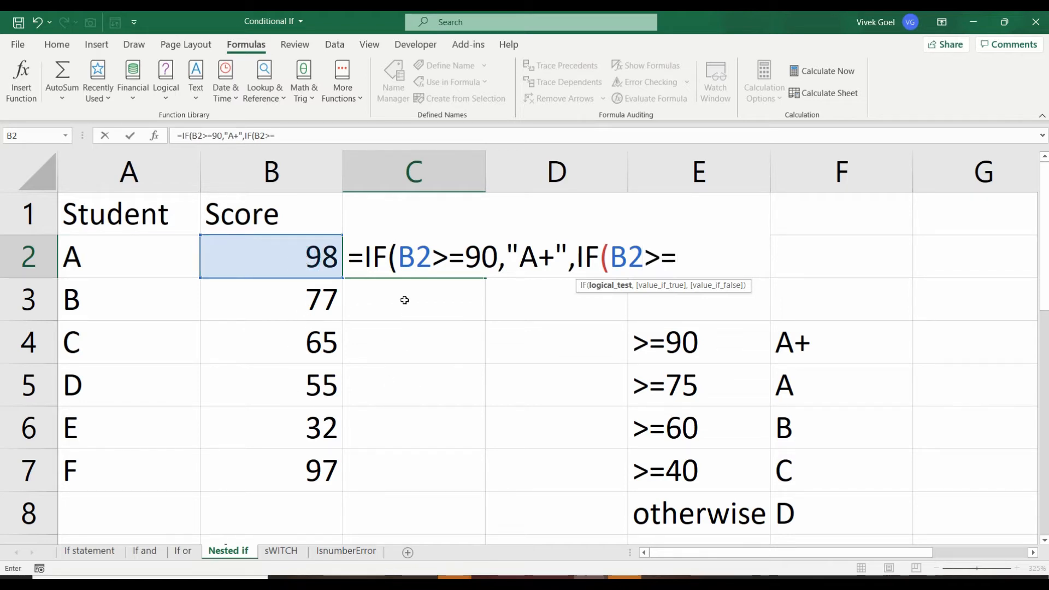
pyautogui.moveTo(343, 440)
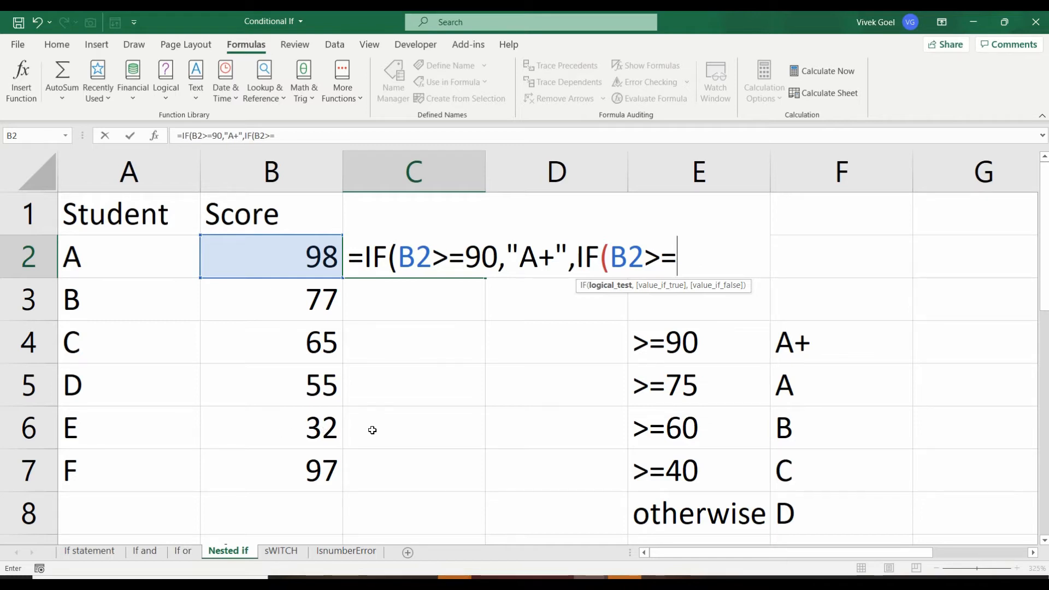
pyautogui.write('75')
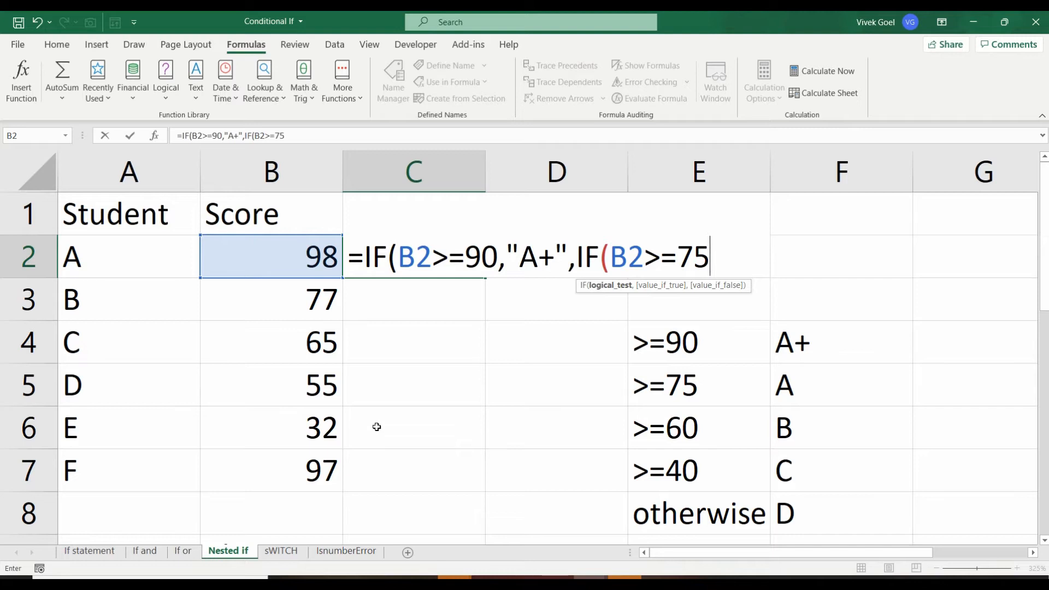
pyautogui.moveTo(663, 269)
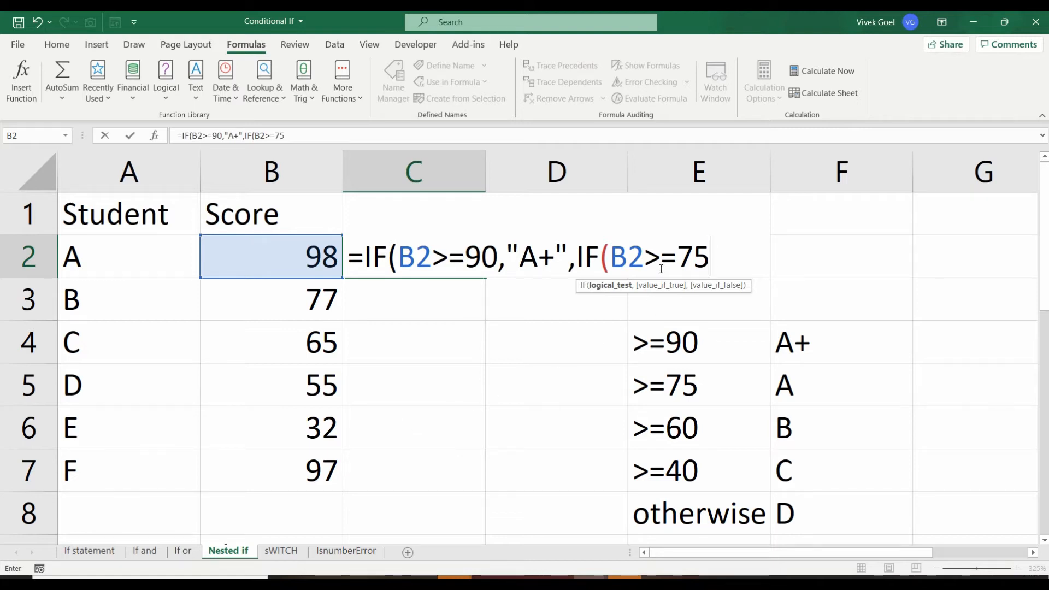
pyautogui.write(',')
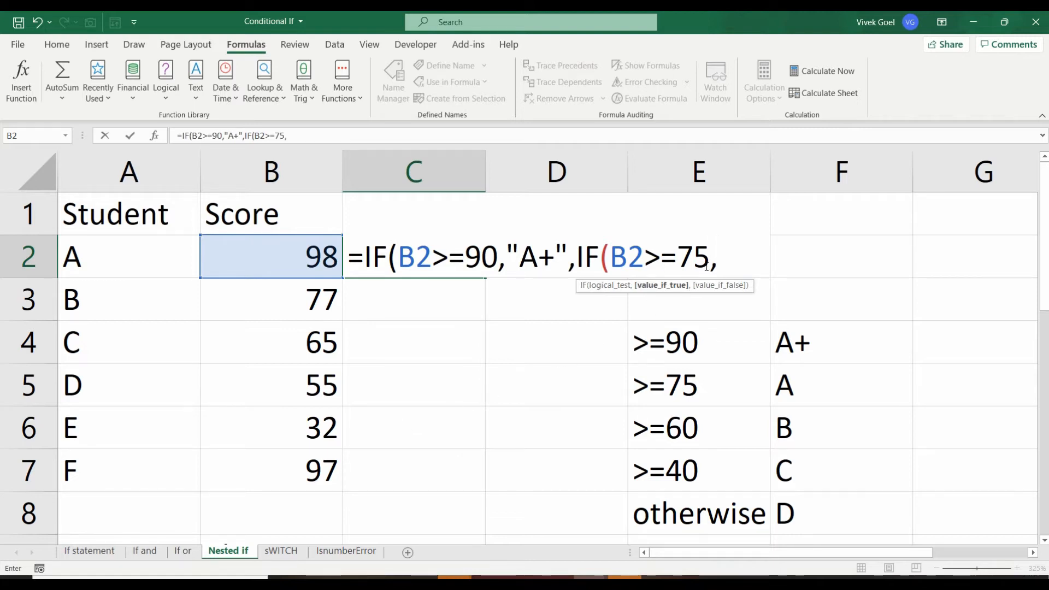
pyautogui.write('"A"')
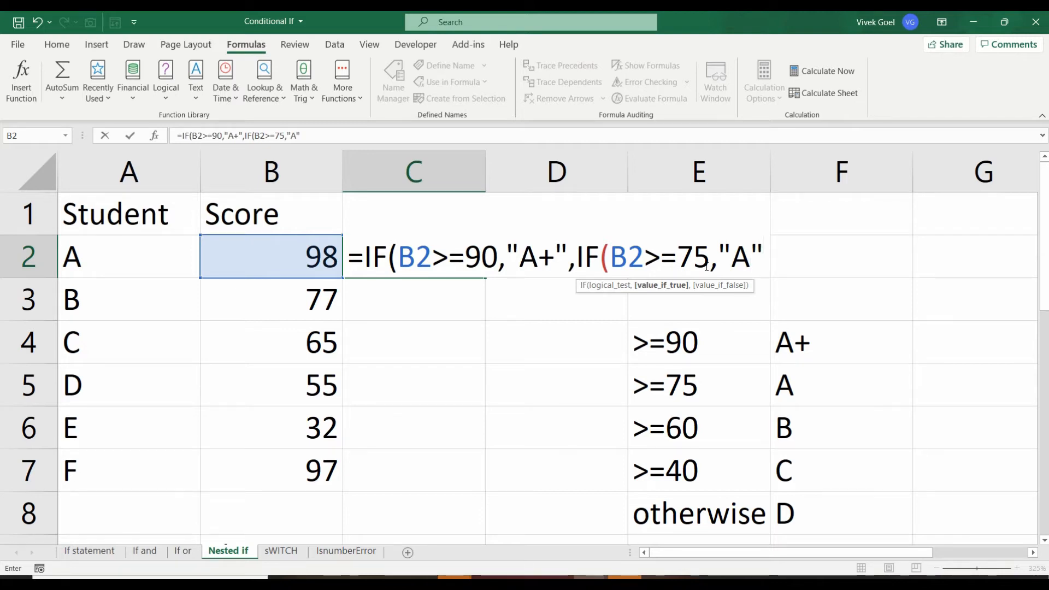
pyautogui.write(',')
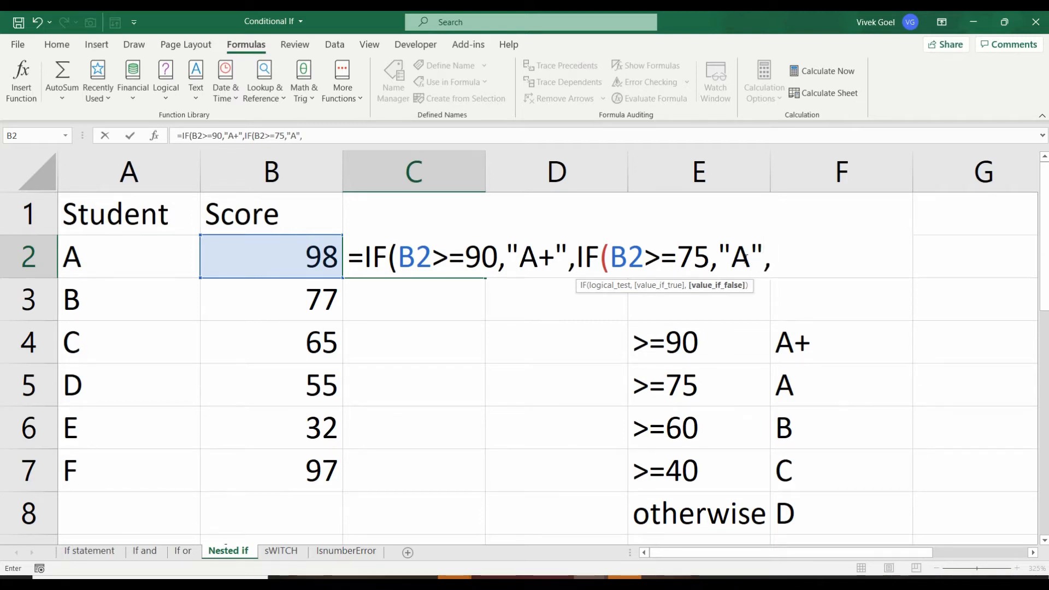
pyautogui.moveTo(474, 397)
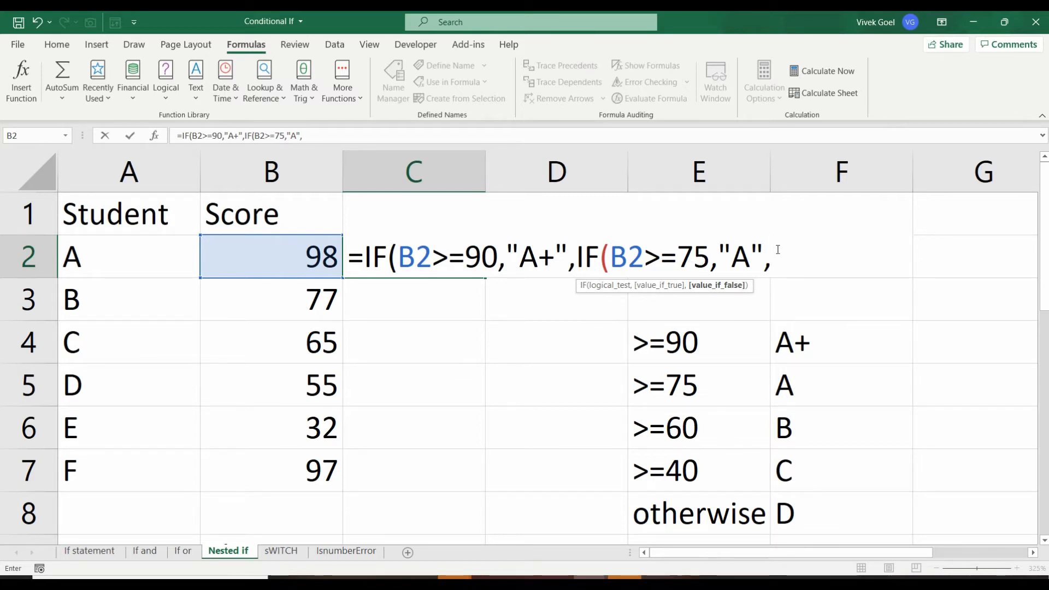
# Remove the stray "B" and add IF(B2>=60,"B",IF(B2>= for the next branches
pyautogui.write('"B"')
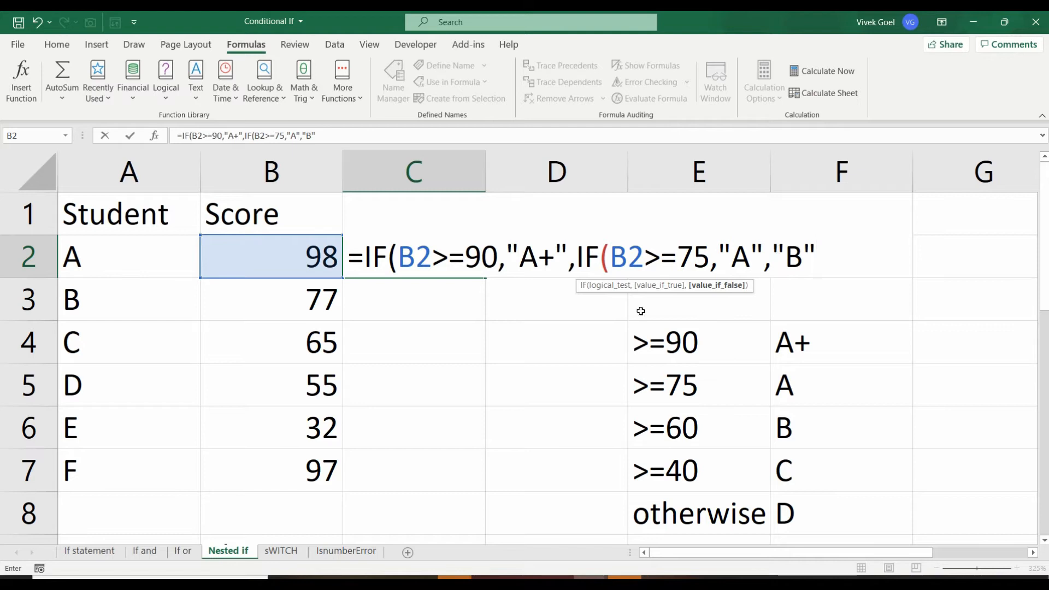
pyautogui.moveTo(372, 440)
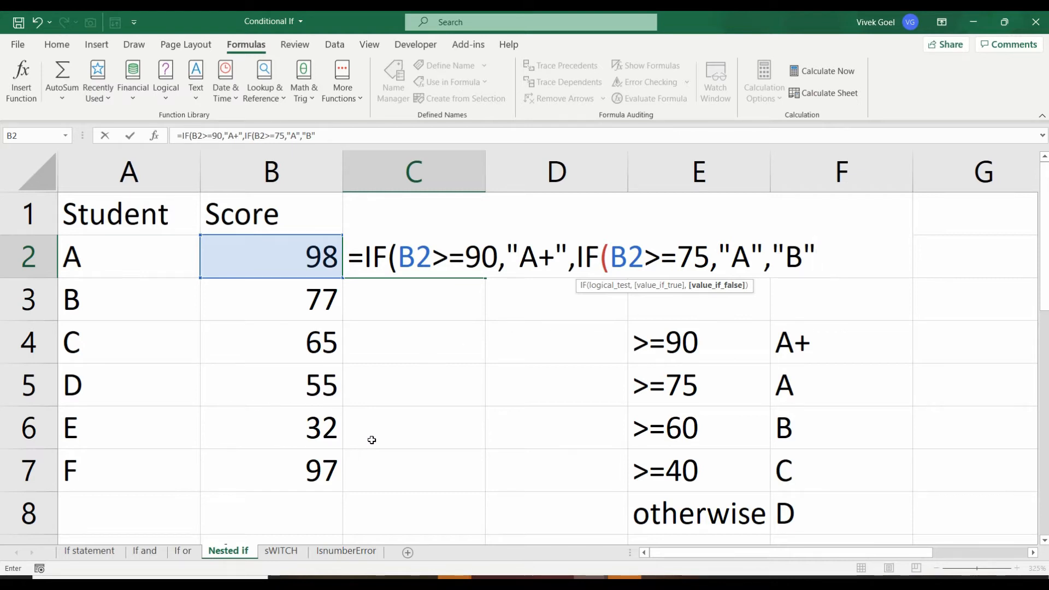
pyautogui.press('BackSpace')
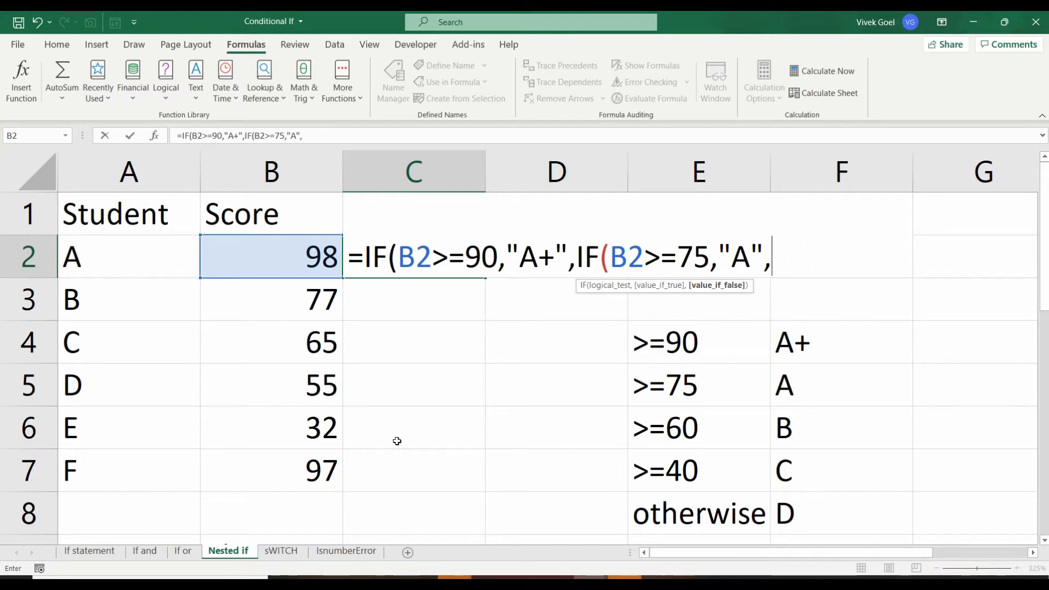
pyautogui.write('IF(')
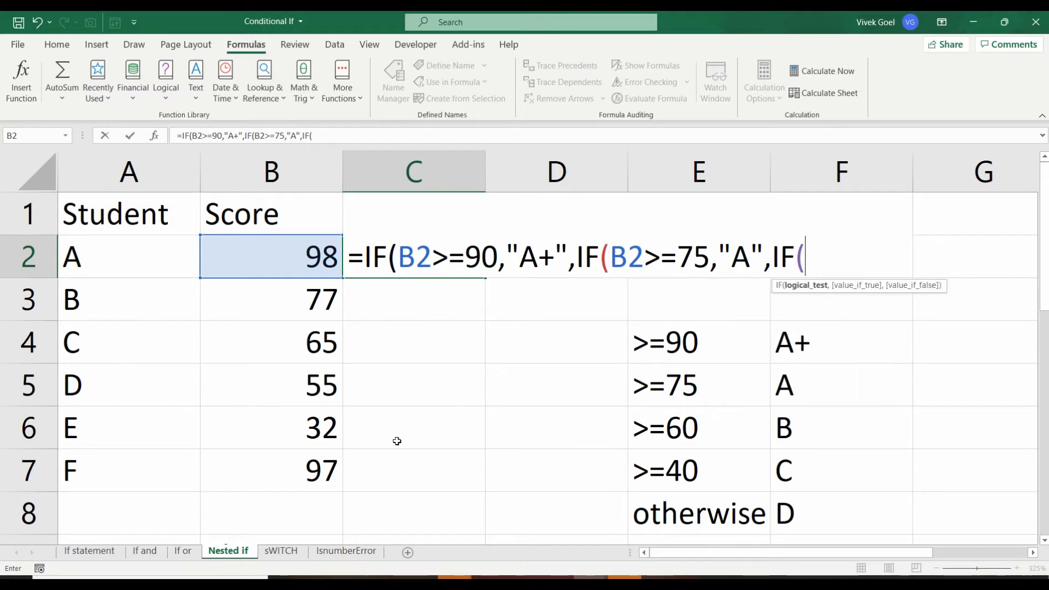
pyautogui.moveTo(283, 271)
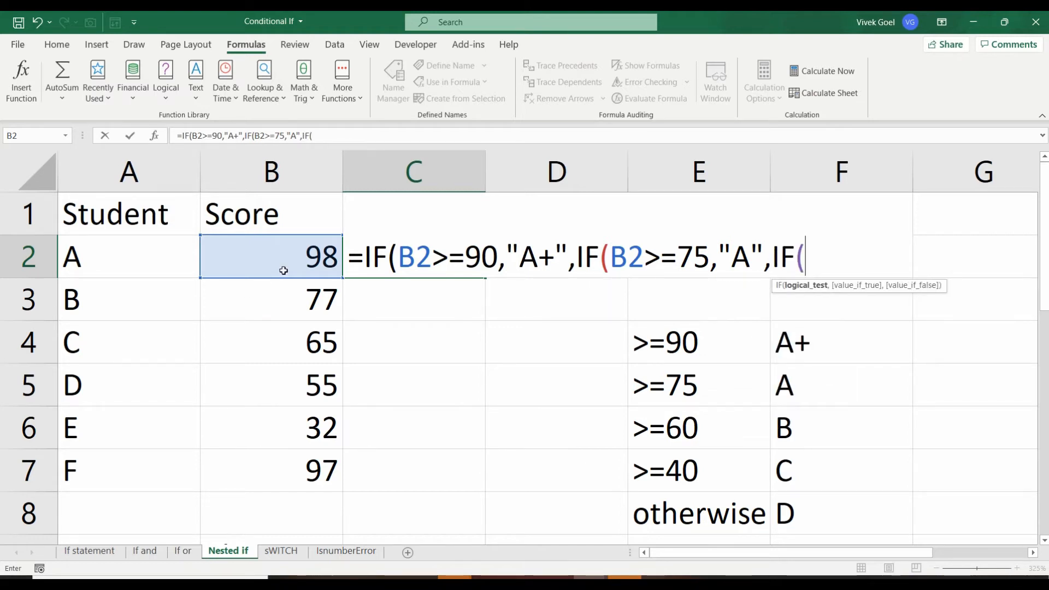
pyautogui.write('B2>=')
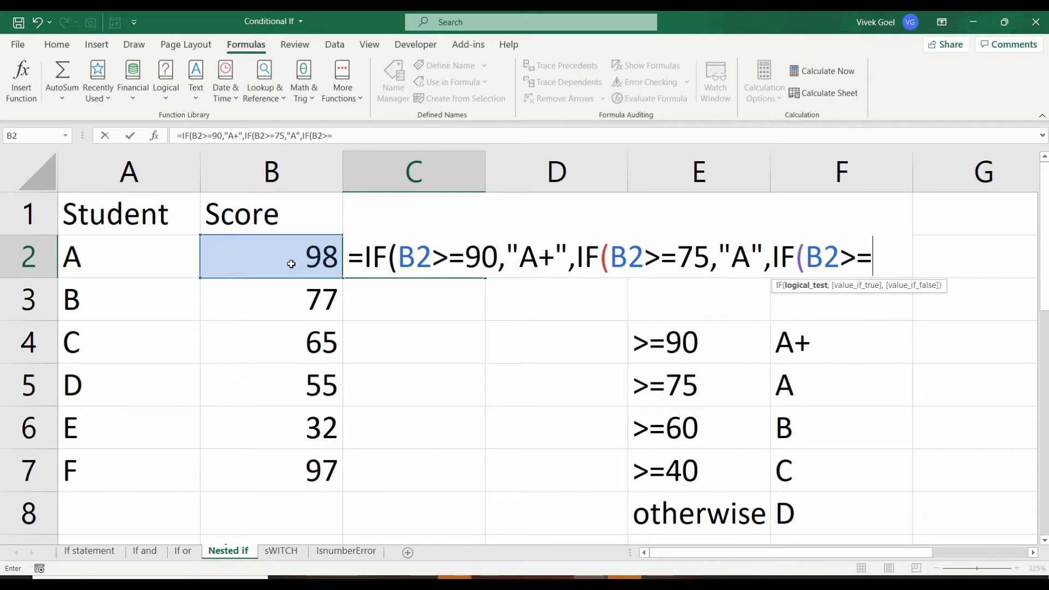
pyautogui.write('60,"')
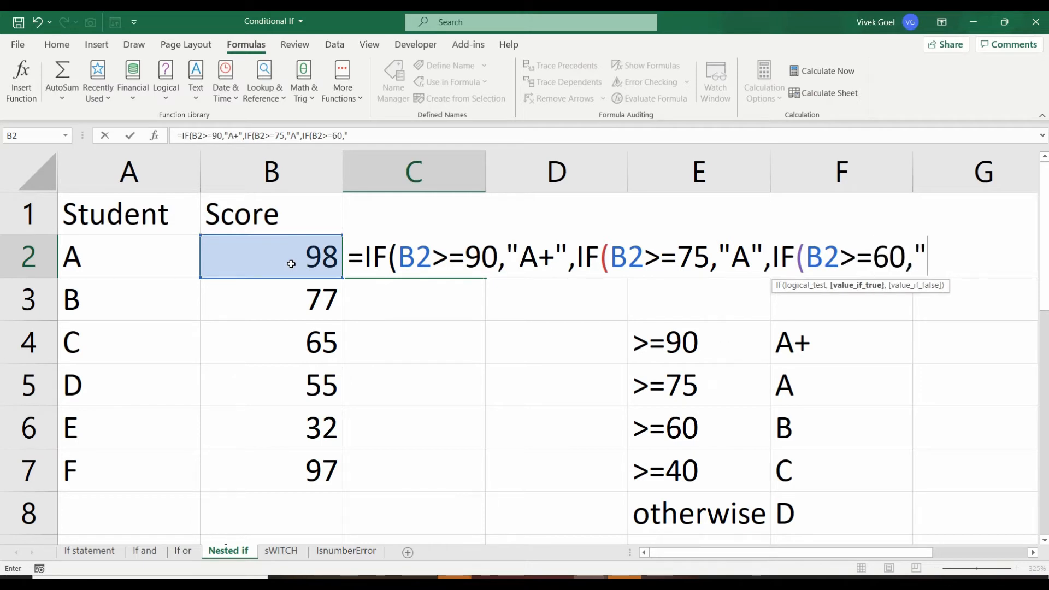
pyautogui.write('B"')
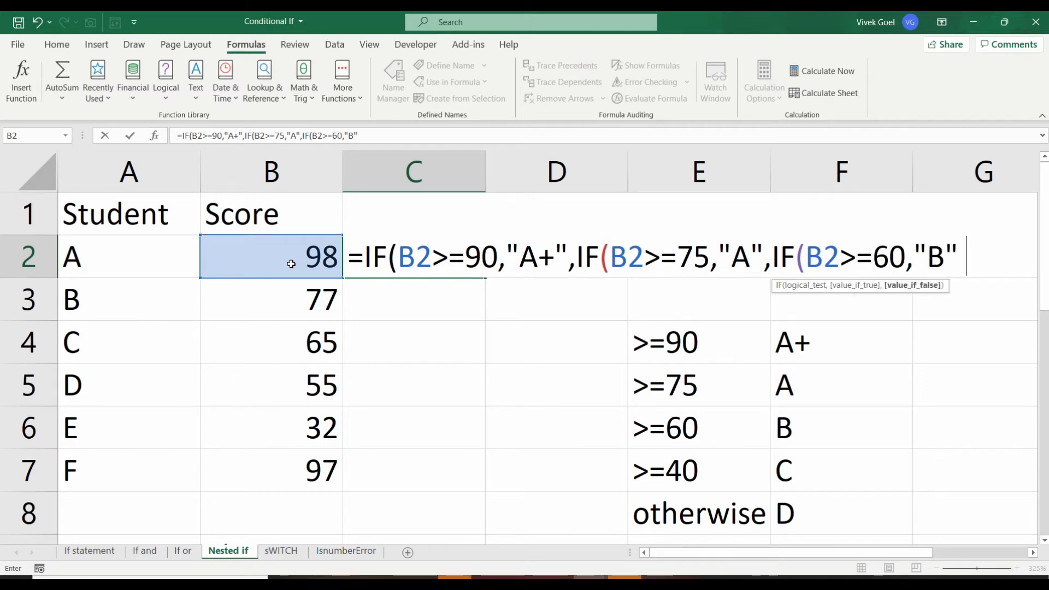
pyautogui.write(',IF(')
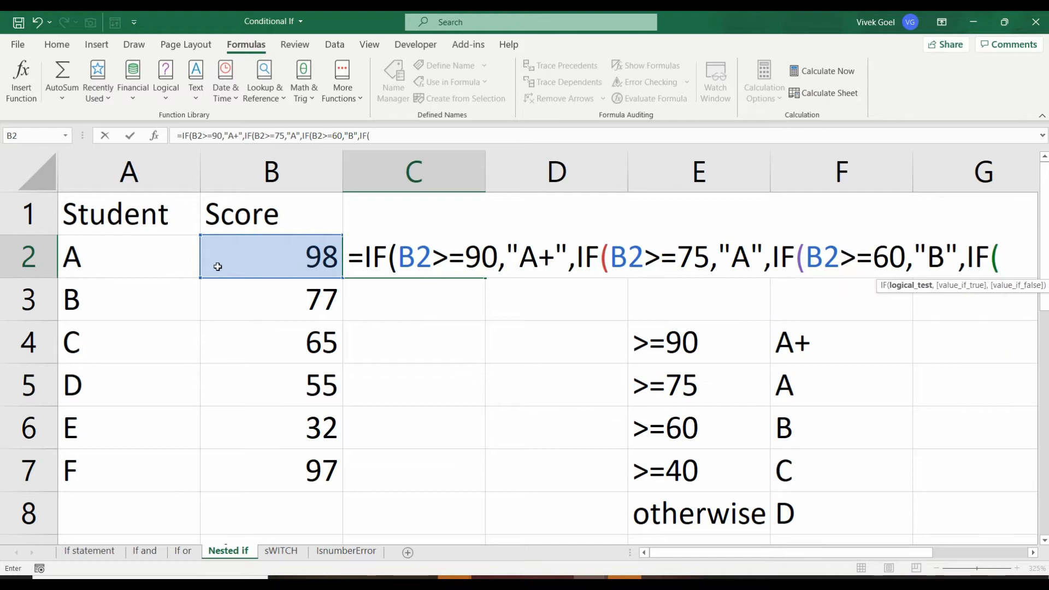
pyautogui.write('B2>=')
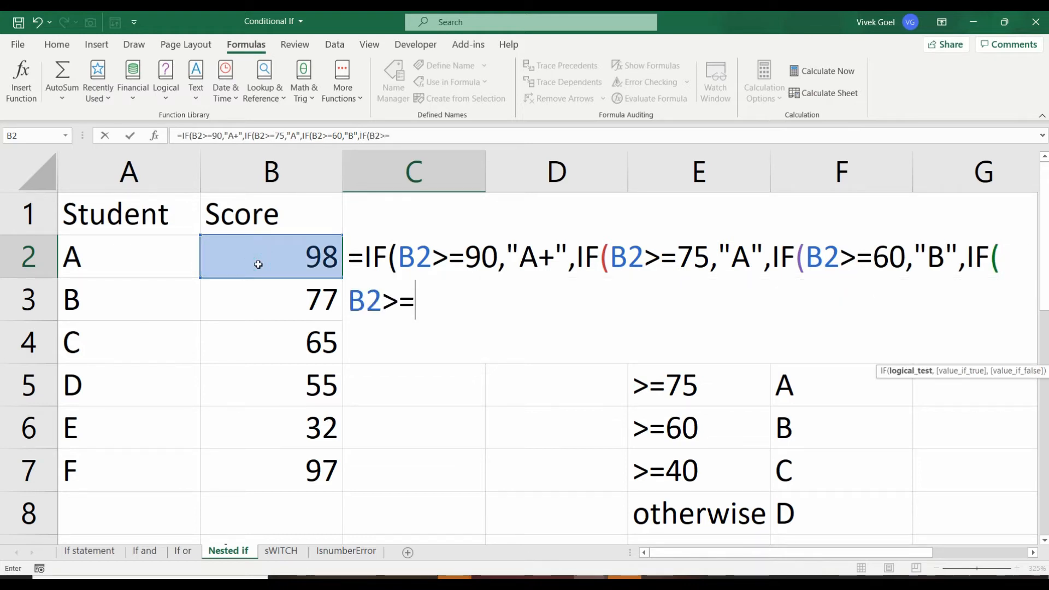
# Finish the 40 threshold returning "C" with "D" as the fallback grade
pyautogui.write('40')
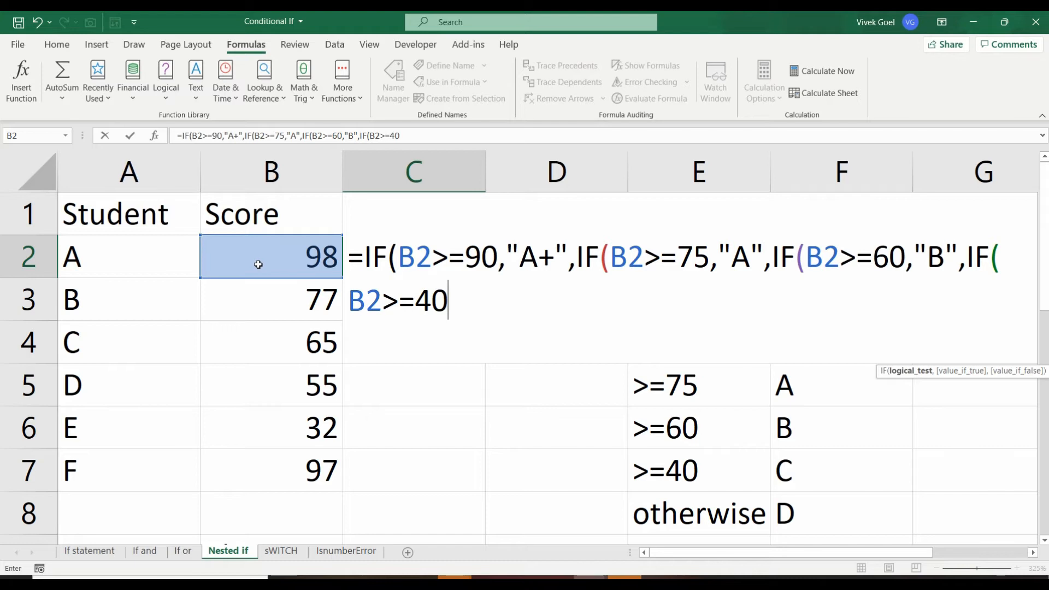
pyautogui.write(',"C')
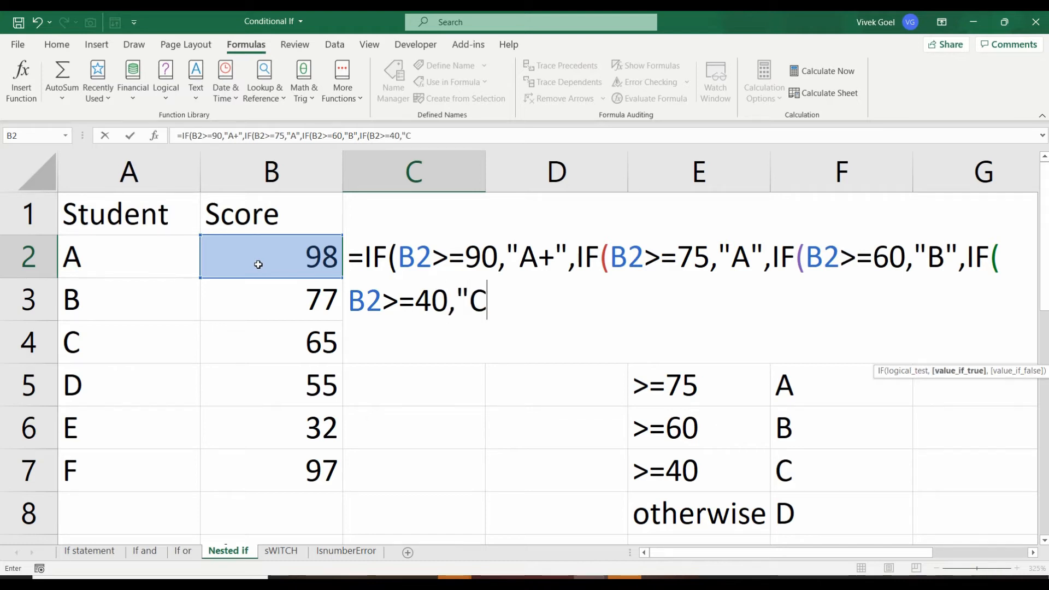
pyautogui.write('","D')
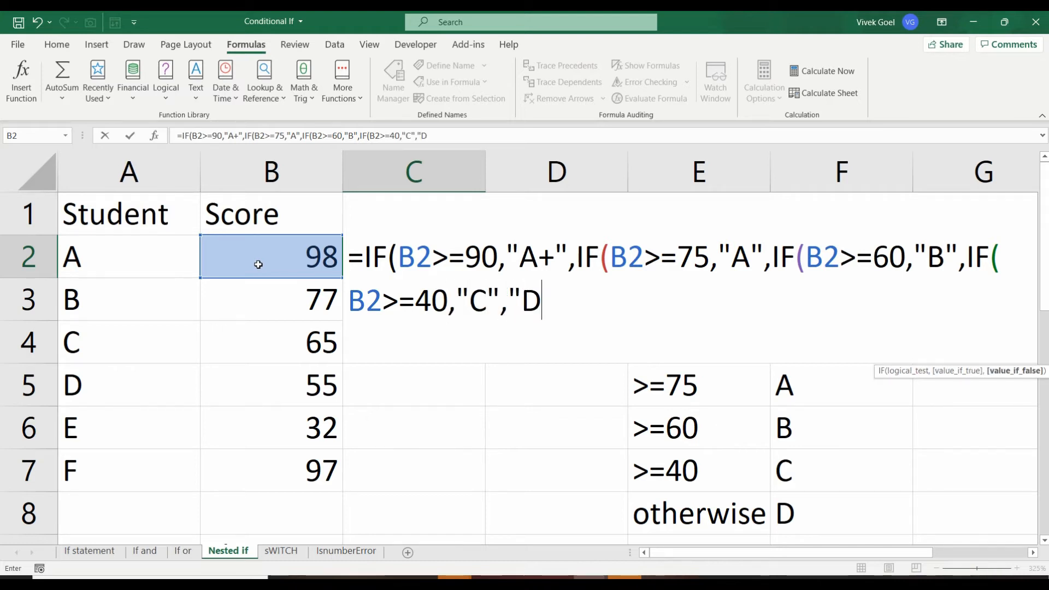
pyautogui.write('"')
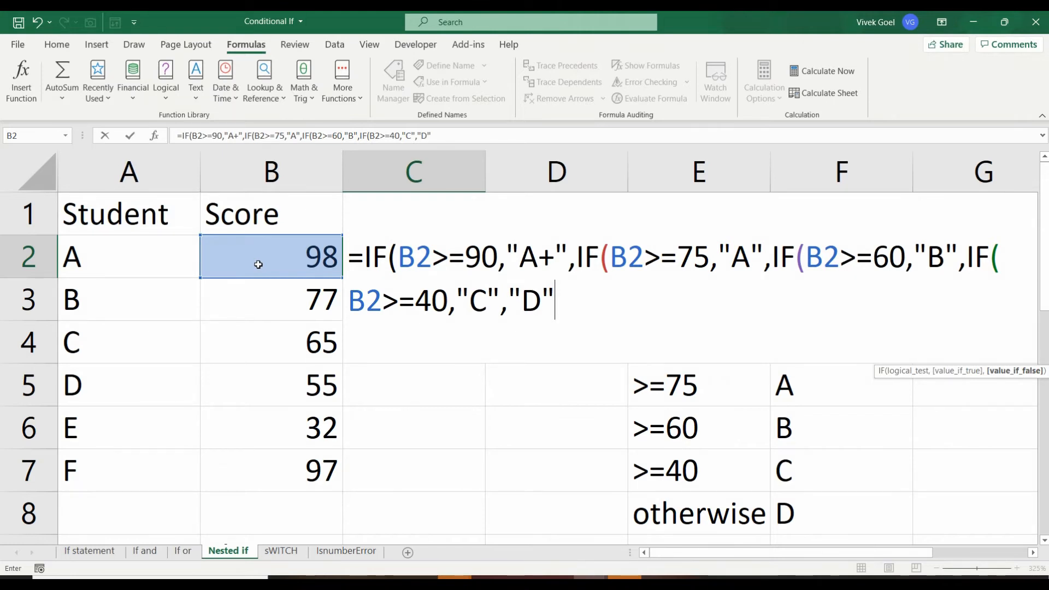
# Close the four nested IFs and commit C2's formula, returning A+ for 98
pyautogui.write(')')
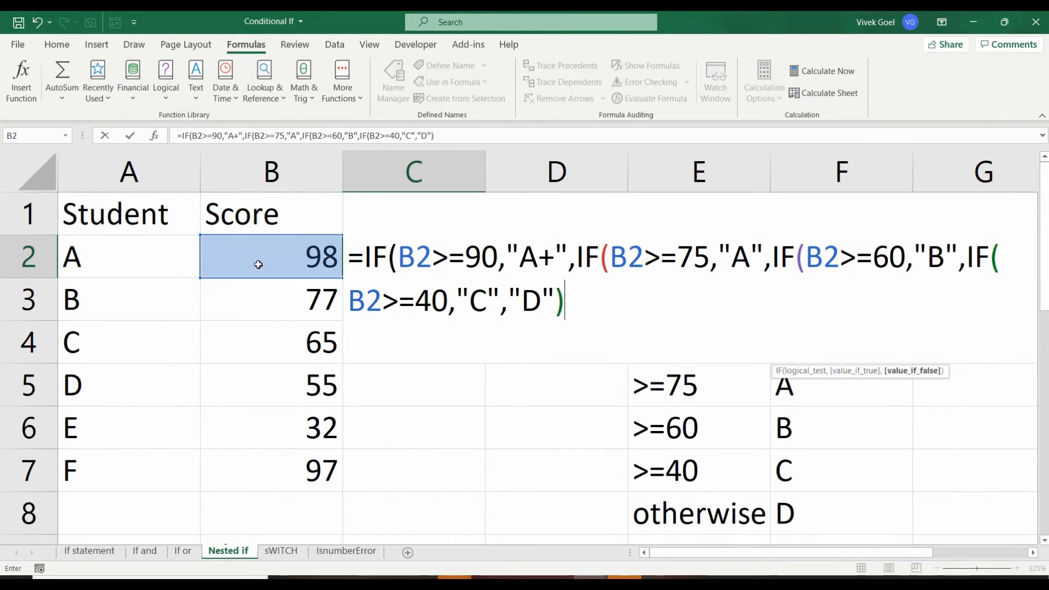
pyautogui.write(')')
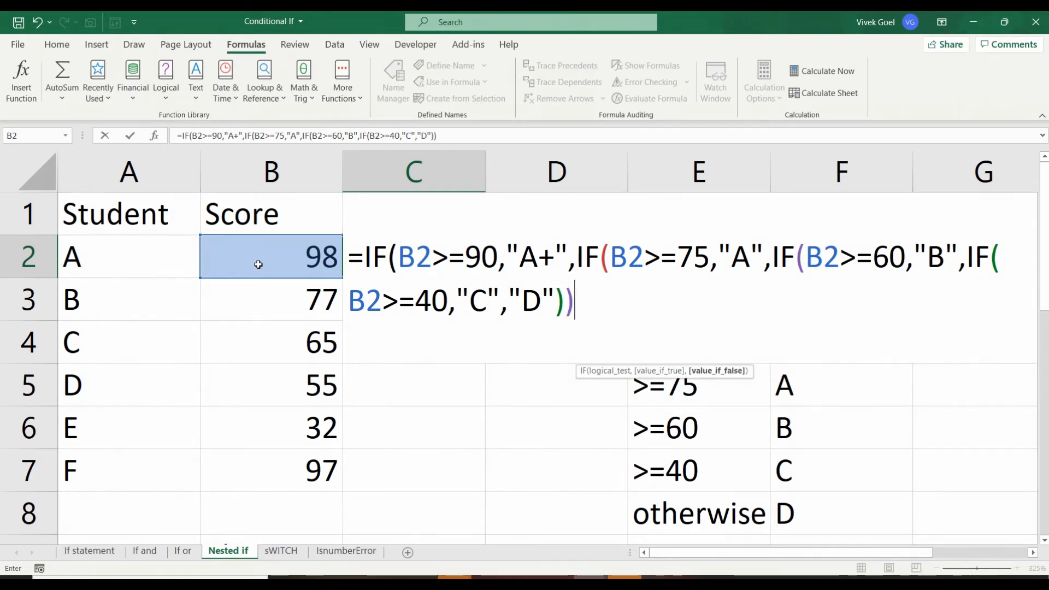
pyautogui.write(')')
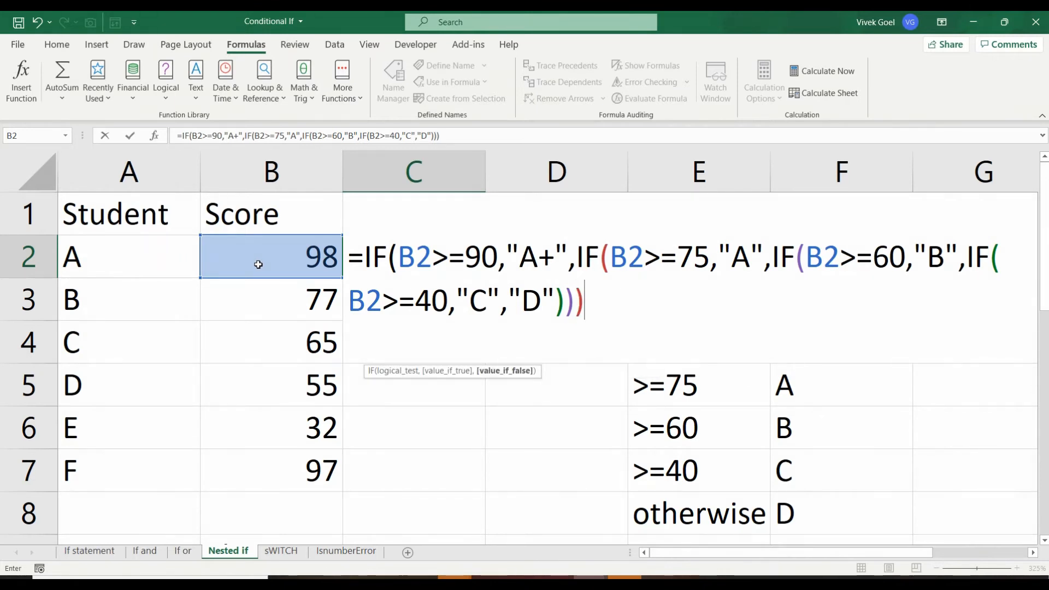
pyautogui.write(')')
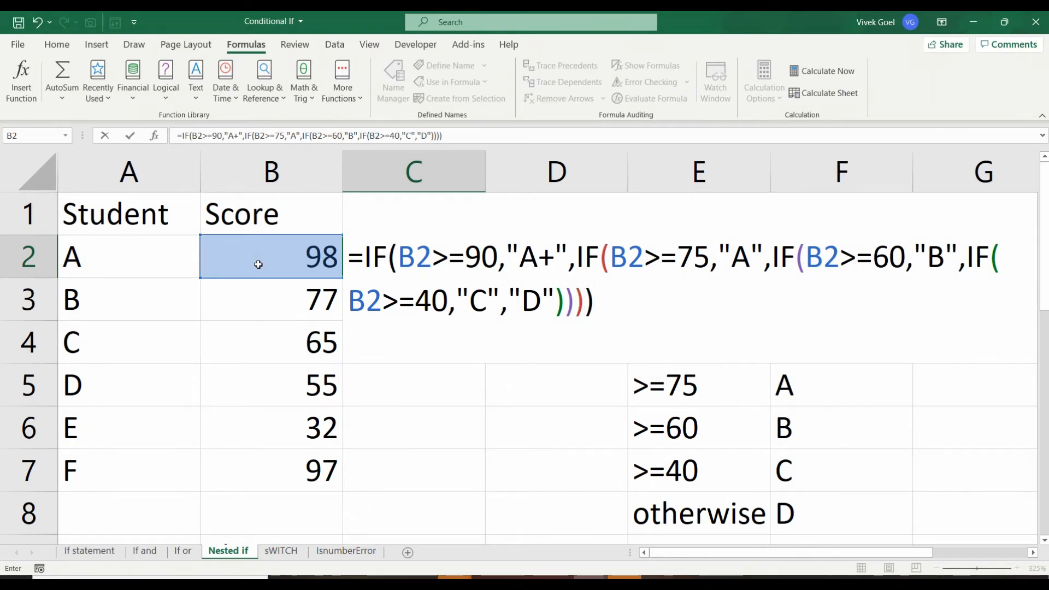
pyautogui.press('Enter')
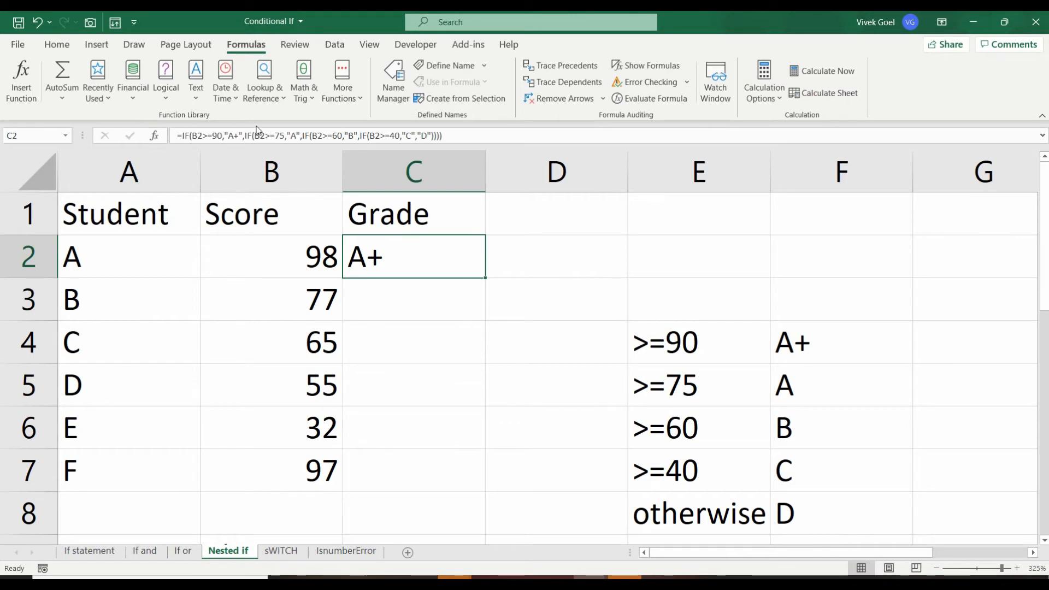
pyautogui.moveTo(483, 275)
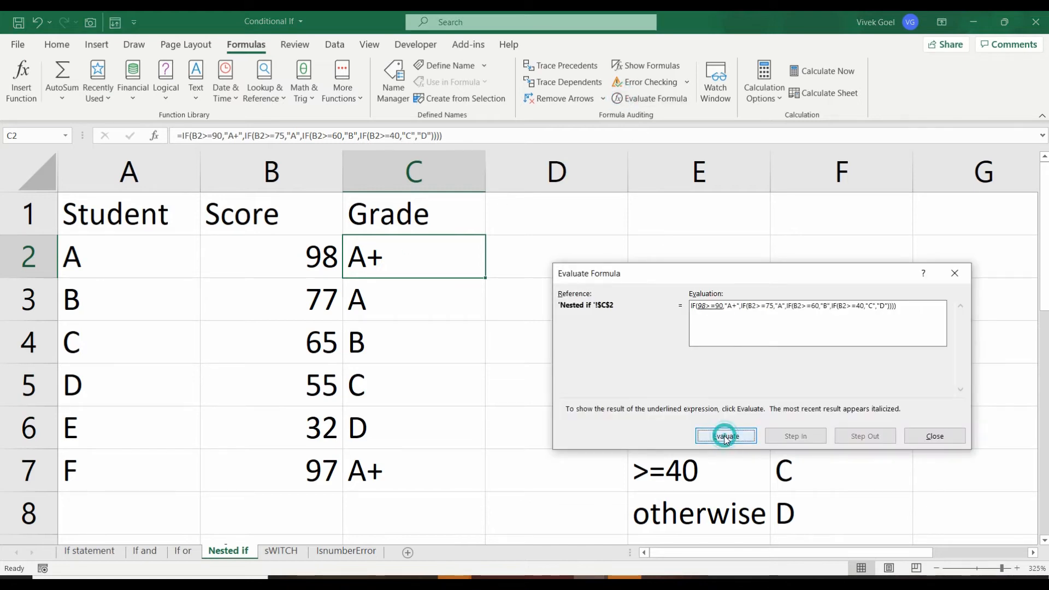
# Evaluate C2's remaining conditions until the formula resolves to A+
pyautogui.click(725, 436)
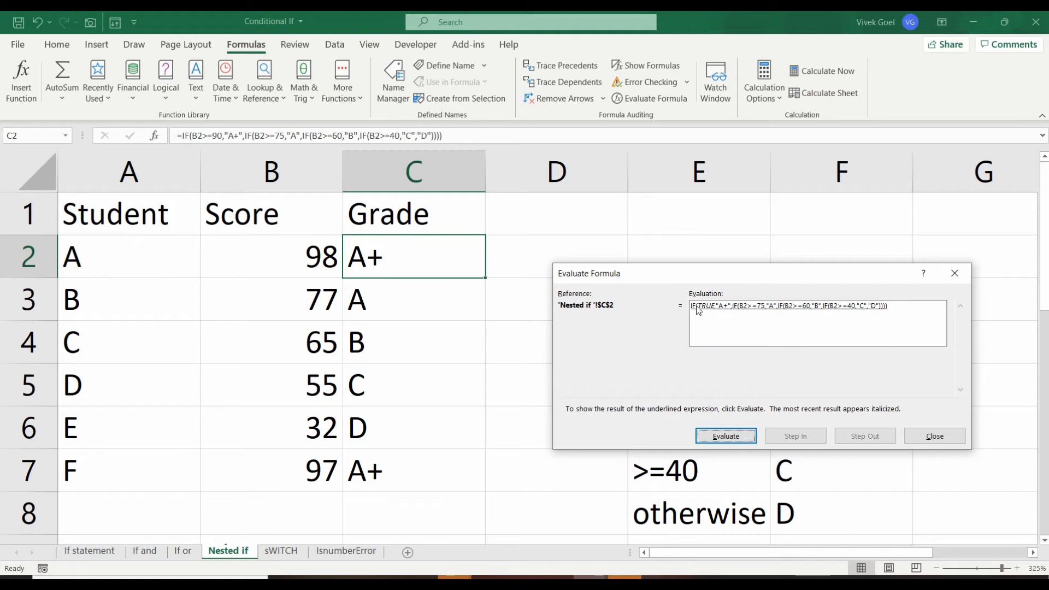
pyautogui.click(726, 435)
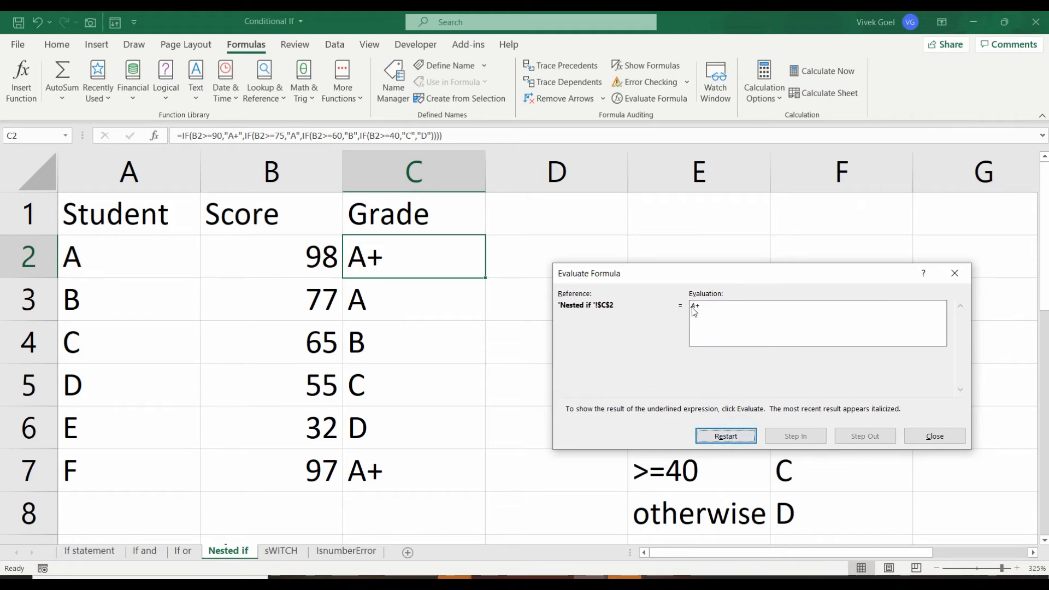
pyautogui.moveTo(700, 313)
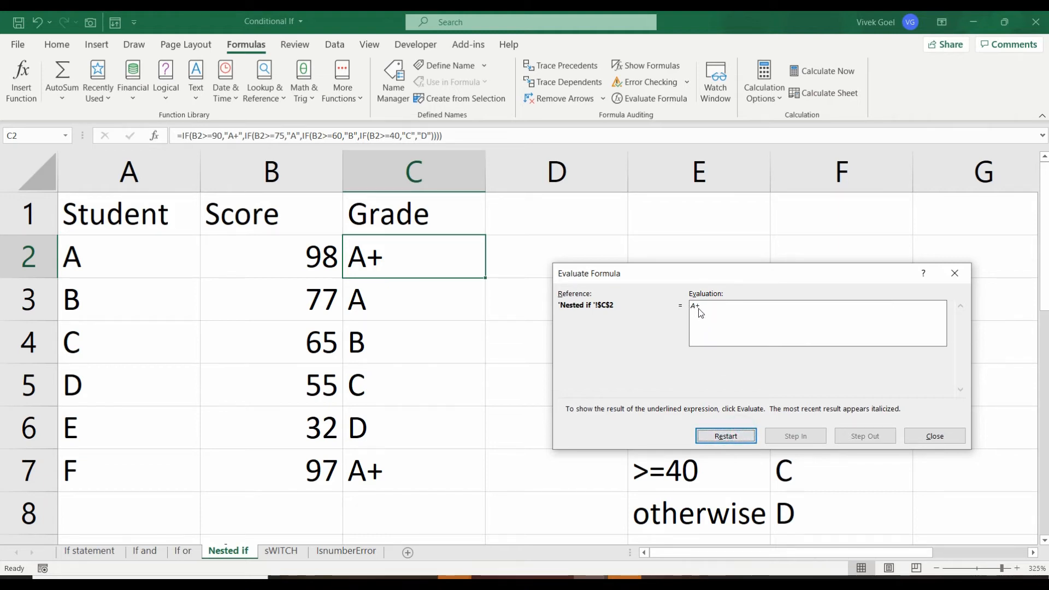
pyautogui.moveTo(916, 411)
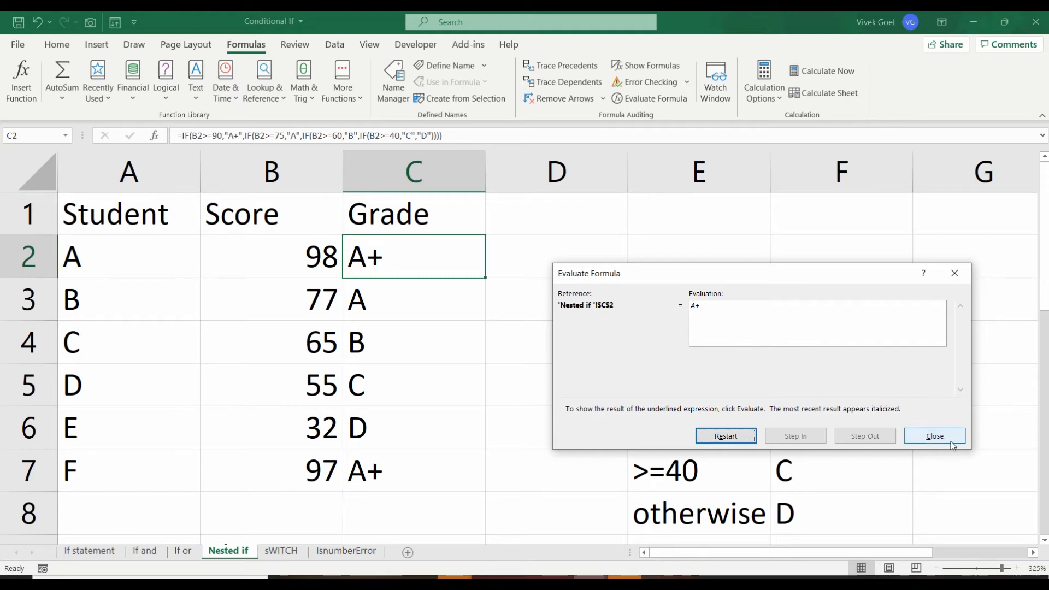
# Evaluate C3's formula as 77 fails 90 but passes 75 to give A, then close
pyautogui.click(934, 435)
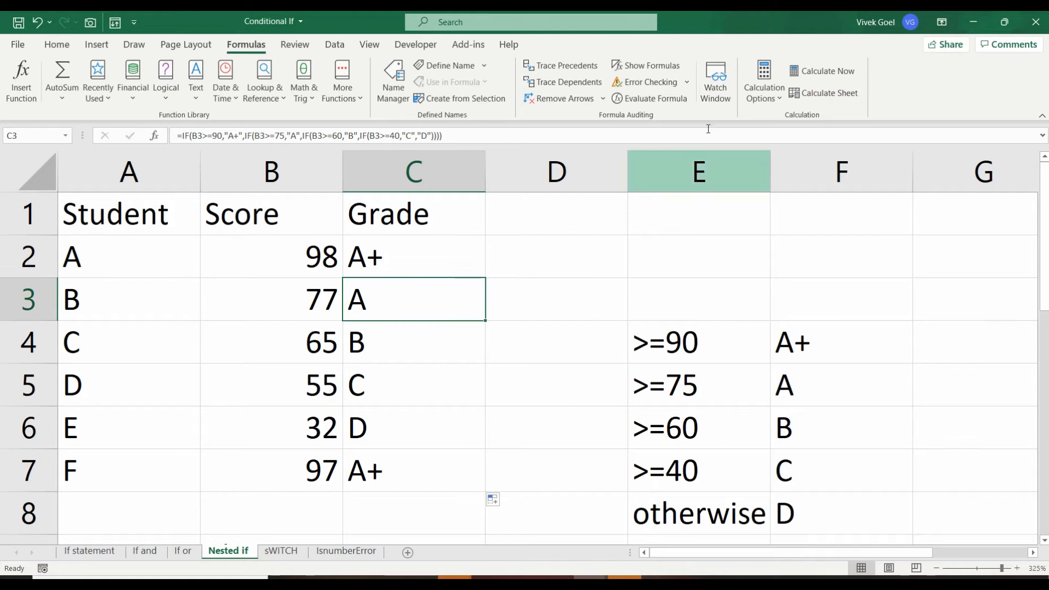
pyautogui.click(655, 99)
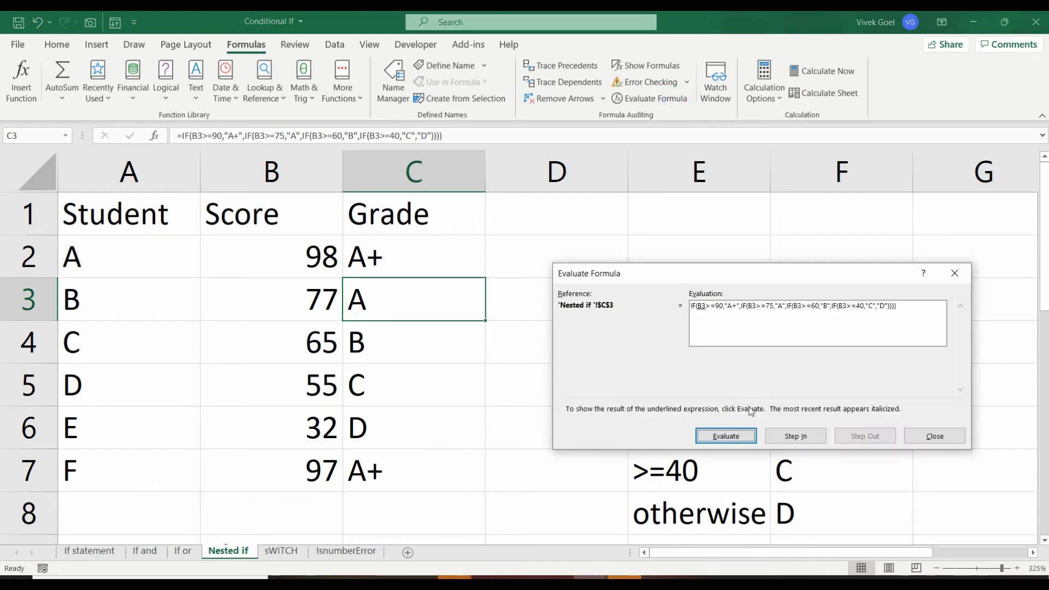
pyautogui.click(726, 435)
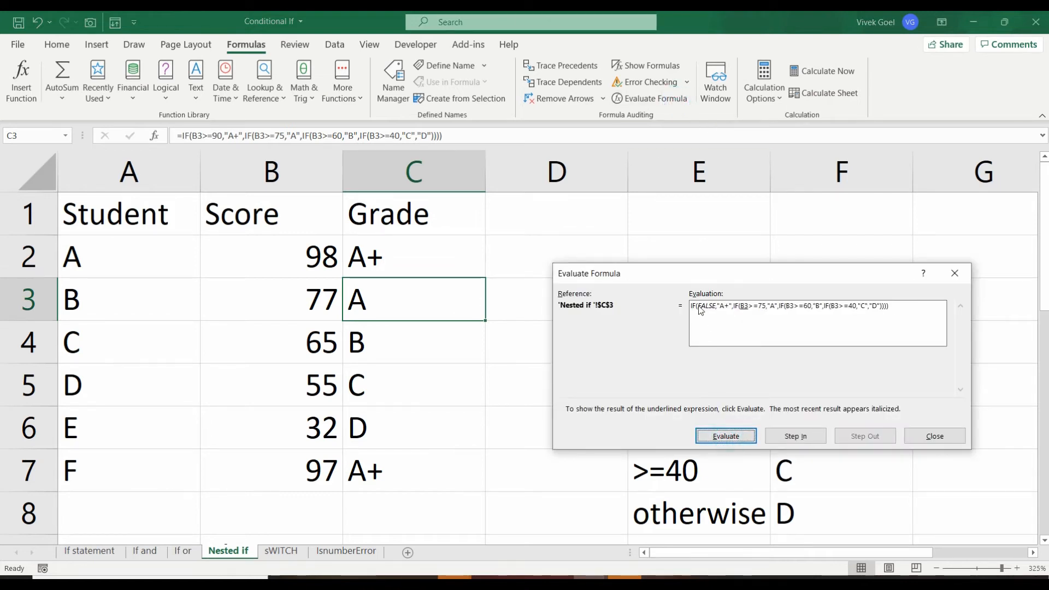
pyautogui.click(726, 436)
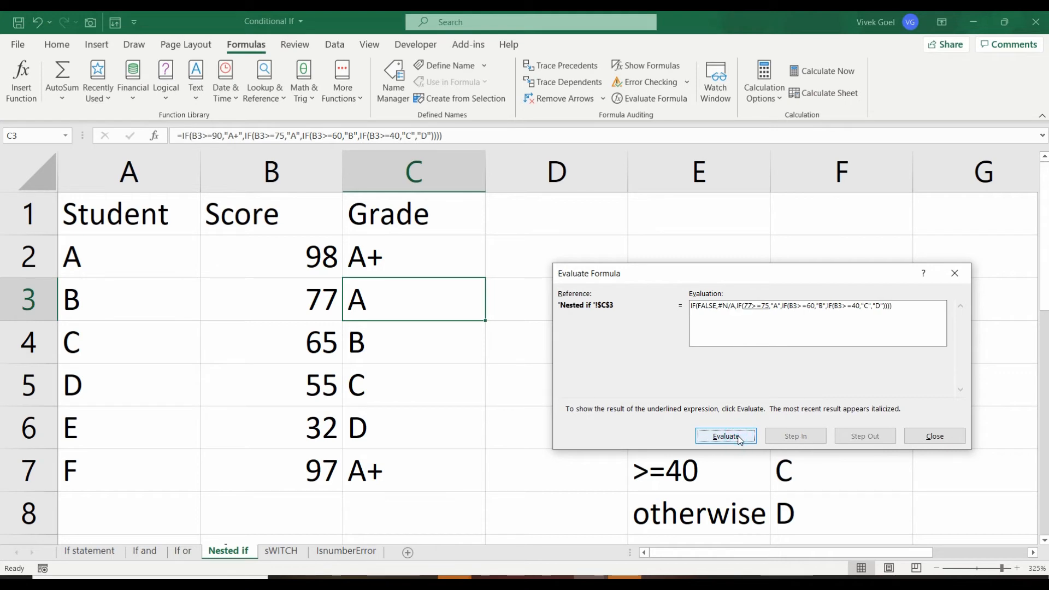
pyautogui.click(726, 436)
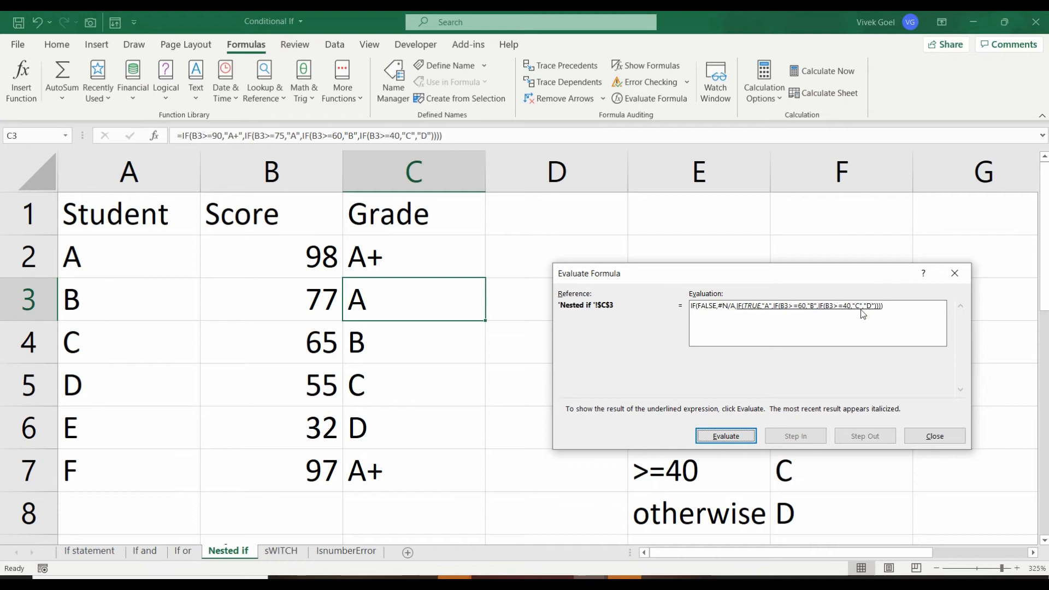
pyautogui.click(726, 436)
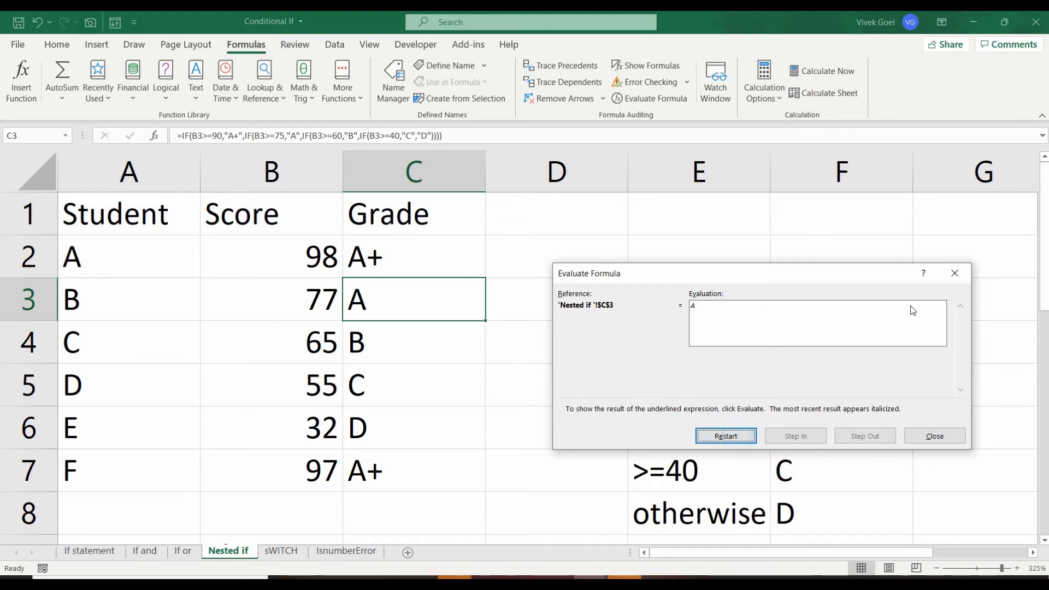
pyautogui.click(935, 435)
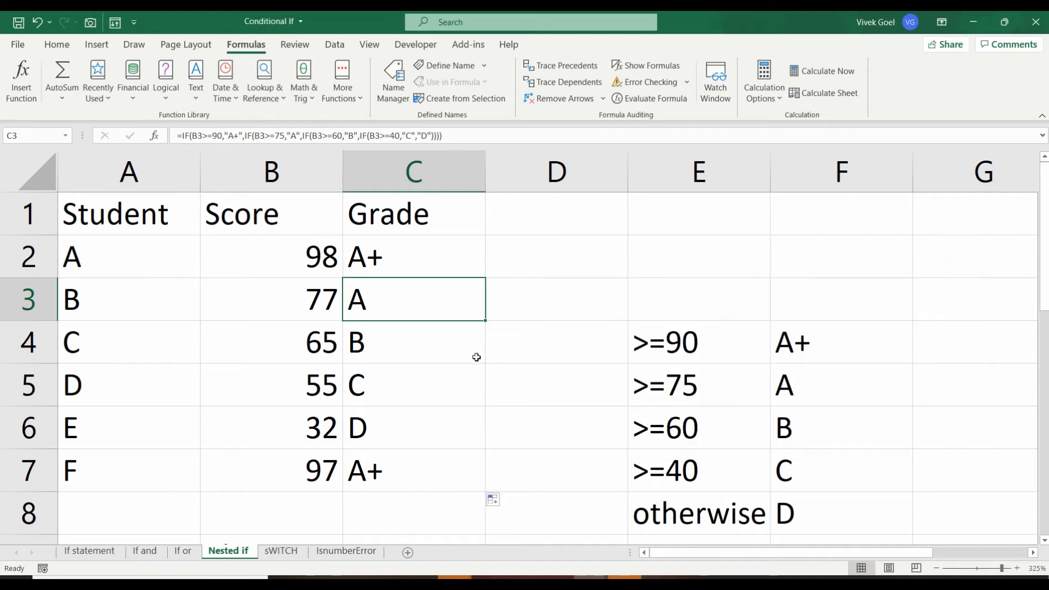
# Evaluate C4's formula as 65 fails 90 and 75 but passes 60 to give B
pyautogui.click(655, 99)
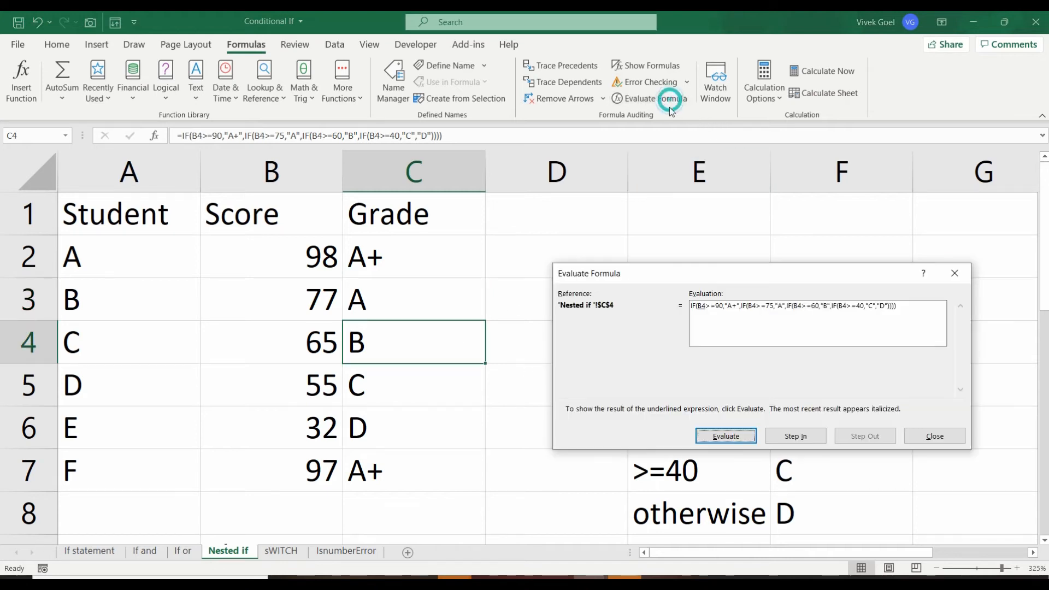
pyautogui.click(725, 436)
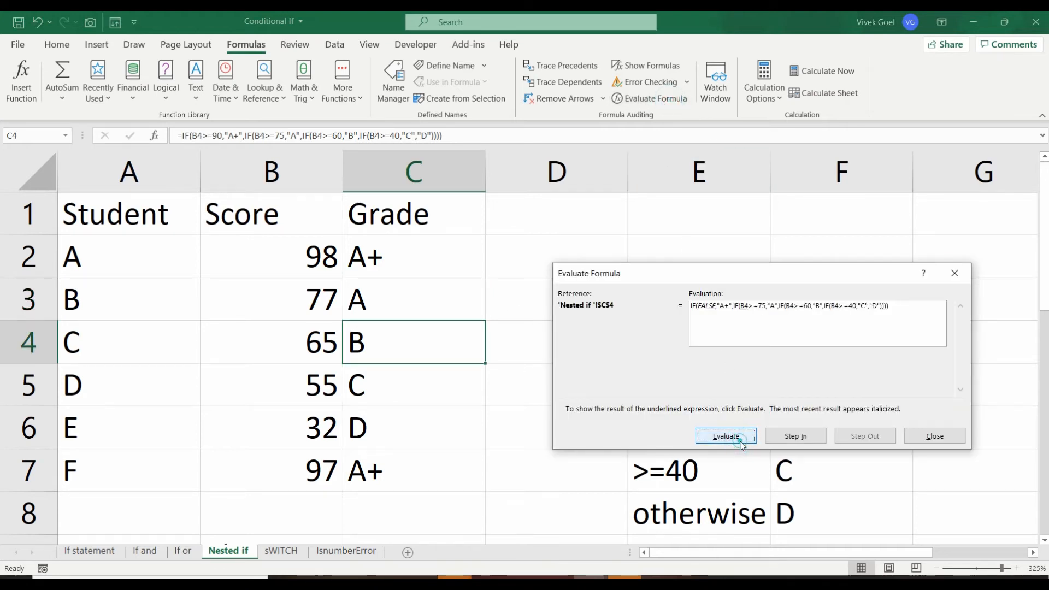
pyautogui.click(726, 435)
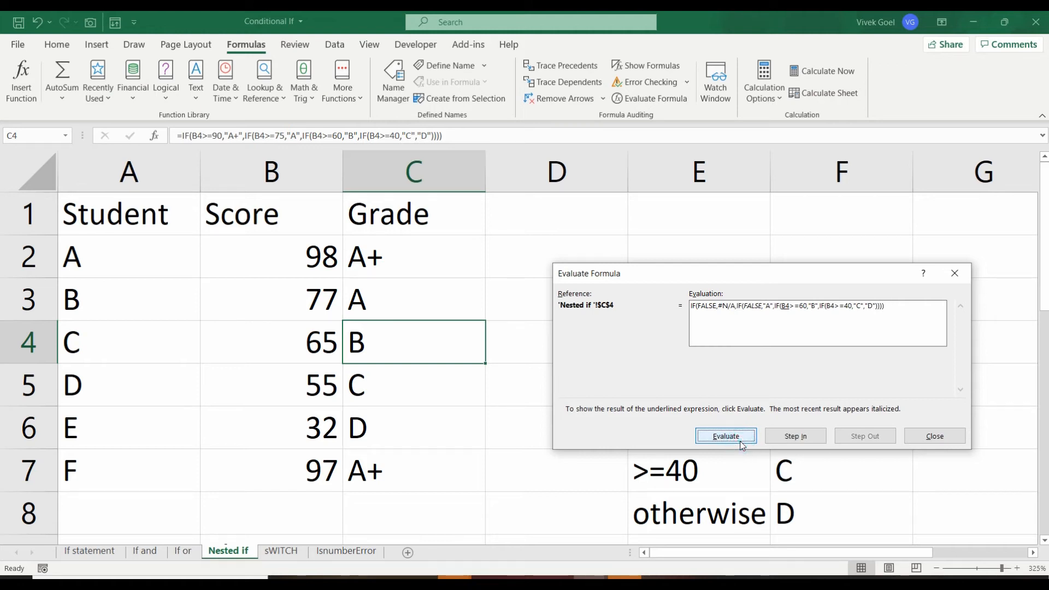
pyautogui.click(726, 435)
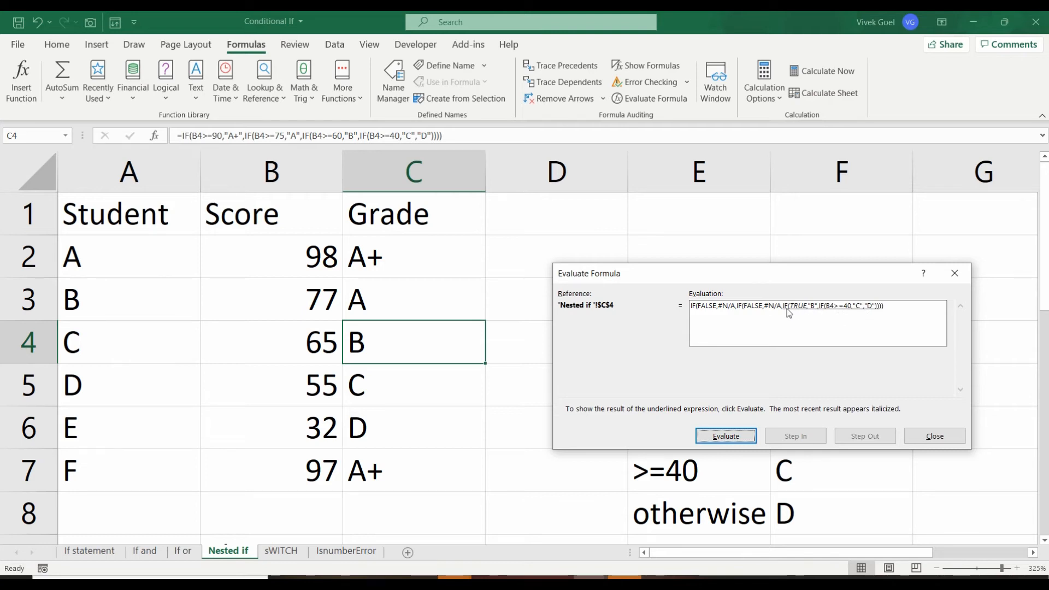
pyautogui.click(726, 435)
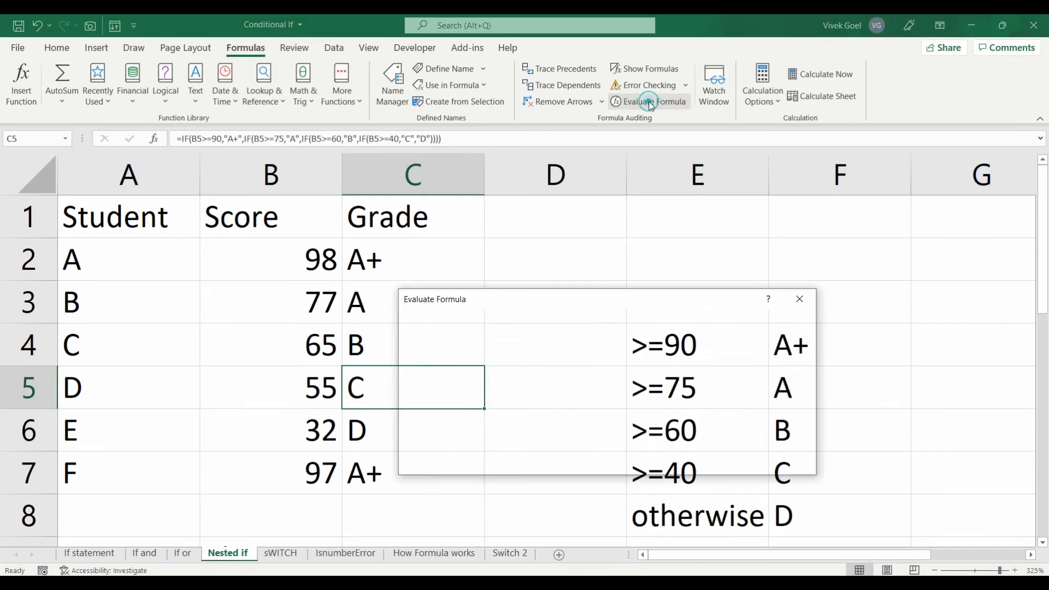
# Evaluate C5's formula as 55 steps down the thresholds to grade C
pyautogui.click(645, 101)
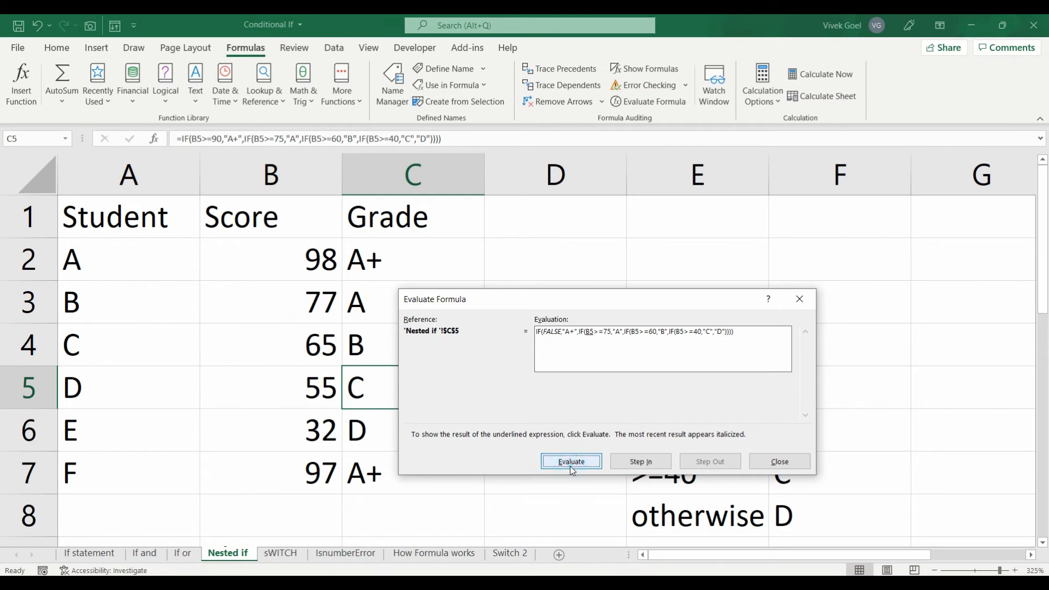
pyautogui.click(571, 461)
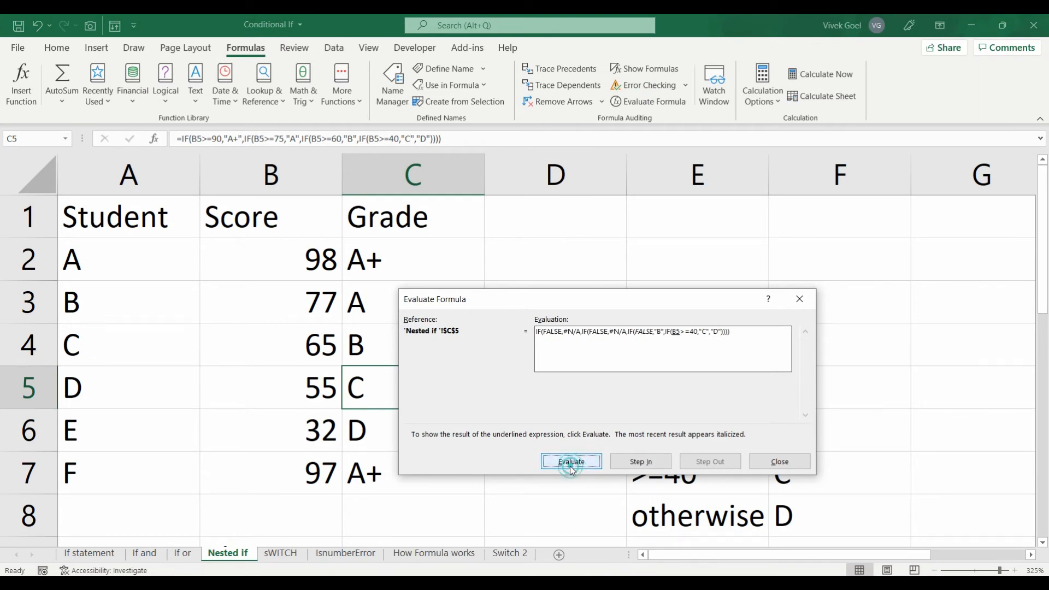
pyautogui.click(572, 462)
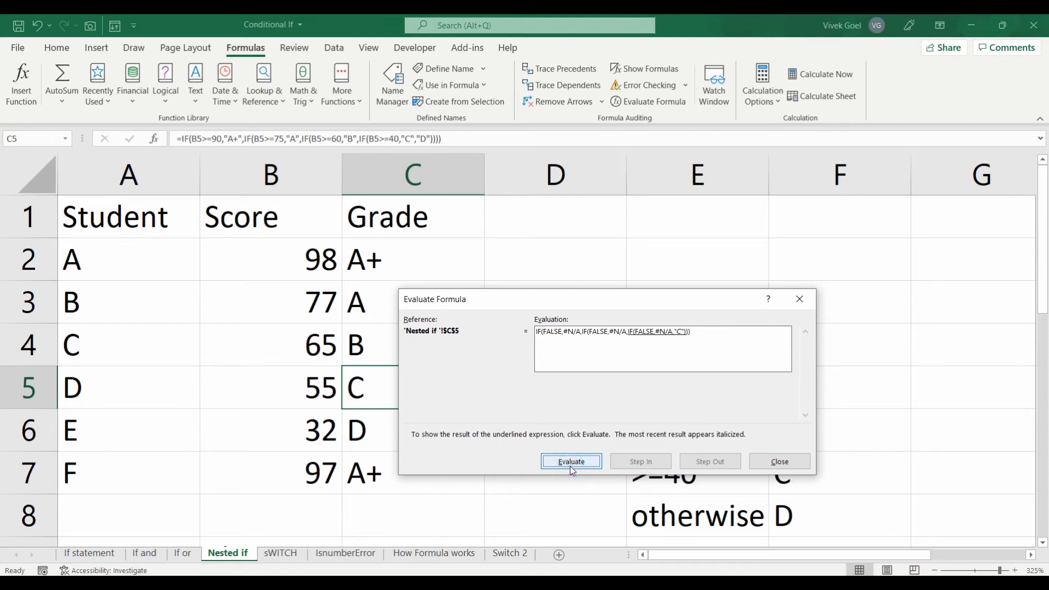
pyautogui.click(572, 461)
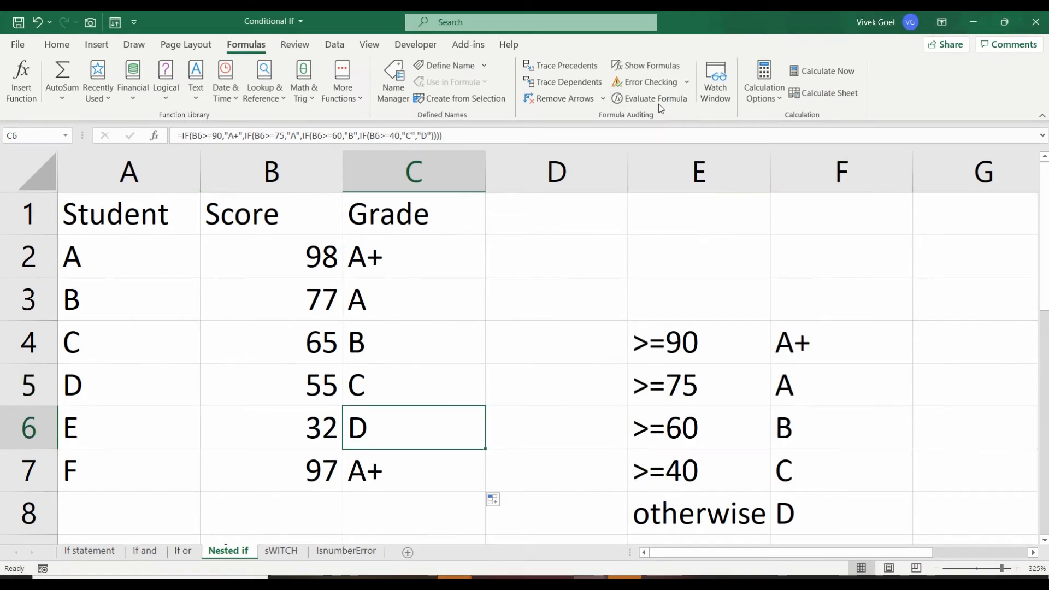
# Evaluate C6's formula as 32 fails every threshold to fallback D, then close
pyautogui.click(656, 98)
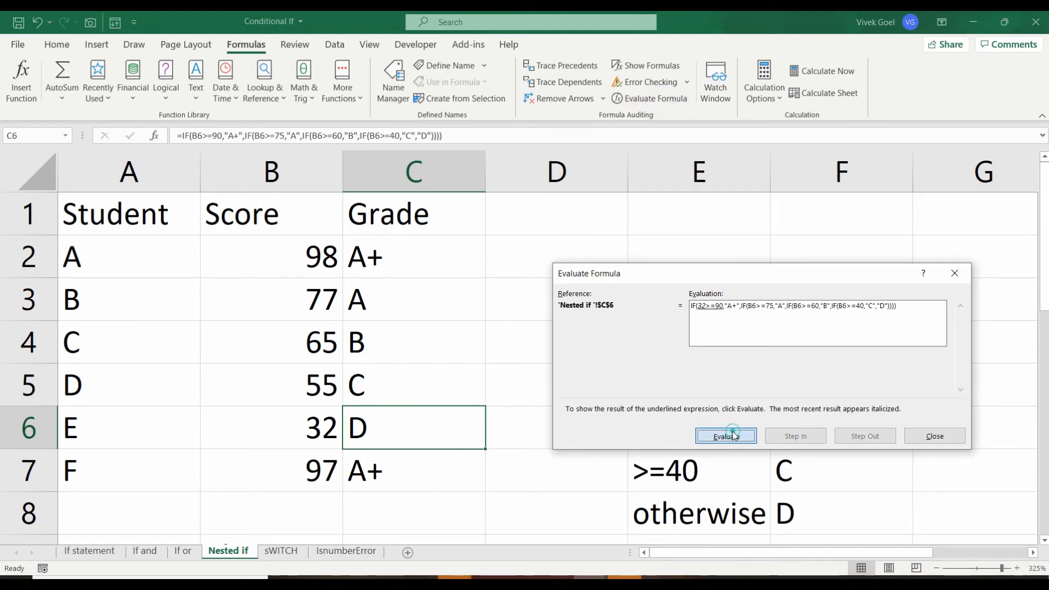
pyautogui.click(726, 436)
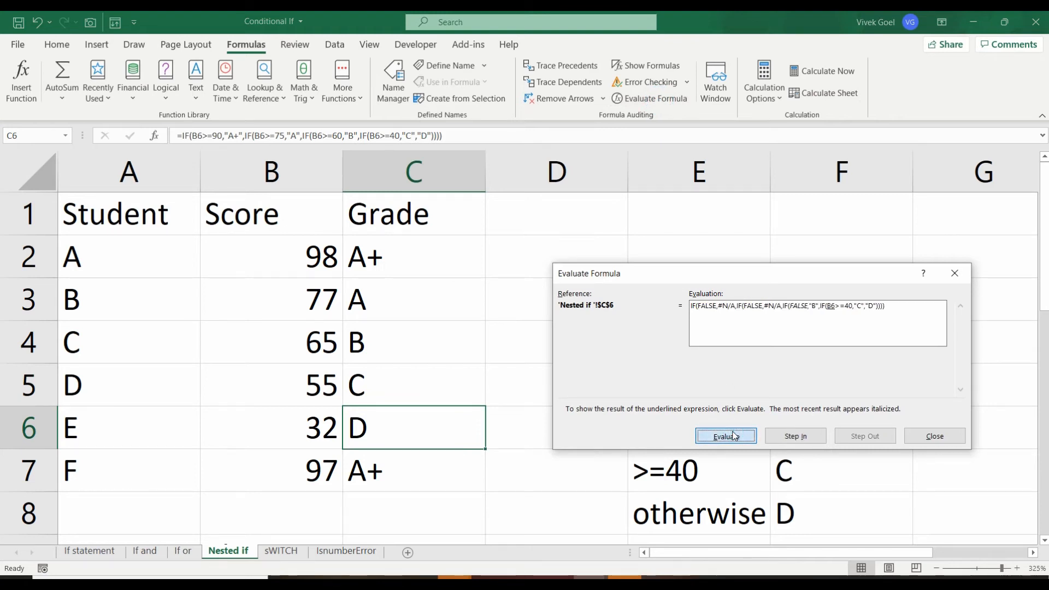
pyautogui.click(726, 435)
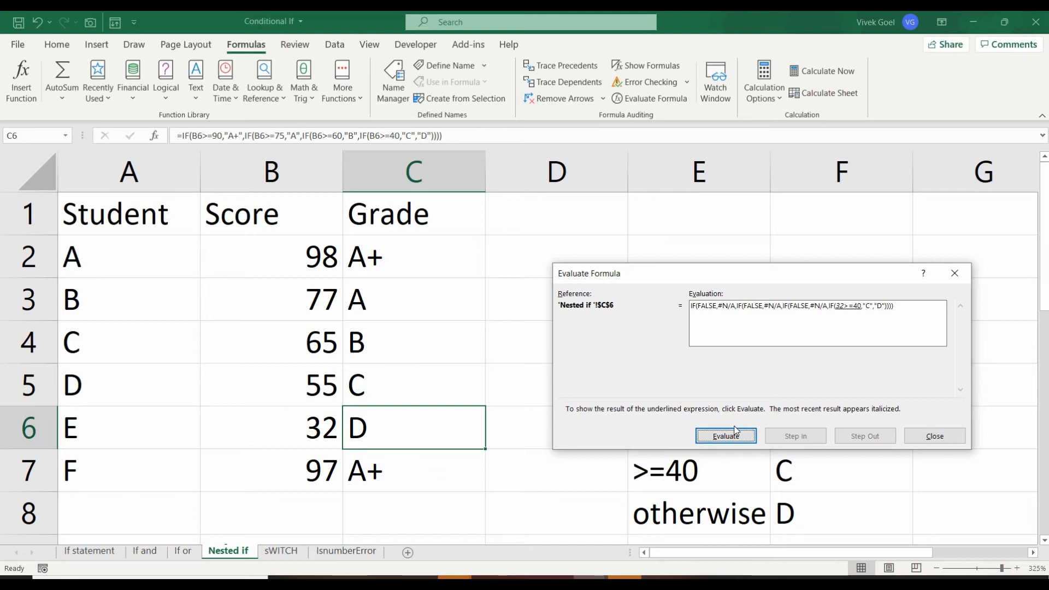
pyautogui.click(726, 436)
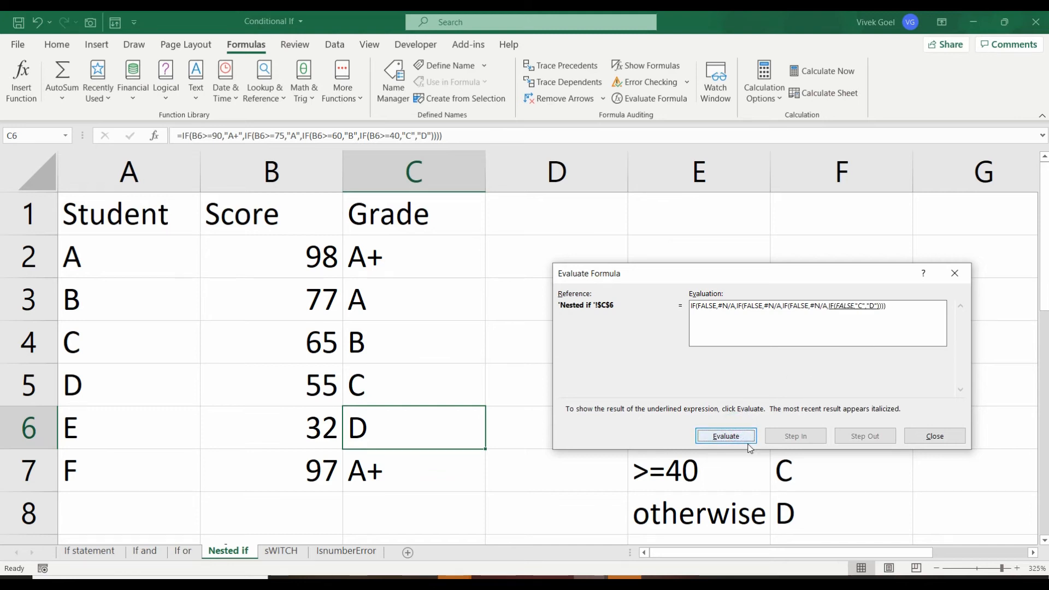
pyautogui.click(726, 436)
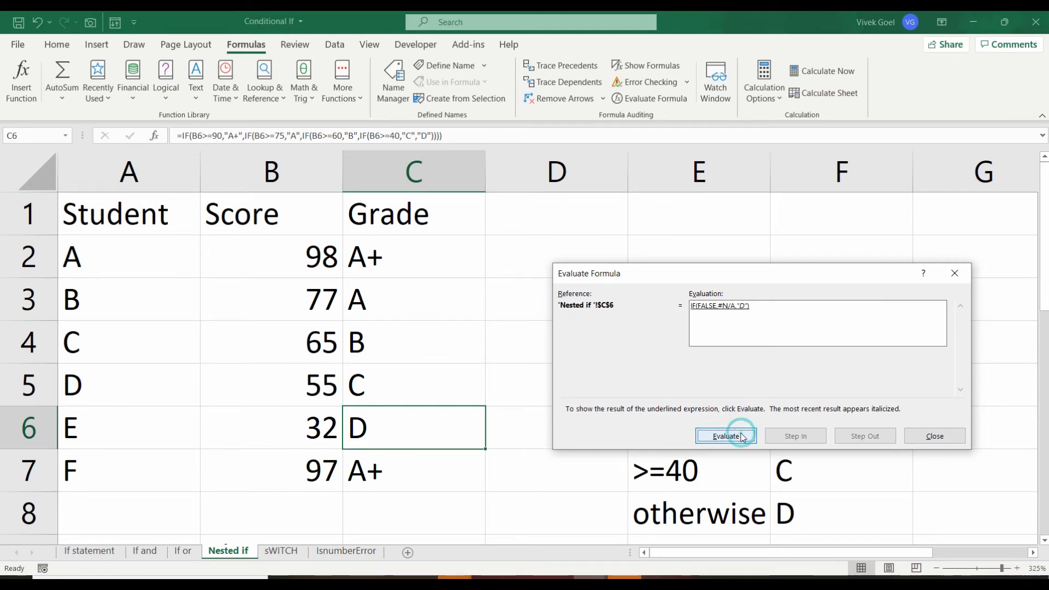
pyautogui.click(935, 436)
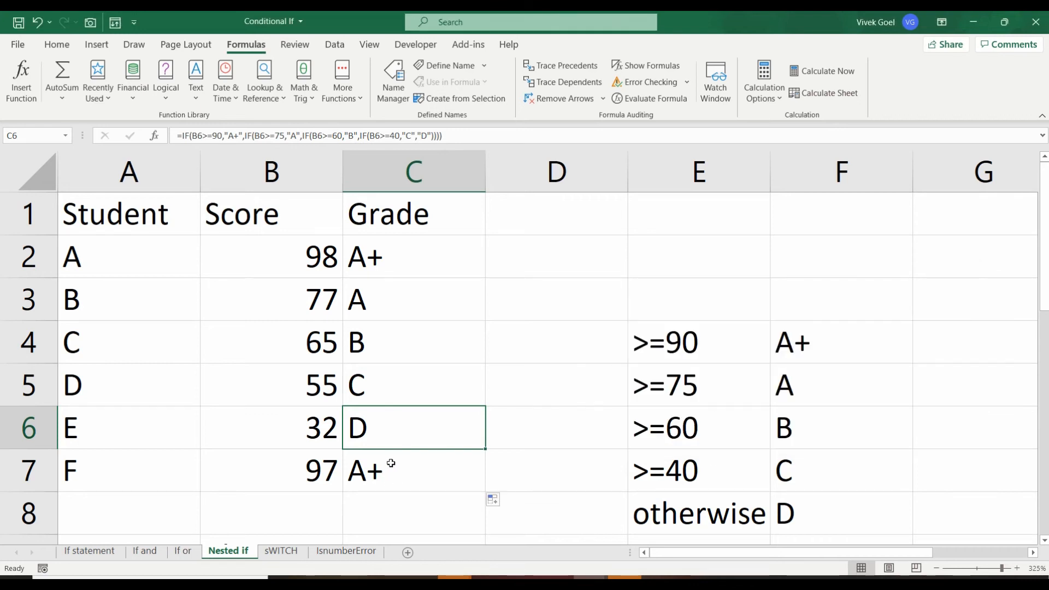
pyautogui.moveTo(381, 472)
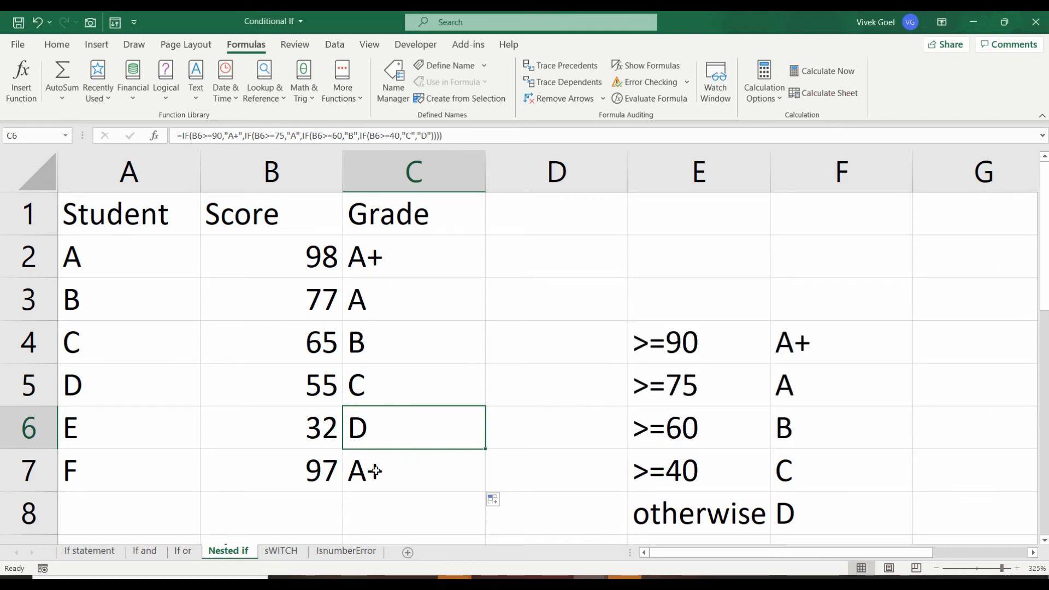
# Evaluate C7's formula, where 97 passes the first 90 test as TRUE
pyautogui.click(417, 470)
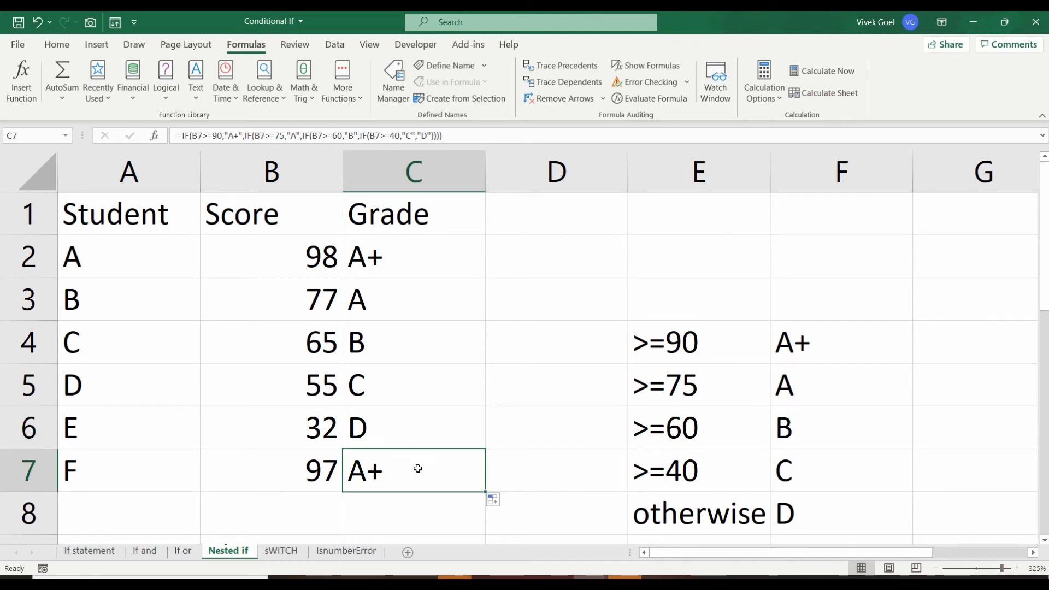
pyautogui.click(654, 98)
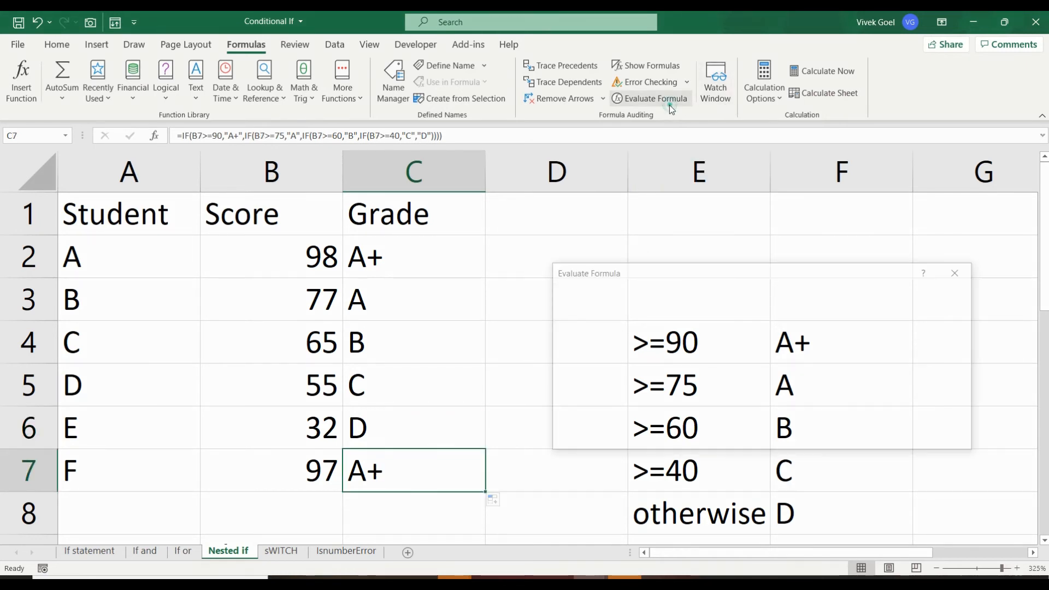
pyautogui.click(656, 98)
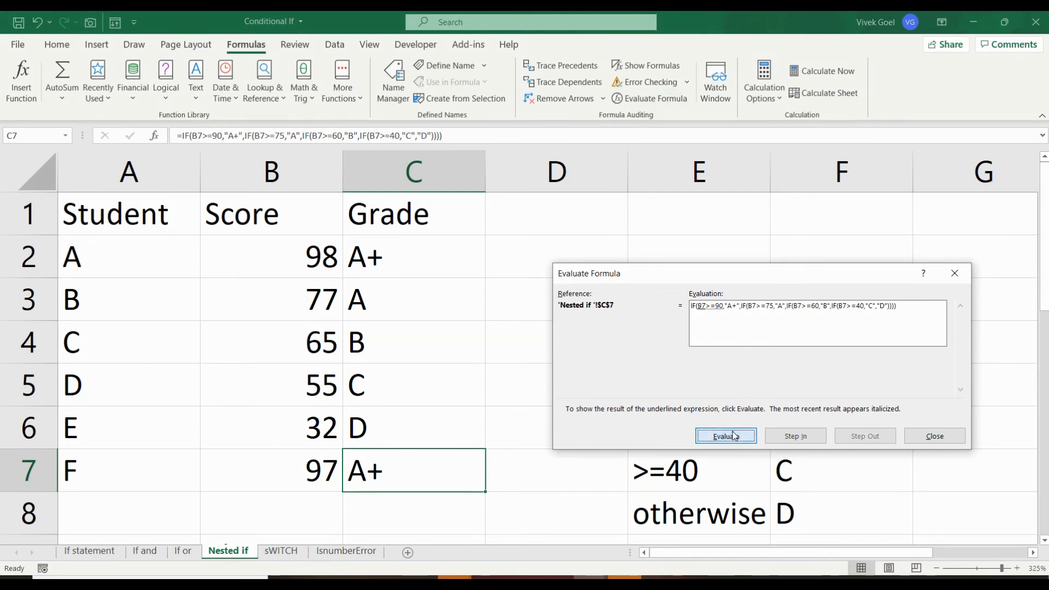
pyautogui.click(726, 435)
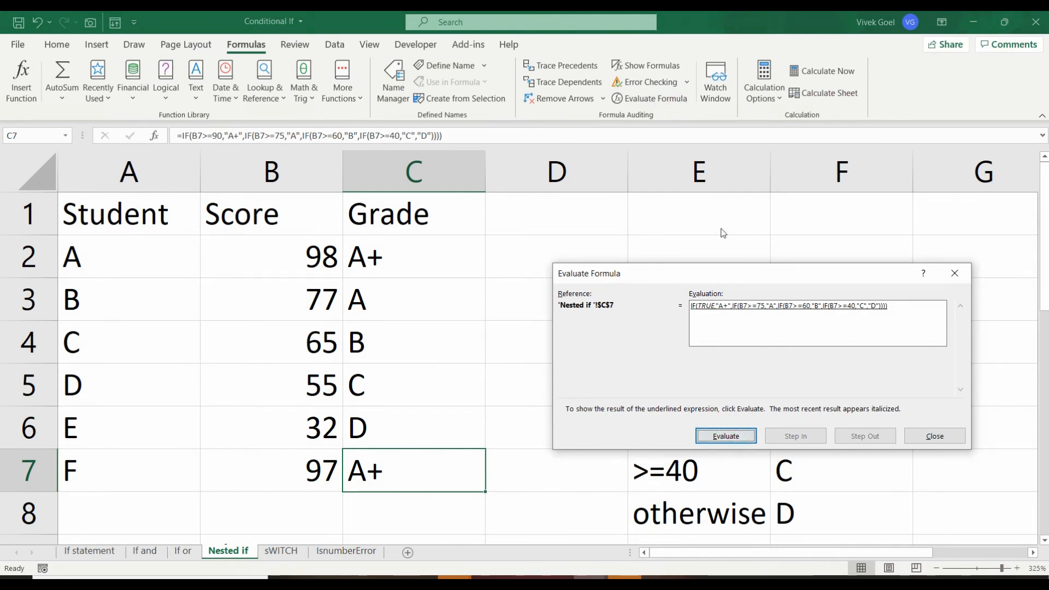
pyautogui.click(725, 435)
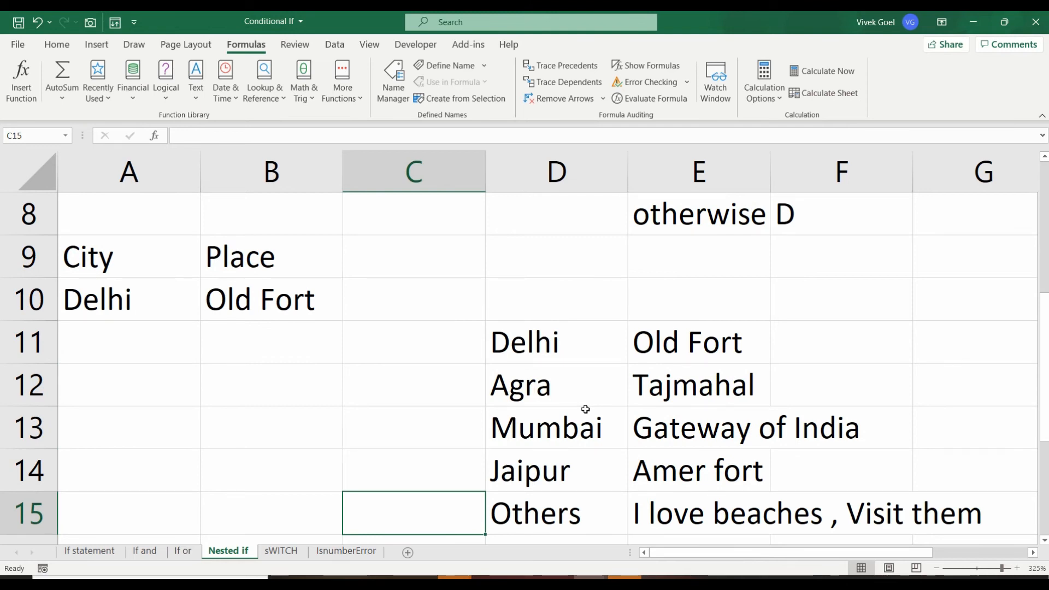
pyautogui.moveTo(271, 304)
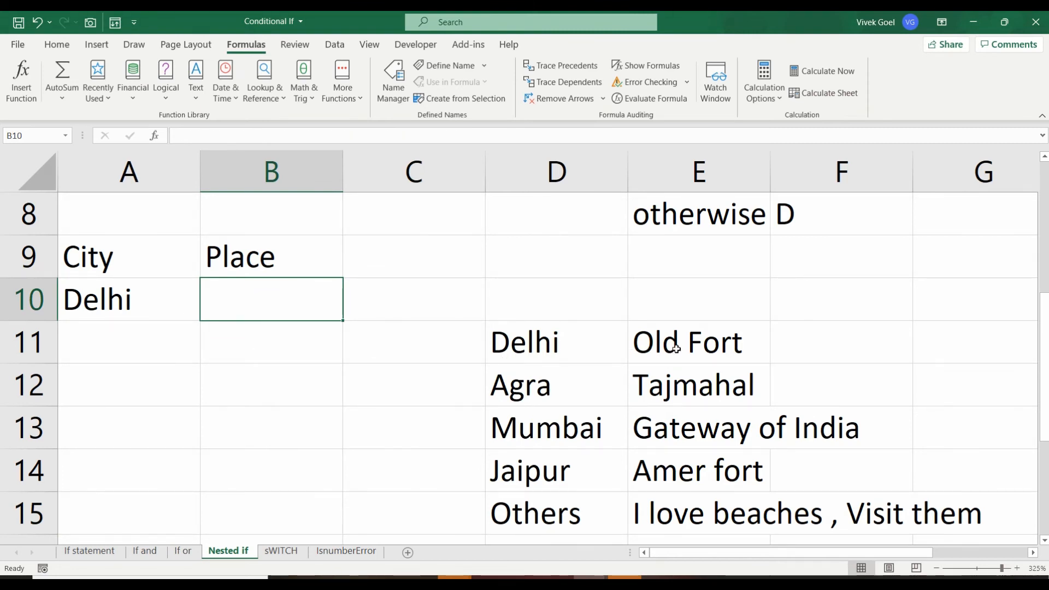
pyautogui.moveTo(564, 397)
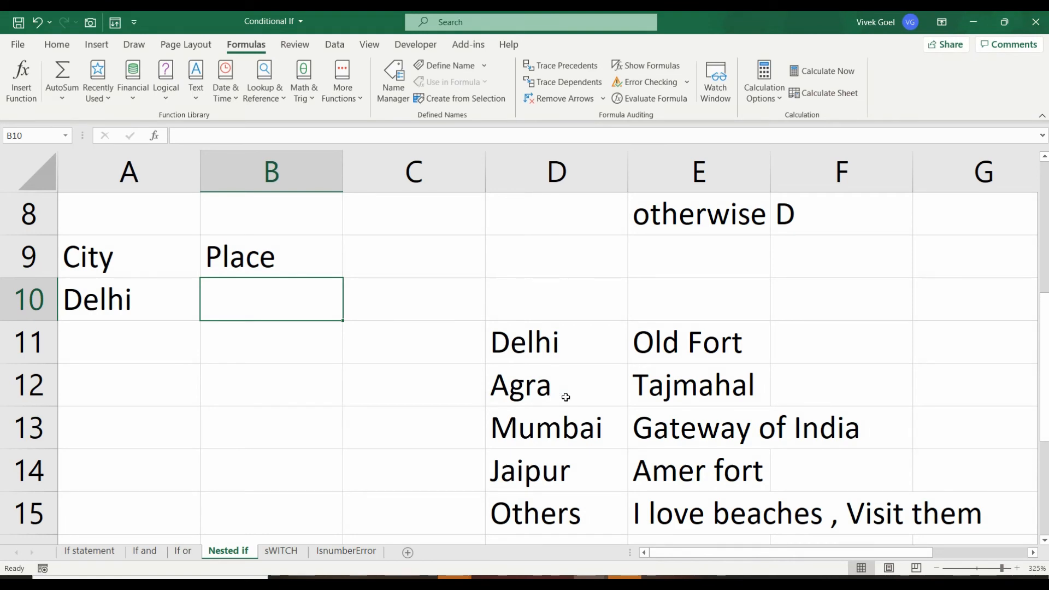
pyautogui.moveTo(632, 423)
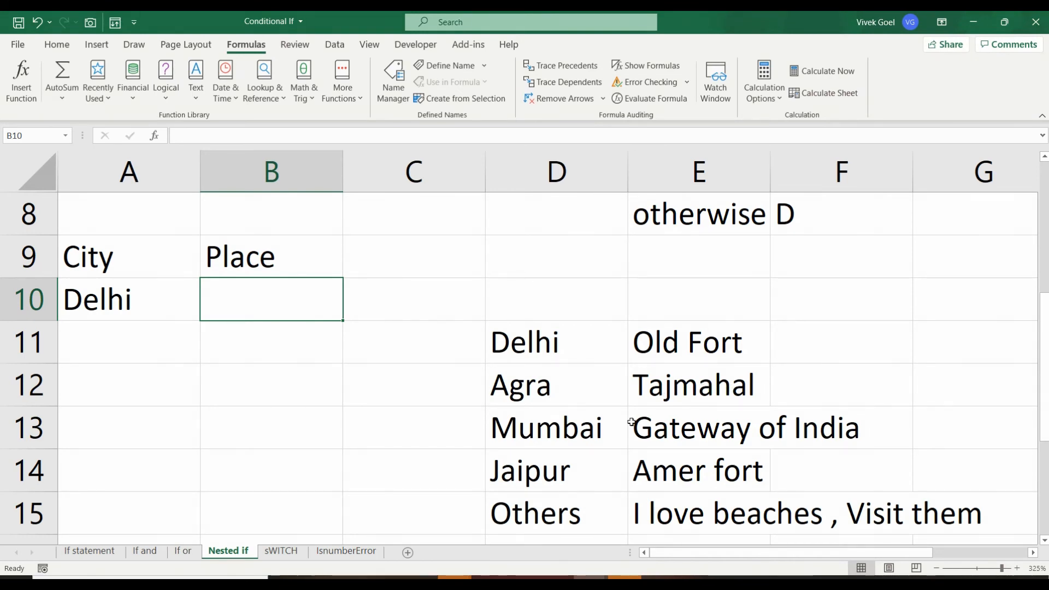
pyautogui.moveTo(675, 479)
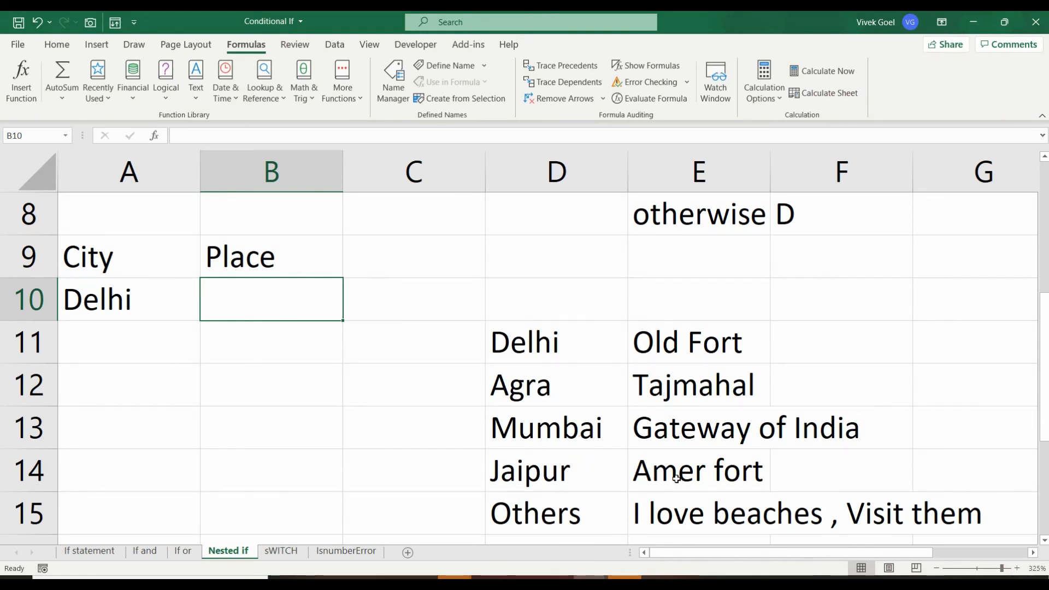
pyautogui.moveTo(575, 436)
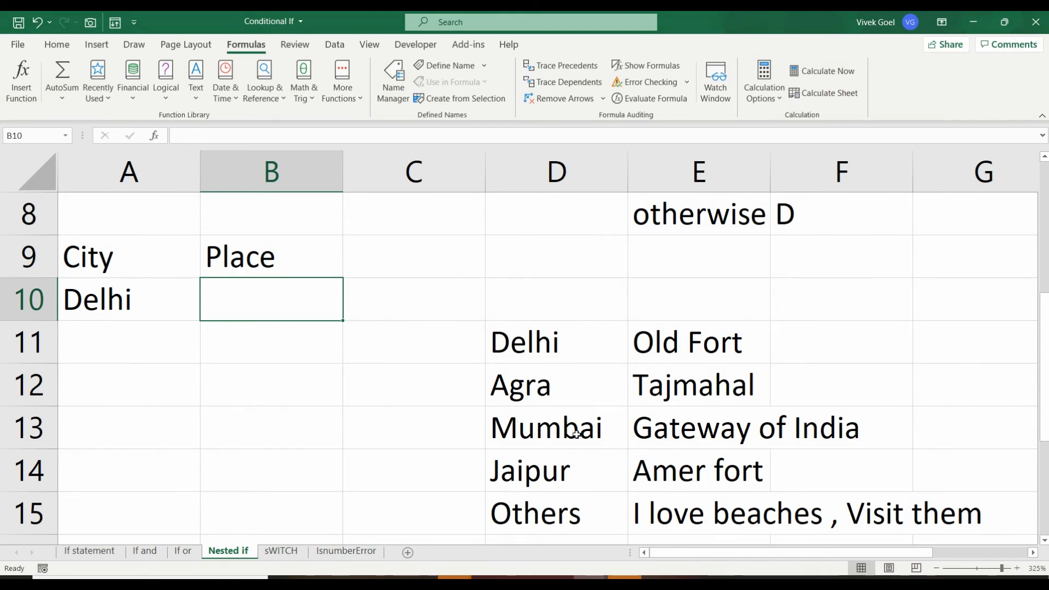
pyautogui.moveTo(711, 424)
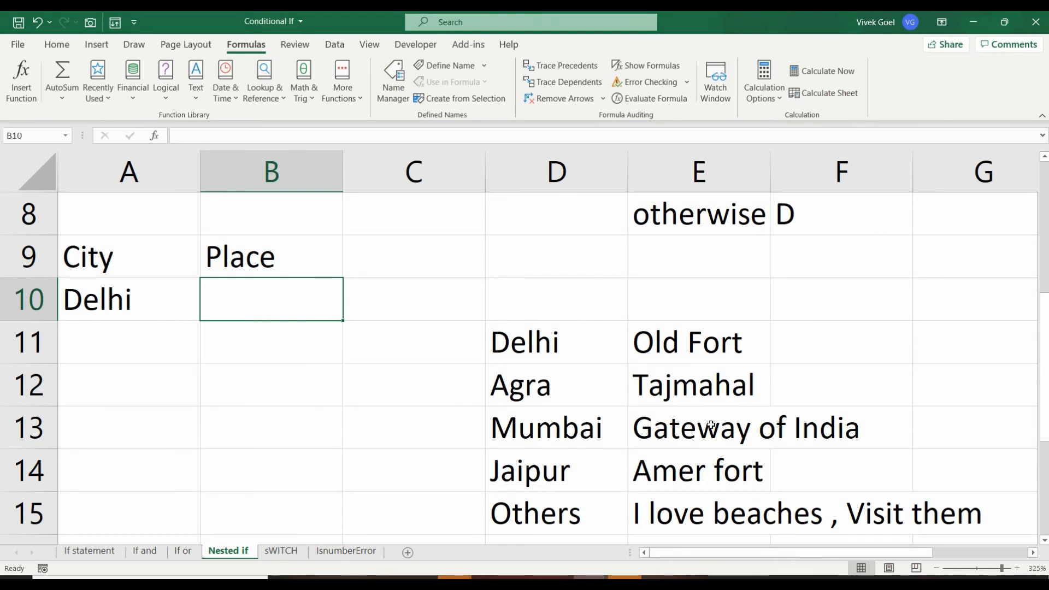
pyautogui.moveTo(546, 522)
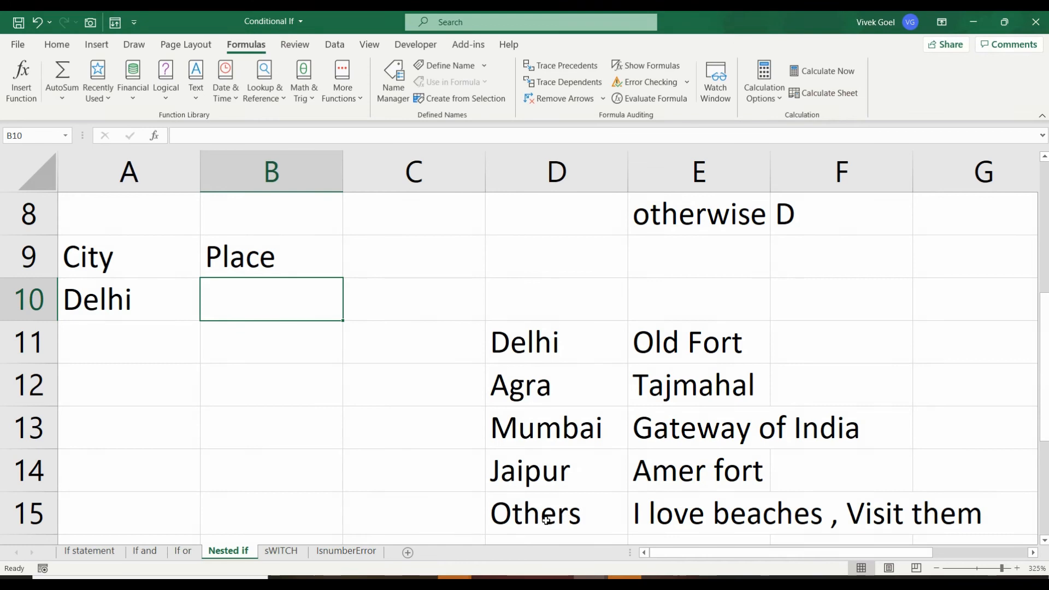
pyautogui.moveTo(677, 515)
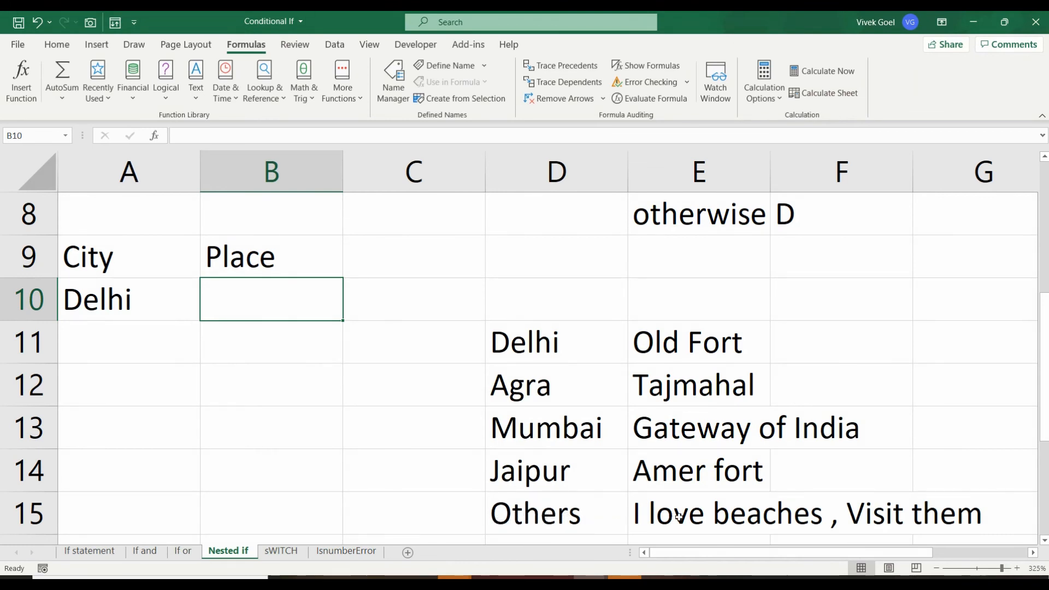
pyautogui.moveTo(794, 529)
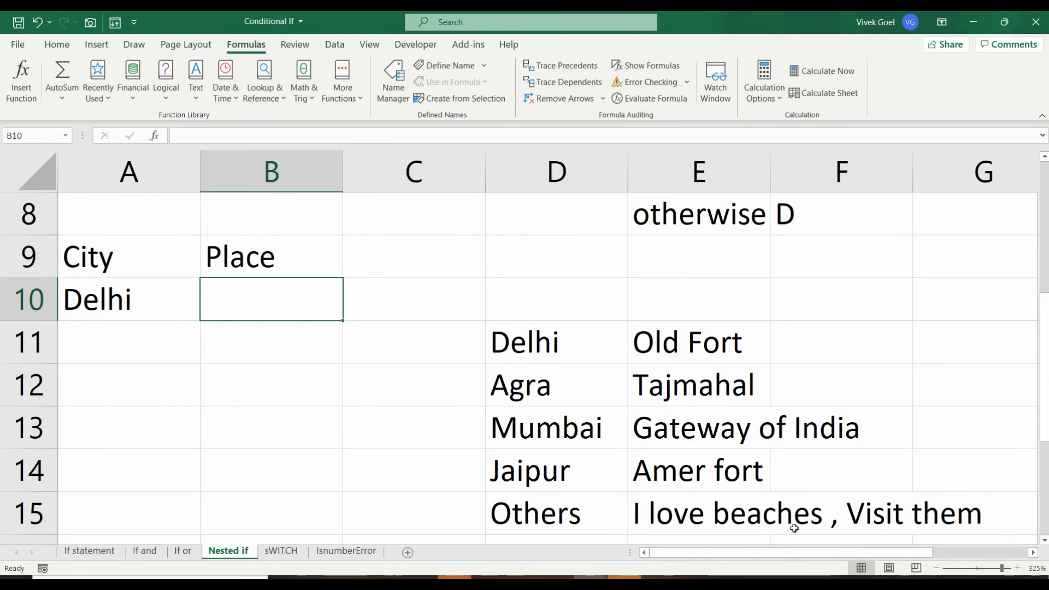
pyautogui.moveTo(796, 537)
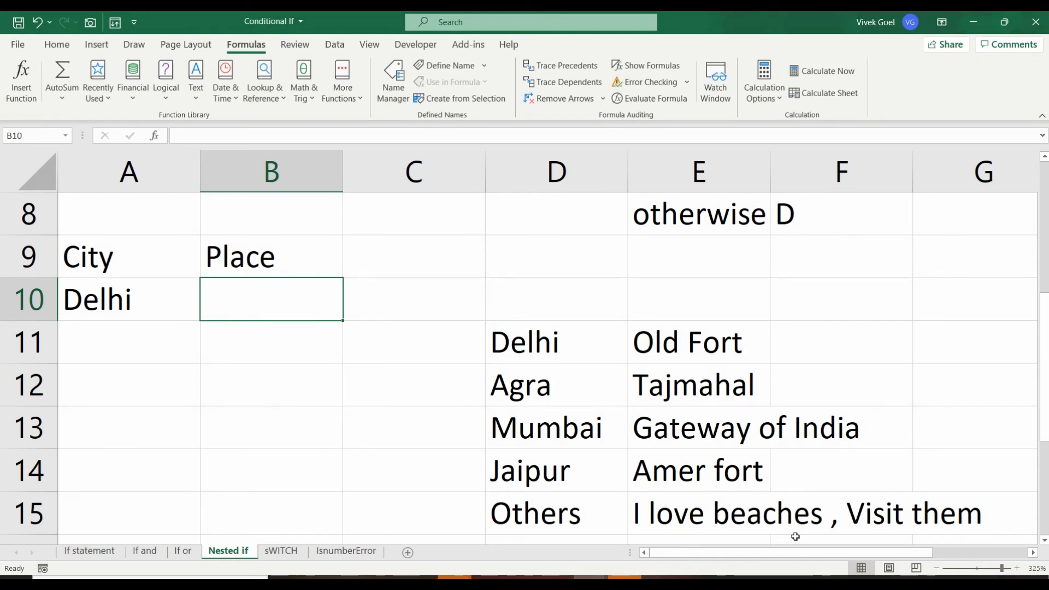
pyautogui.moveTo(686, 524)
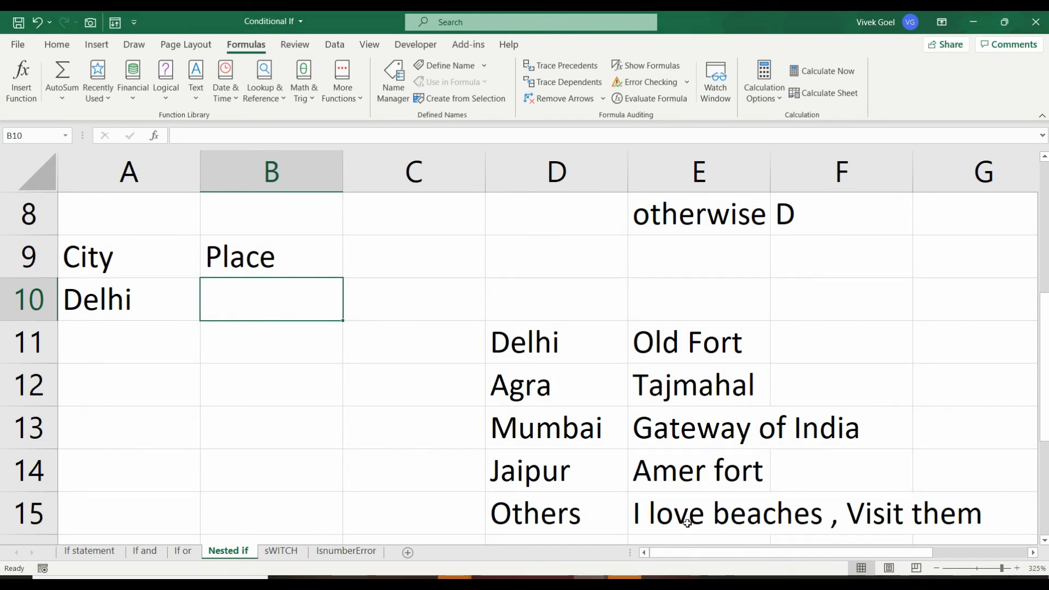
# Continue the B10 nested IF with tests for Agra returning Tajmahal and the third city returning Gateway of India
pyautogui.write('=i')
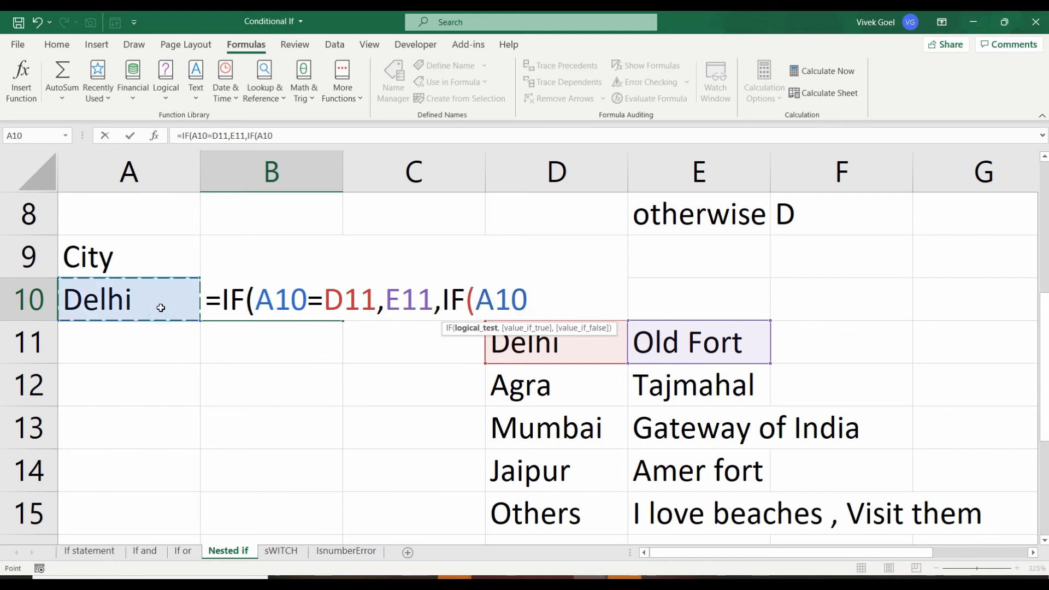
pyautogui.click(515, 389)
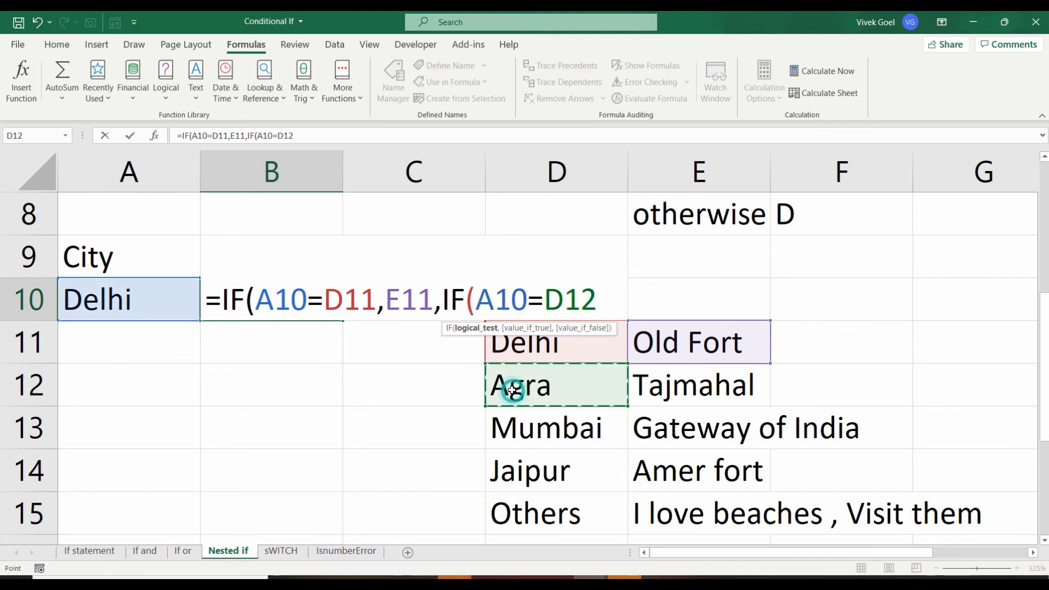
pyautogui.write(',')
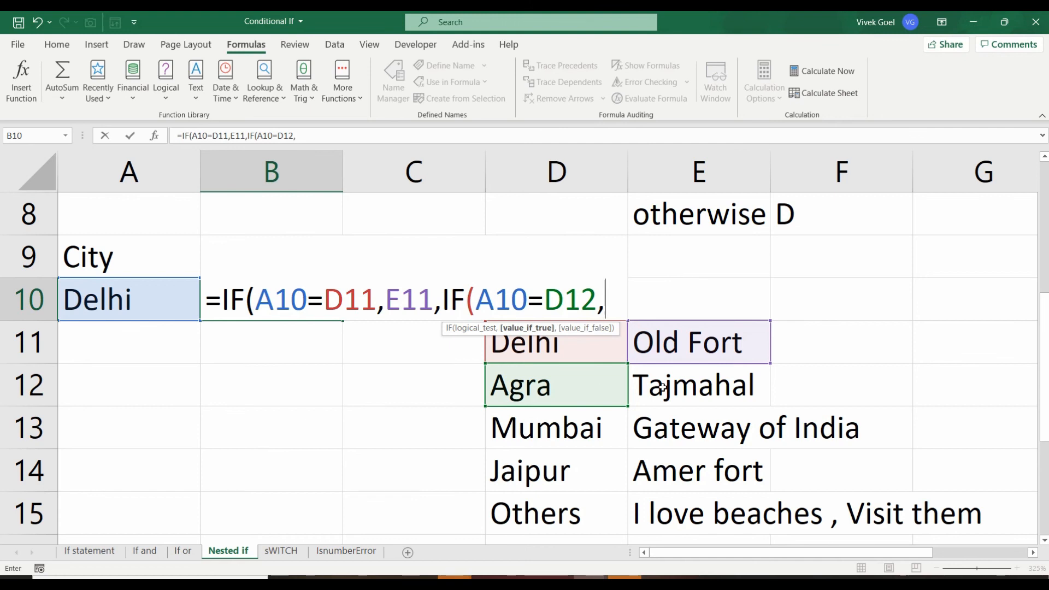
pyautogui.click(695, 385)
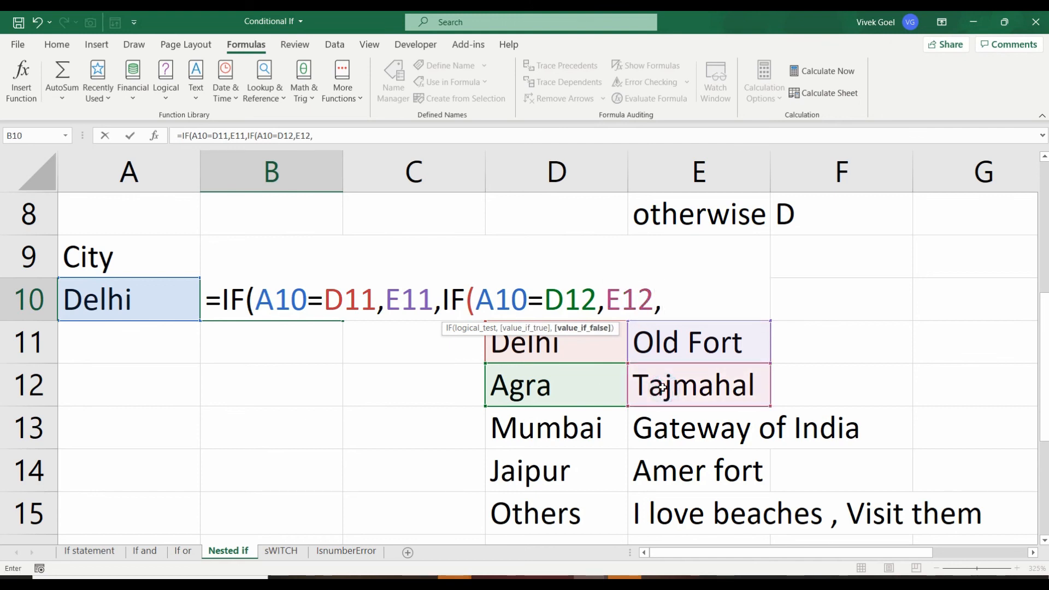
pyautogui.write('IF(')
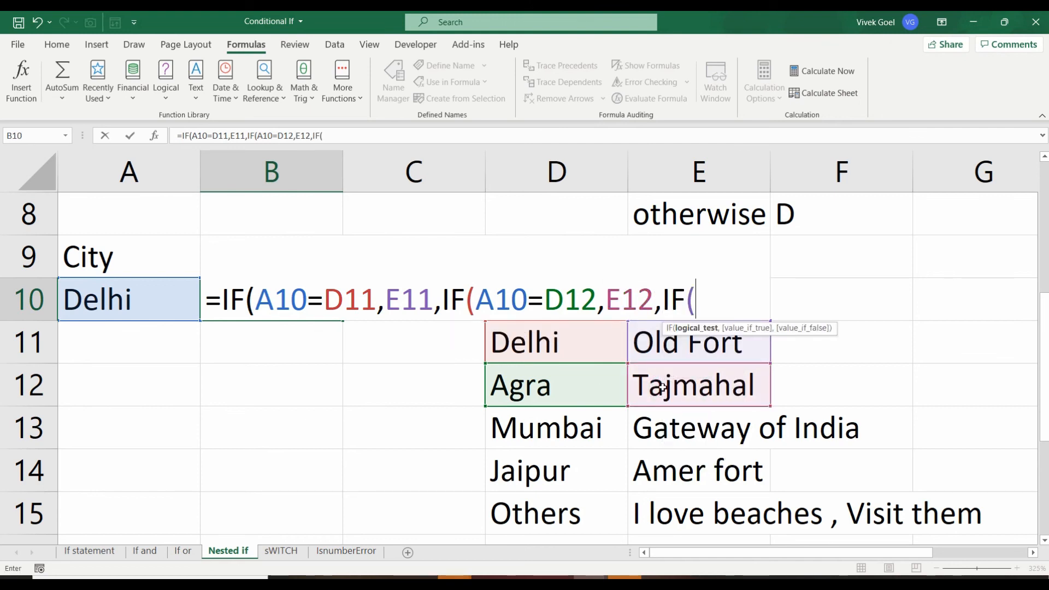
pyautogui.click(108, 301)
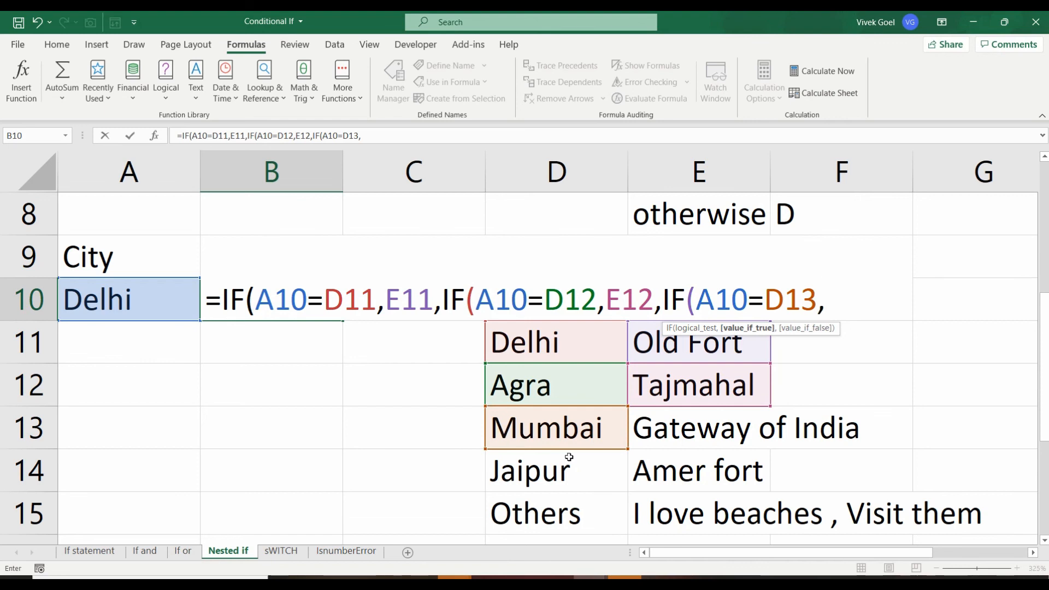
pyautogui.click(698, 427)
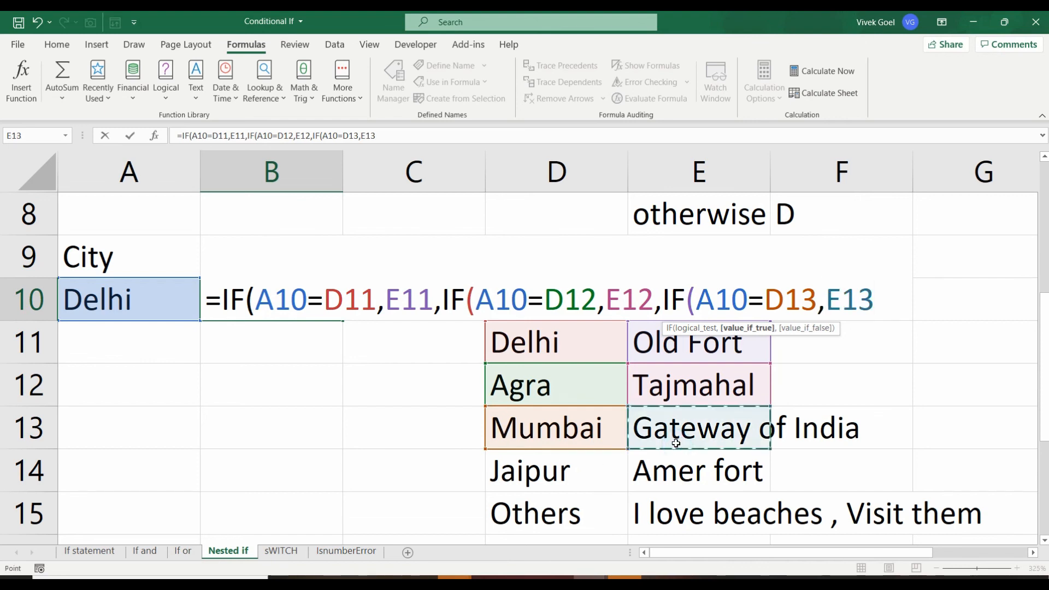
# Finish the formula with the Amer fort test and E15 'Others' fallback, confirming it returns Old Fort for Delhi
pyautogui.write(',IF(')
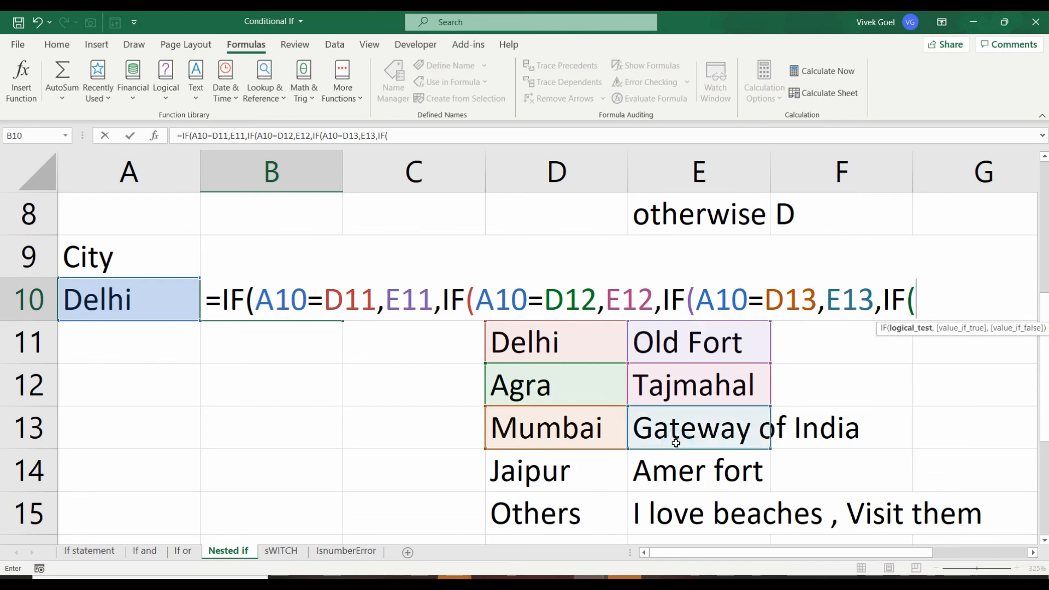
pyautogui.click(104, 299)
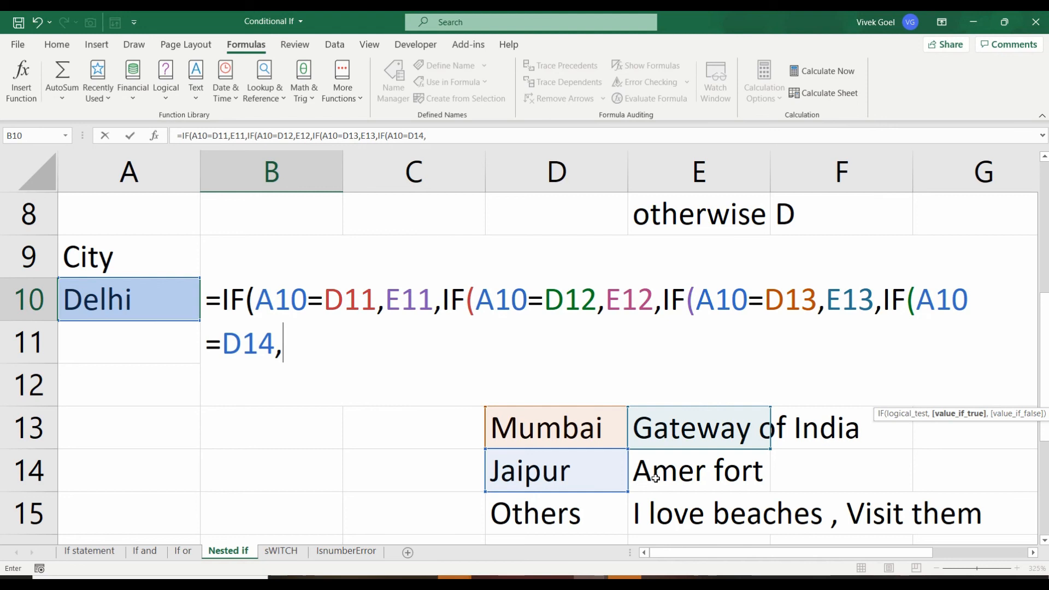
pyautogui.click(698, 471)
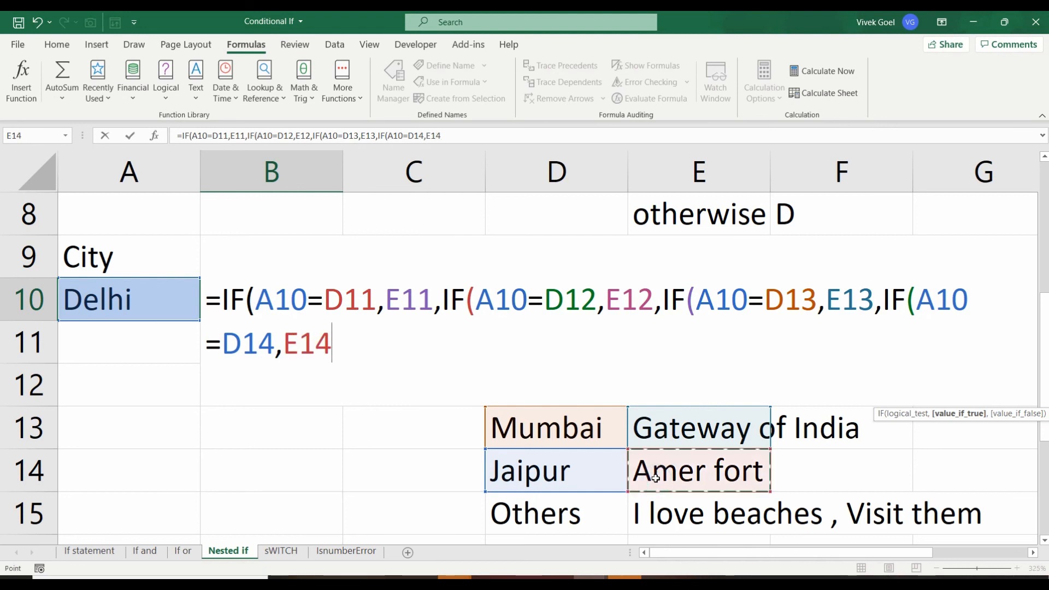
pyautogui.write(',')
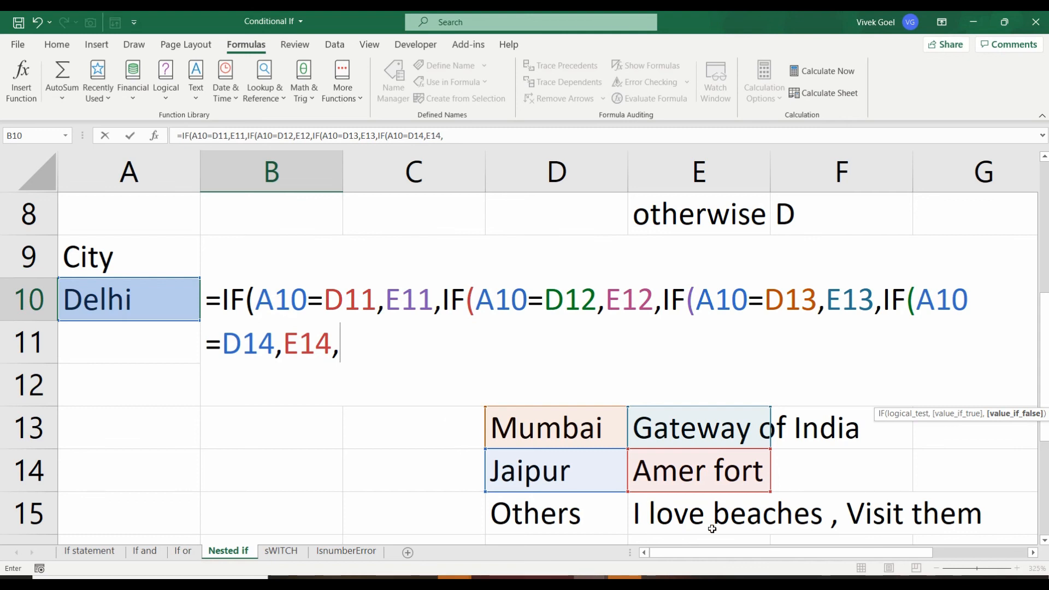
pyautogui.click(713, 513)
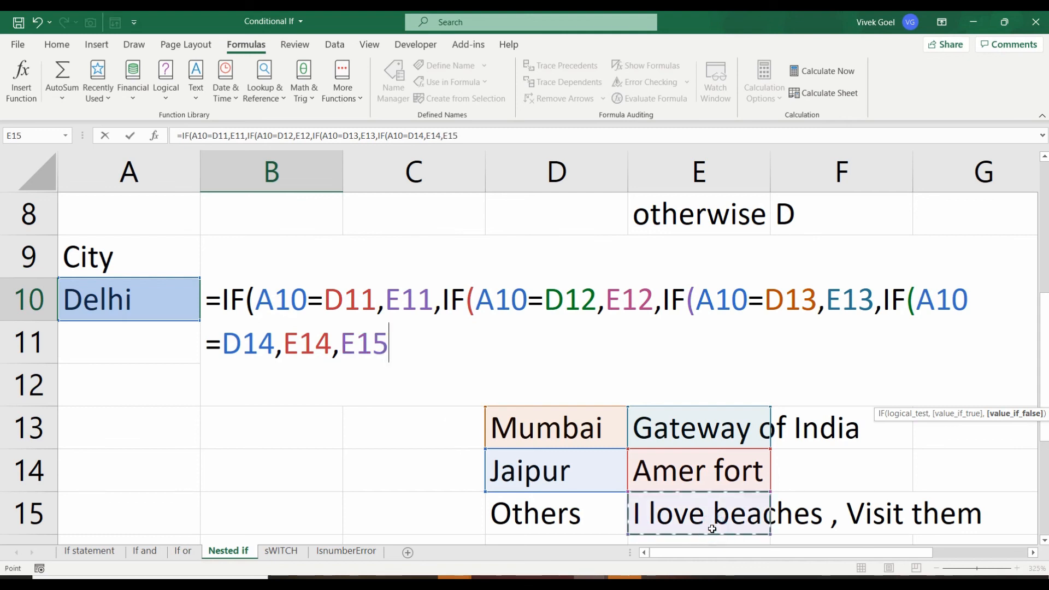
pyautogui.write(')')
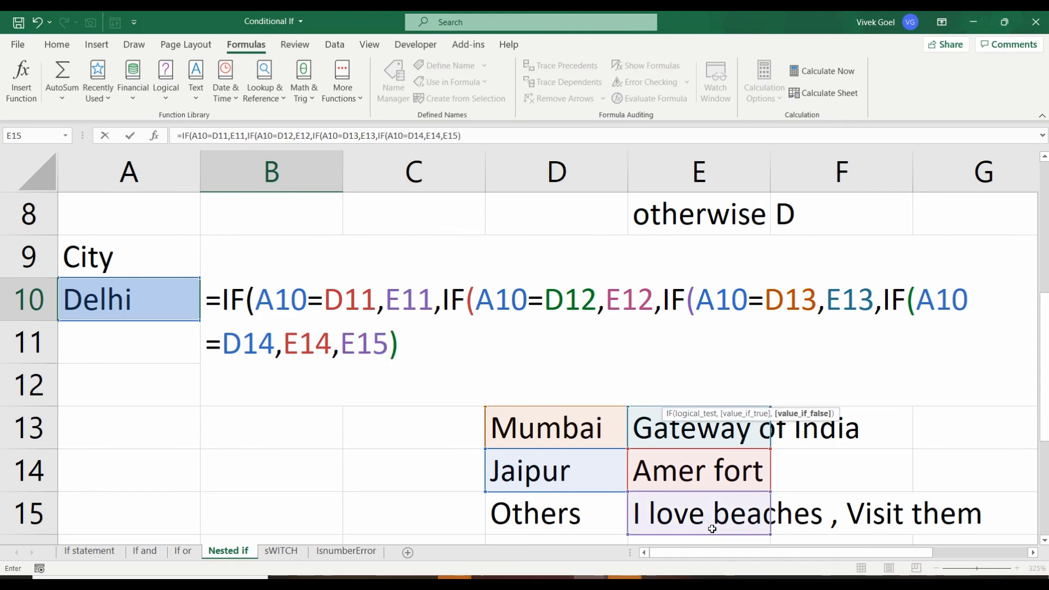
pyautogui.write(')')
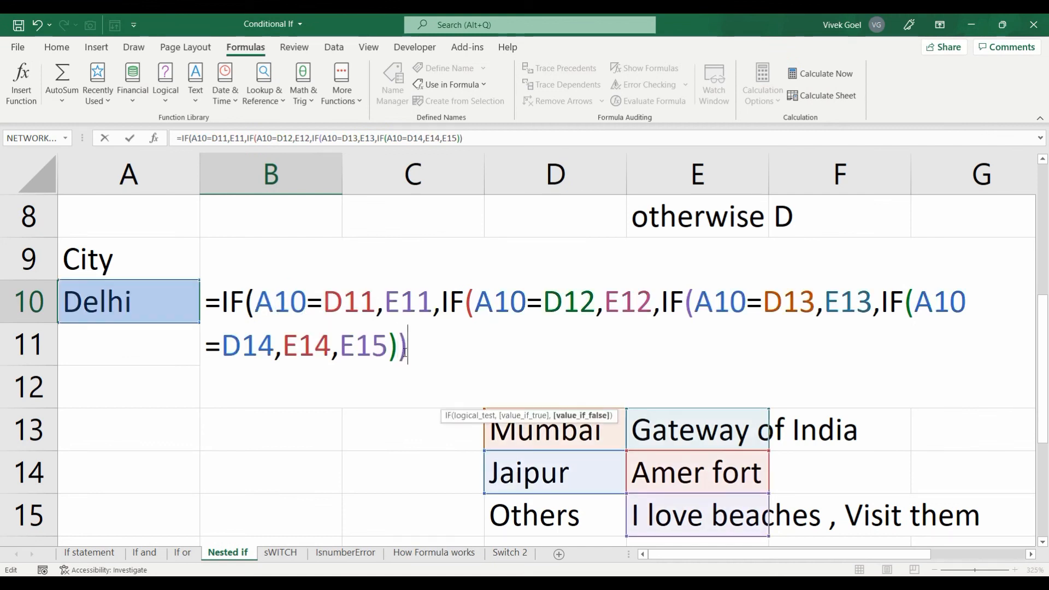
pyautogui.press('Enter')
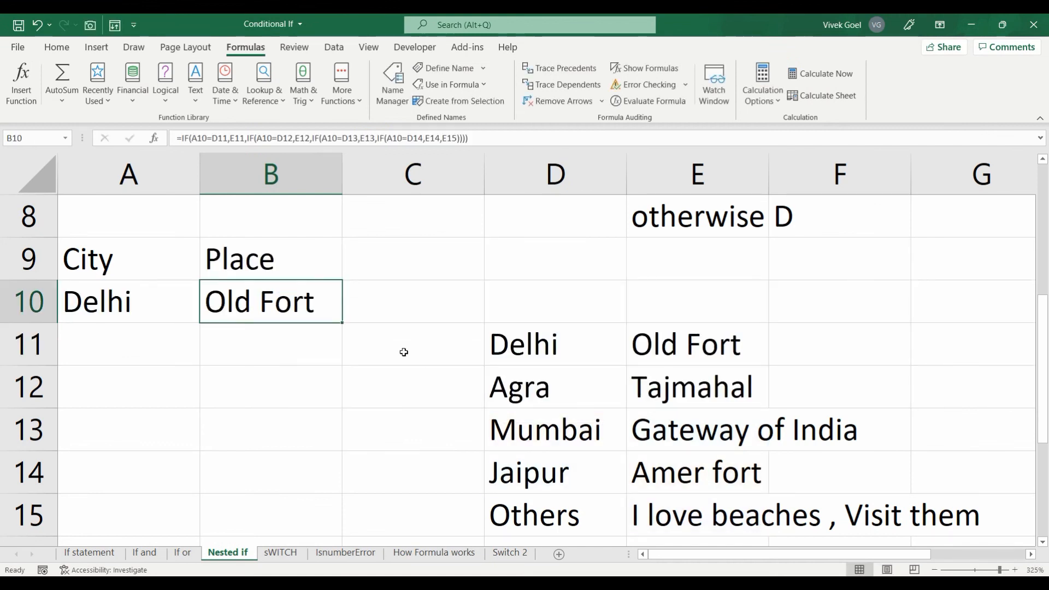
# Change the city in A10 to Jaipur
pyautogui.write('Jaipur')
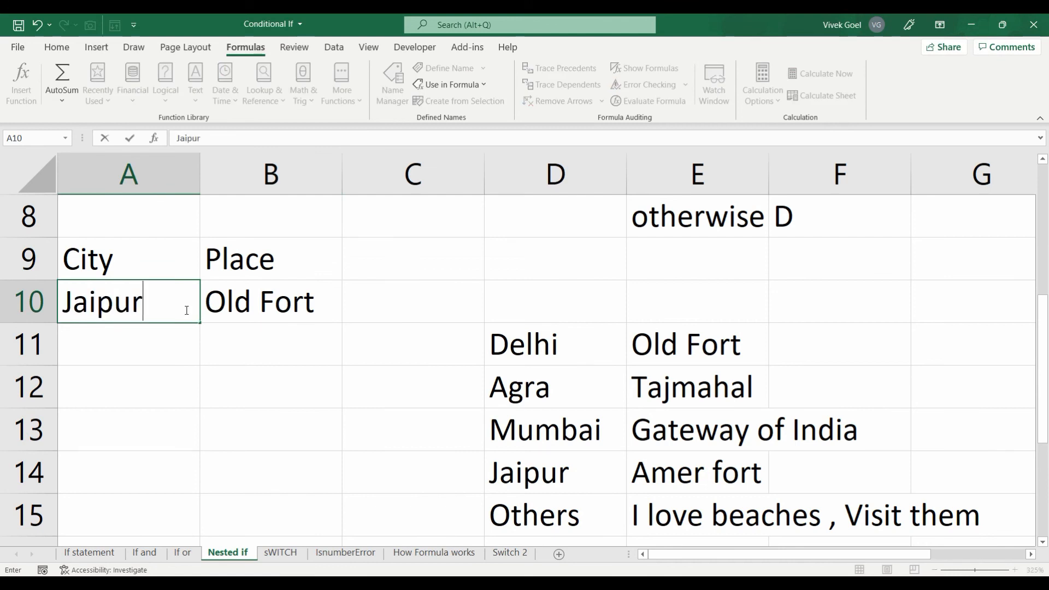